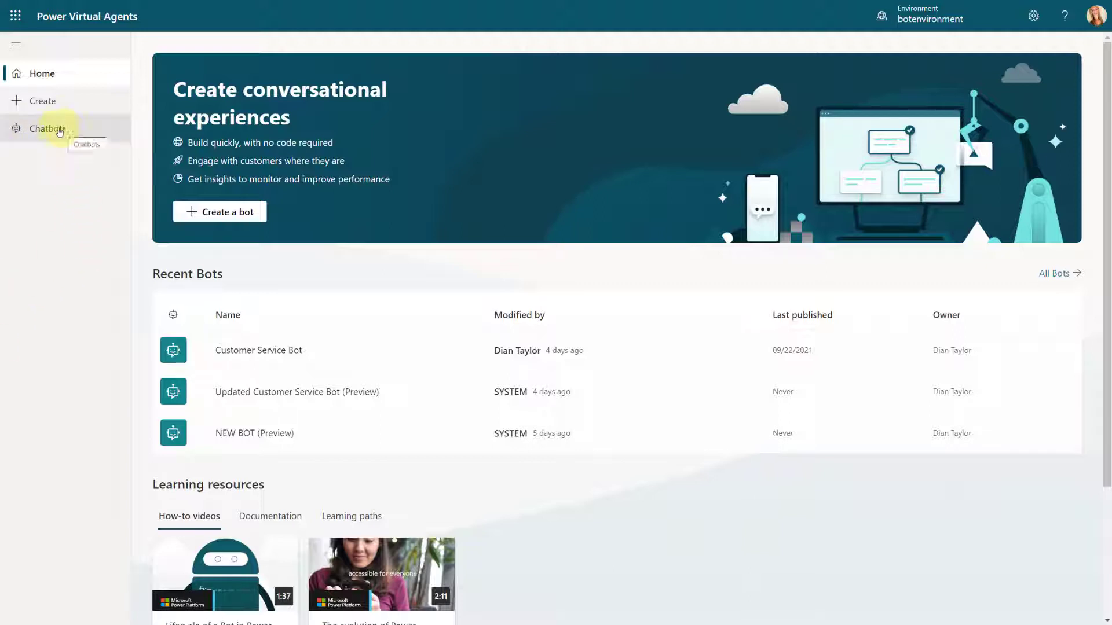
Open the Customer Service Bot from the Chatbots list to its overview page.
left_click(48, 129)
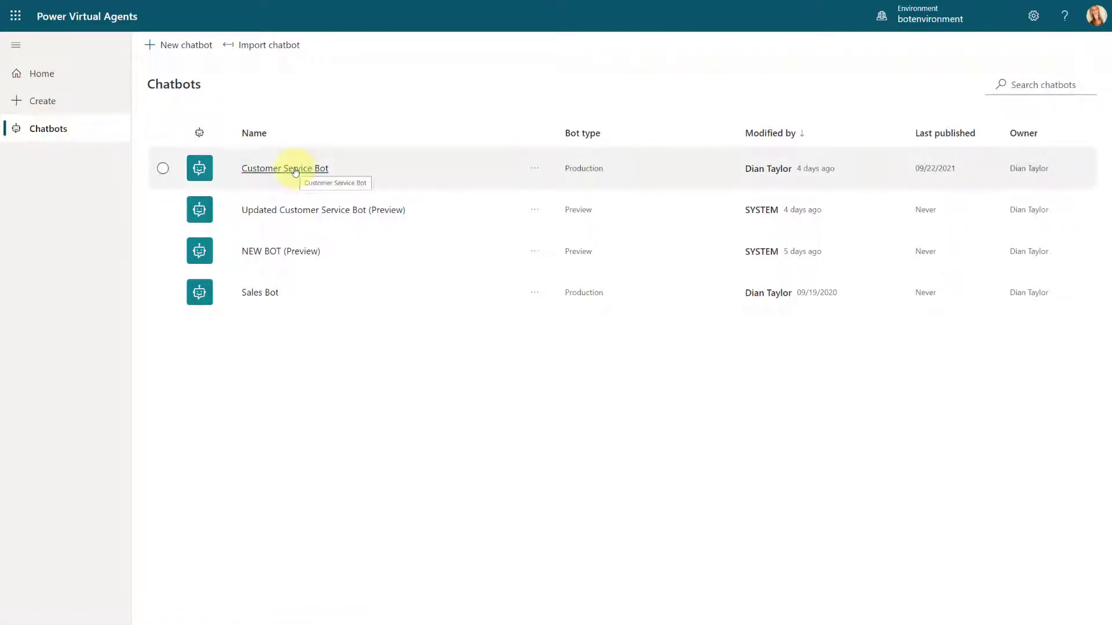
left_click(164, 168)
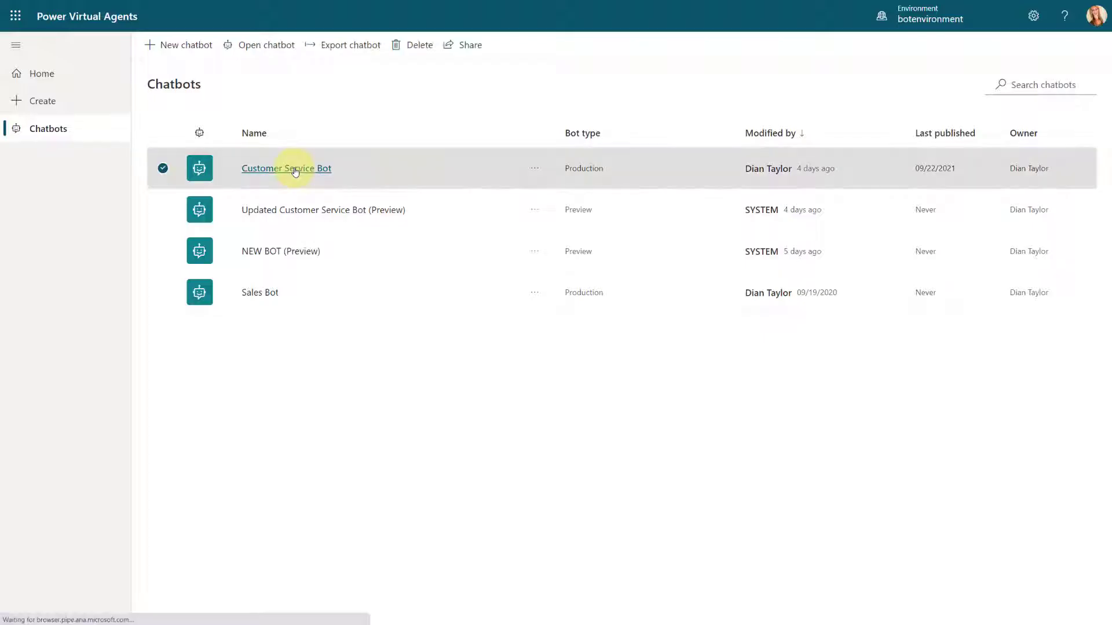
left_click(286, 168)
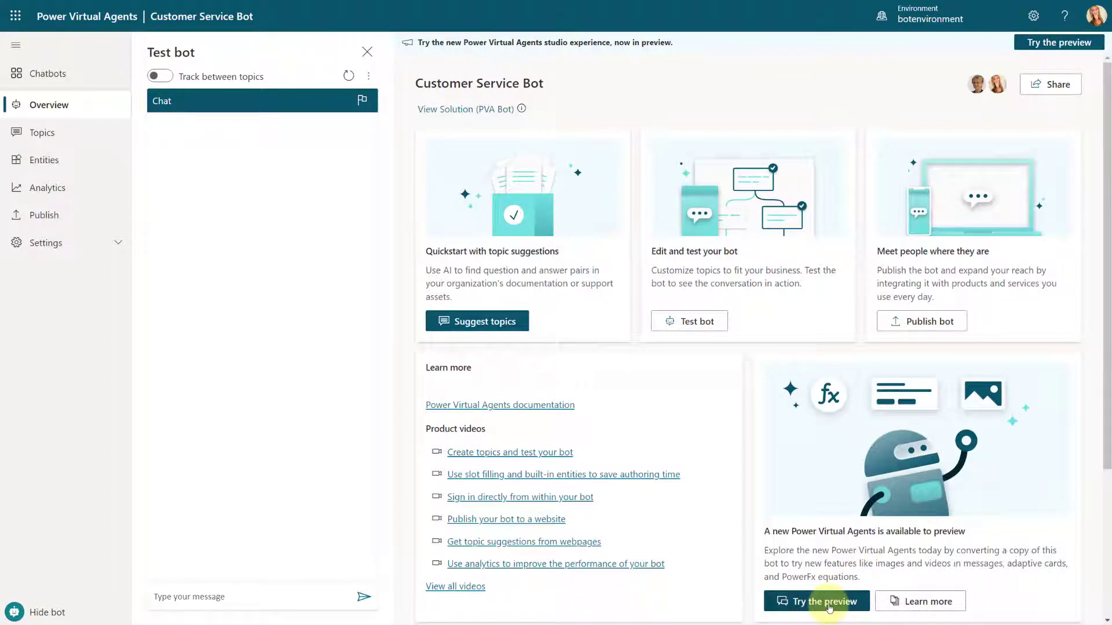
Explore the Try the preview conversion options for this bot, then cancel the Chatbots (preview) dialog.
left_click(816, 601)
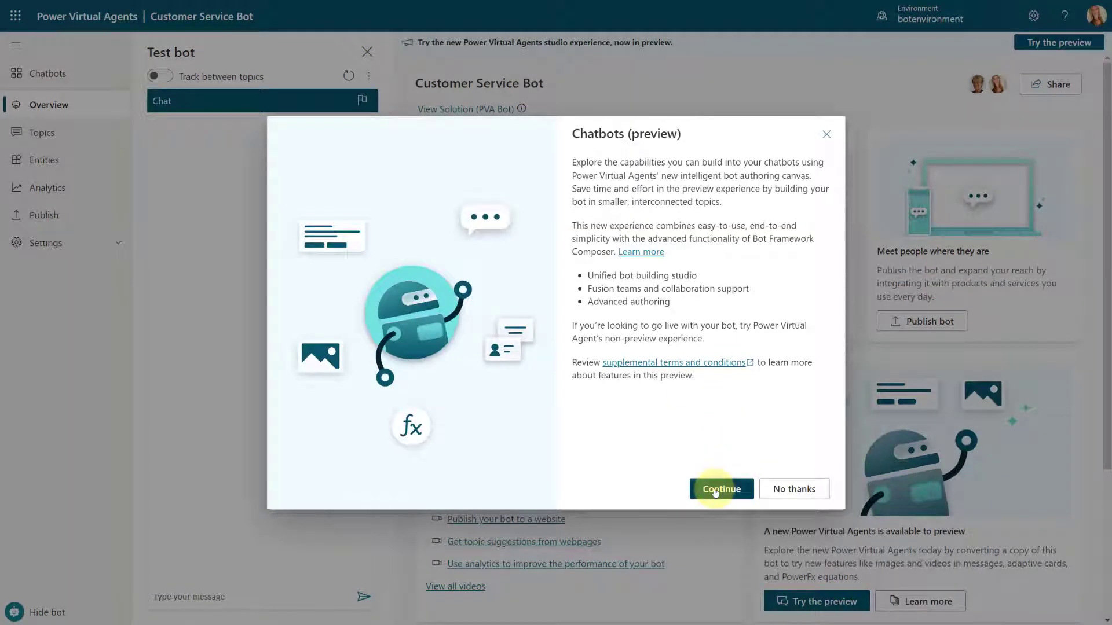
left_click(720, 489)
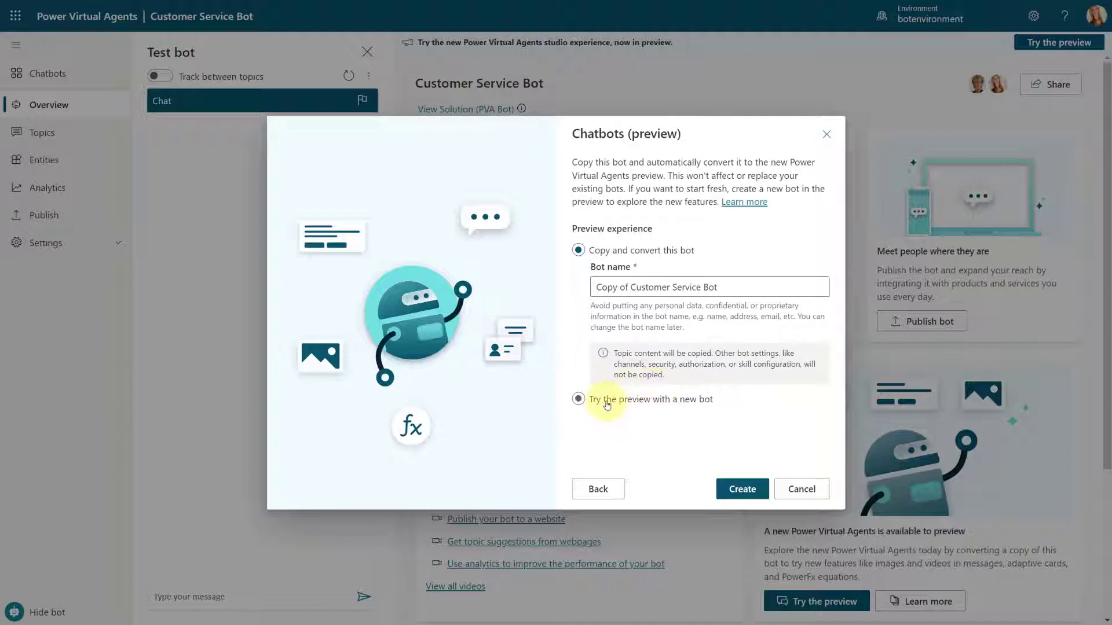
left_click(579, 400)
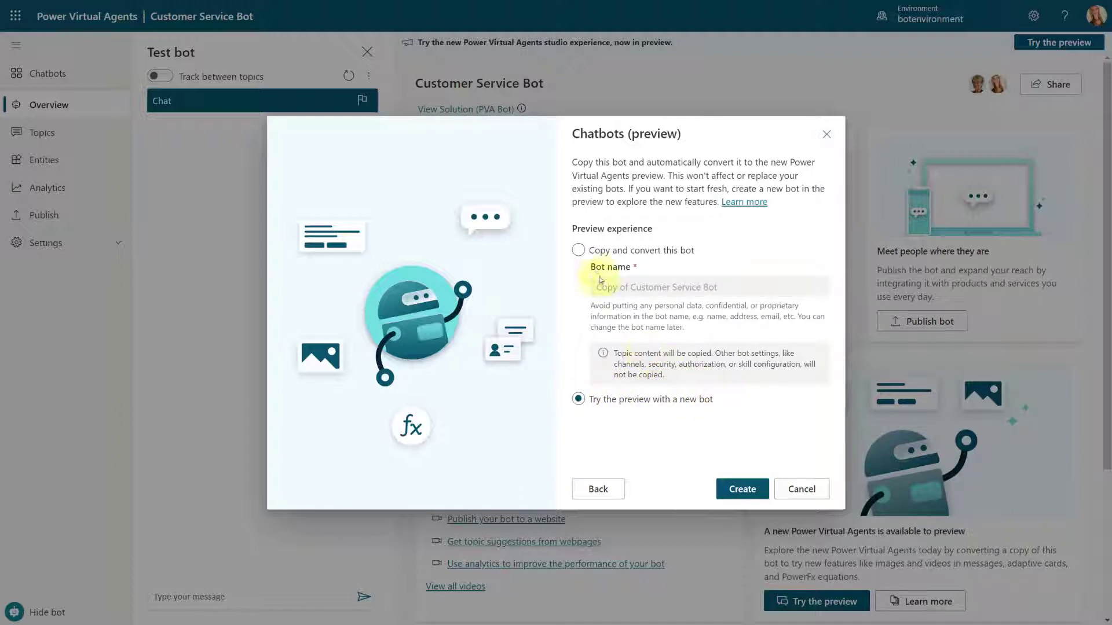
left_click(579, 250)
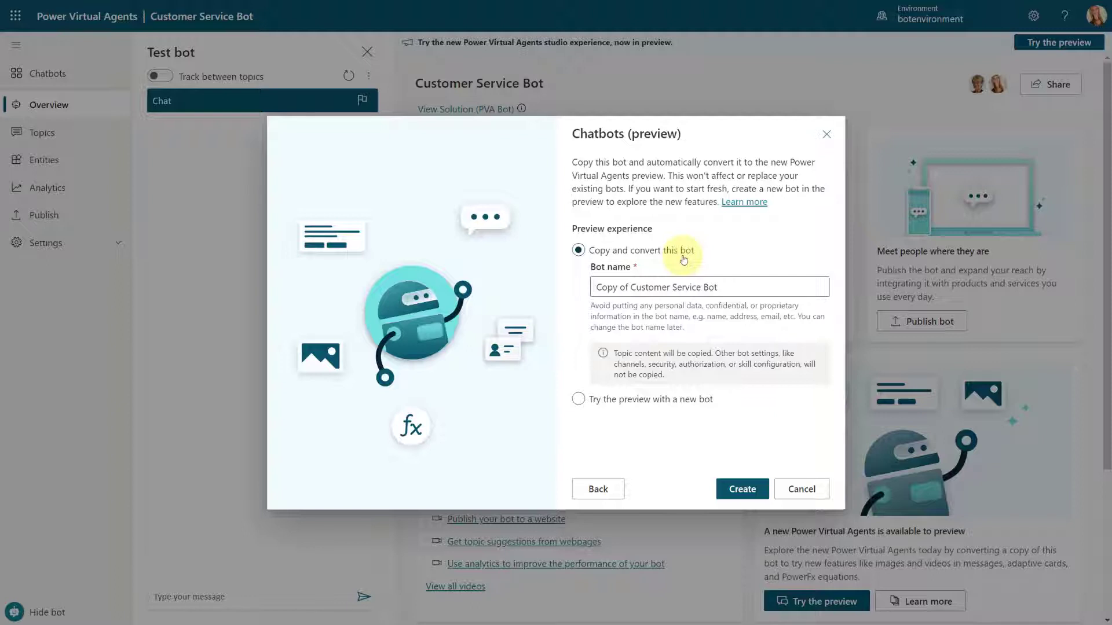
mouse_move(801, 488)
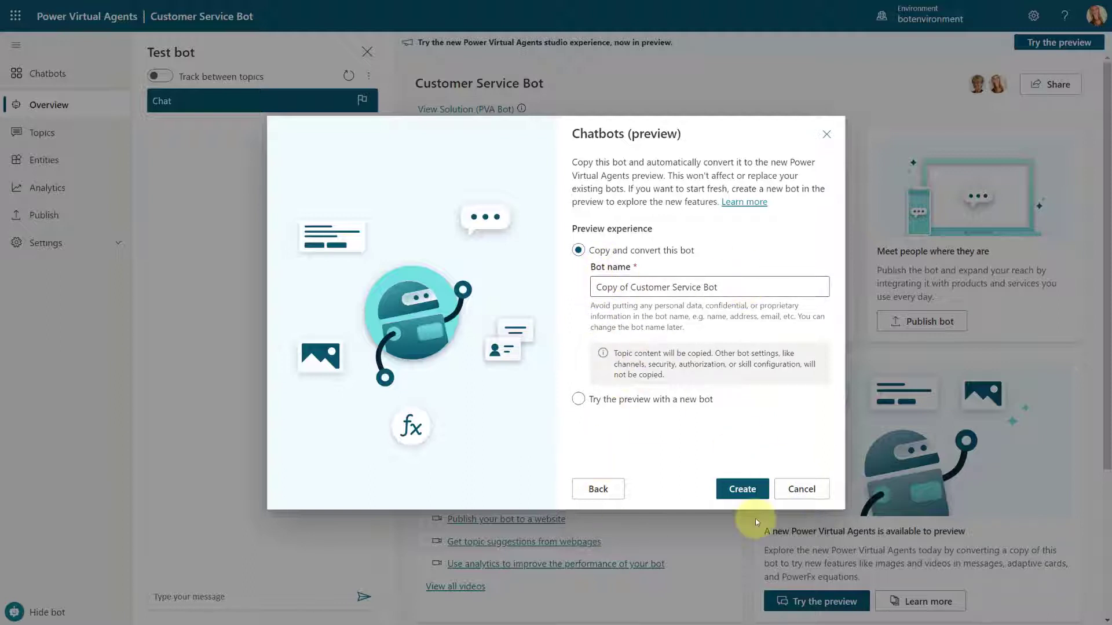
mouse_move(801, 489)
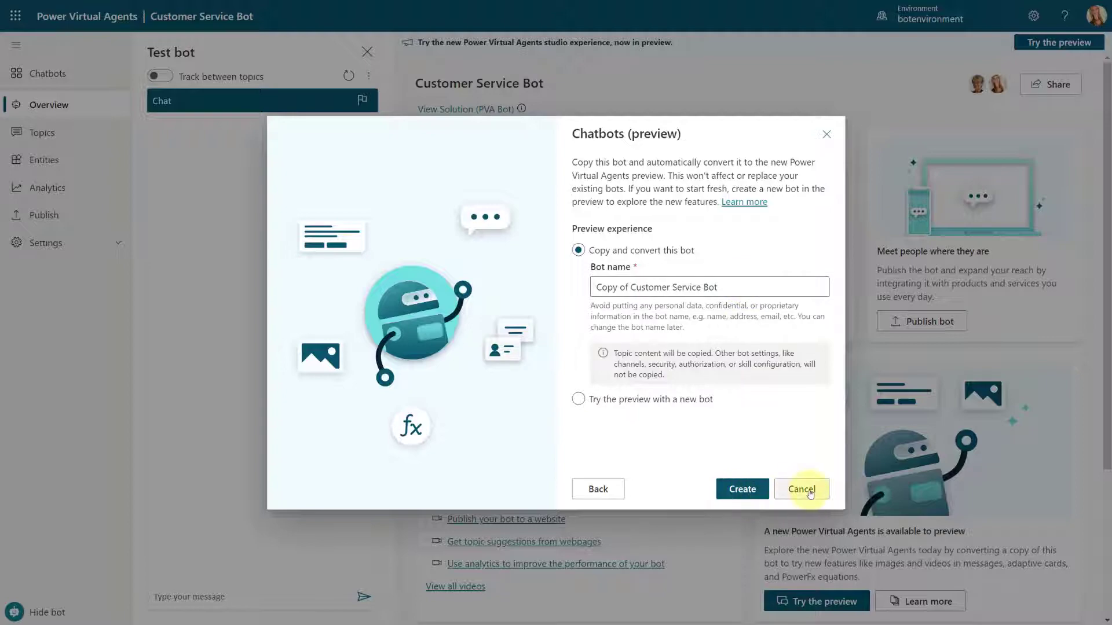
left_click(800, 489)
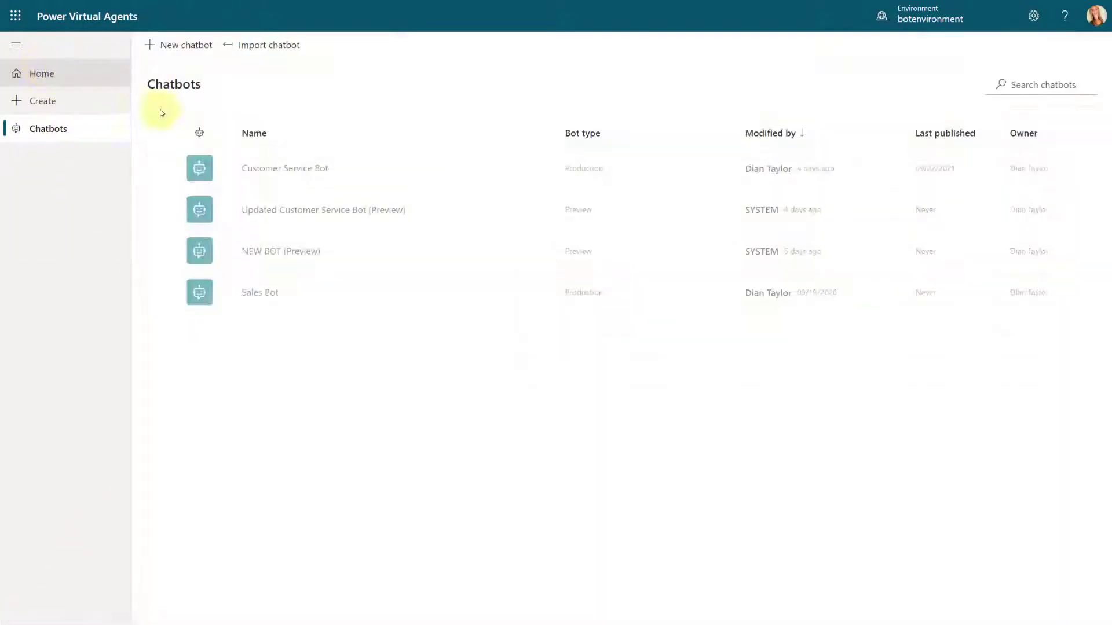
Open the Updated Customer Service Bot (Preview) to its overview page.
left_click(326, 210)
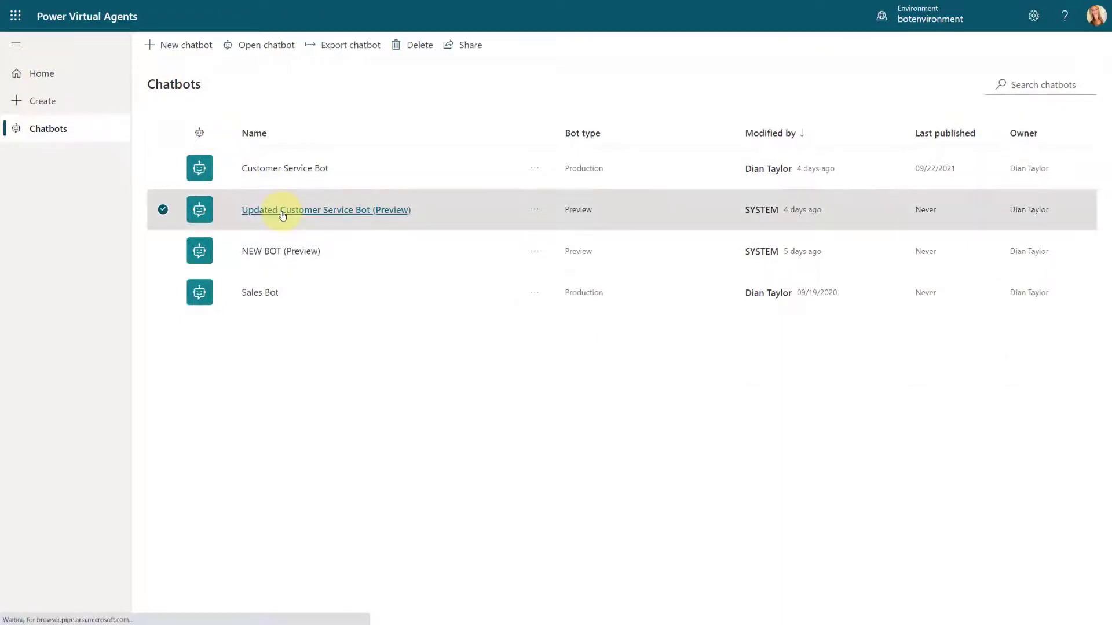
left_click(325, 210)
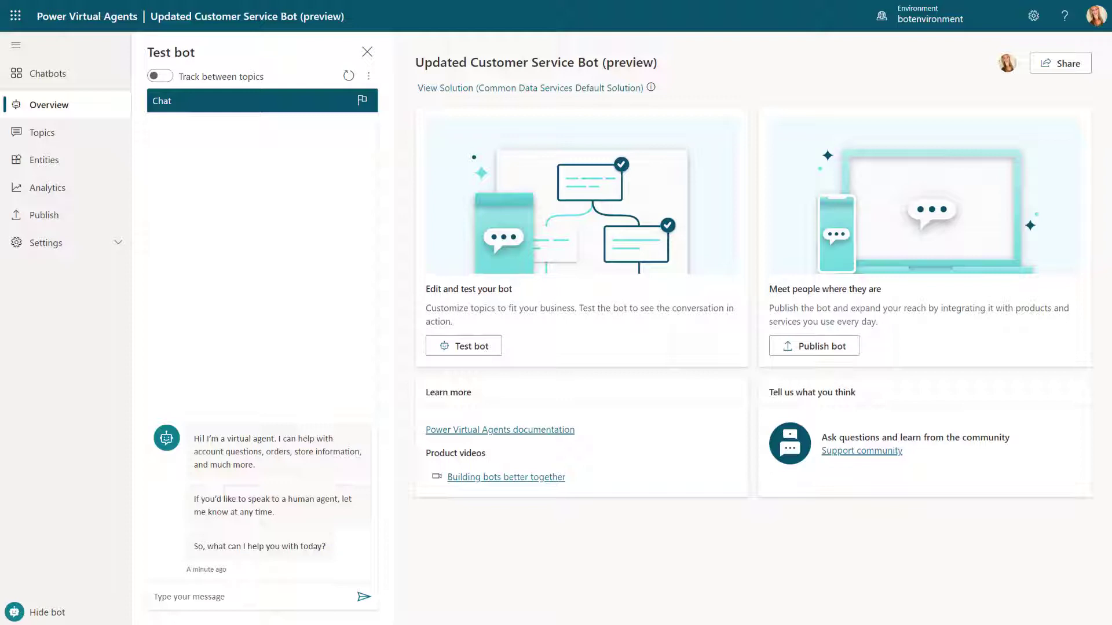
Create a new topic in the Topics list with trigger phrase 'bla'.
left_click(42, 132)
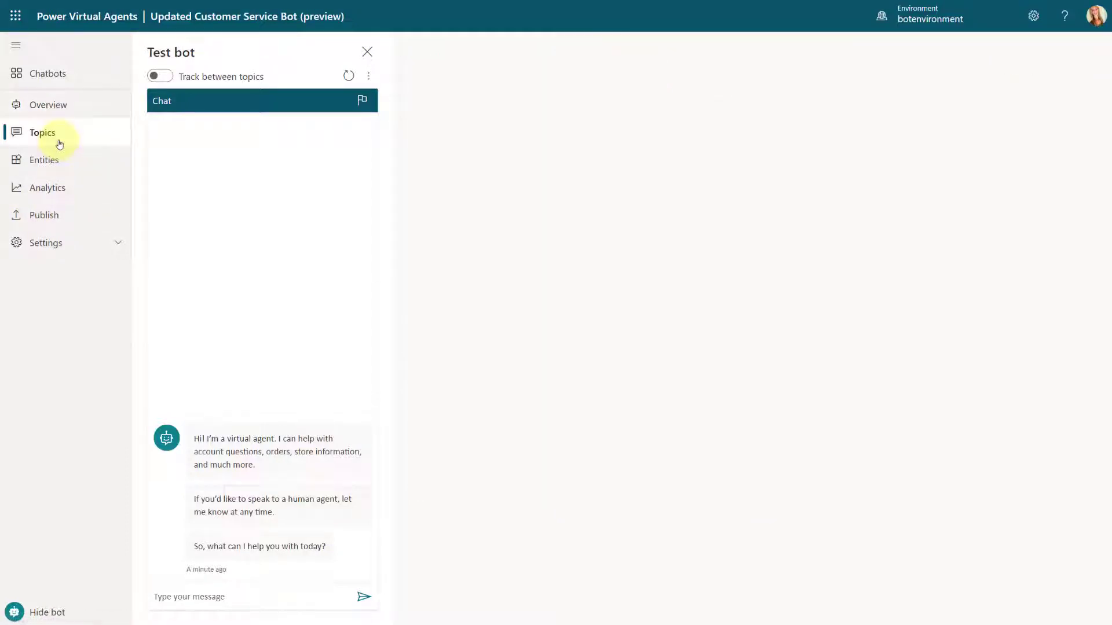
left_click(42, 132)
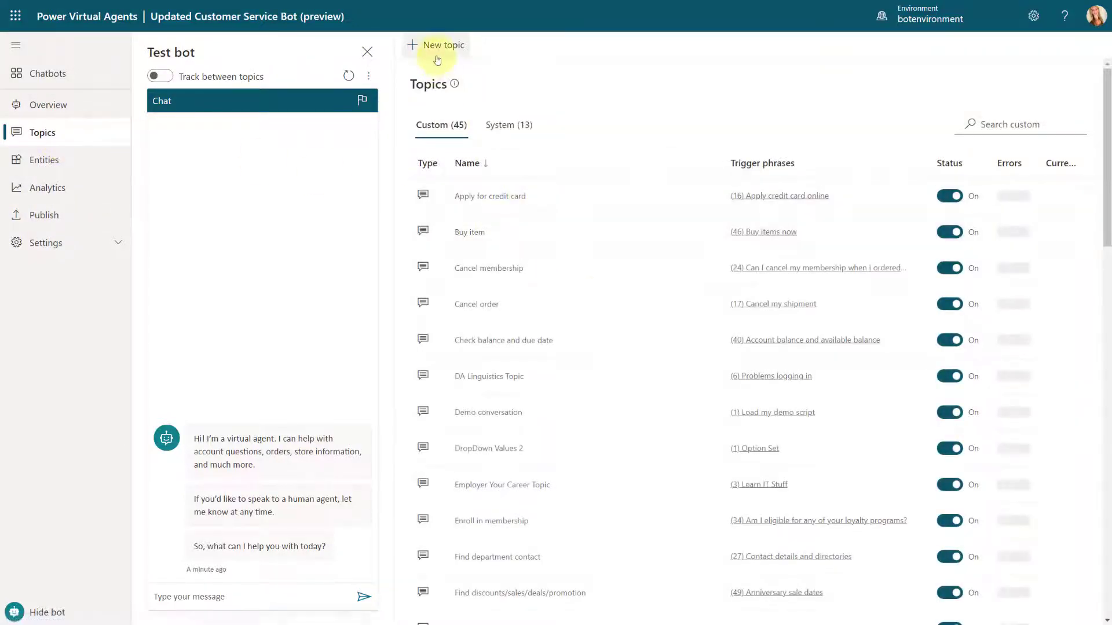
left_click(436, 45)
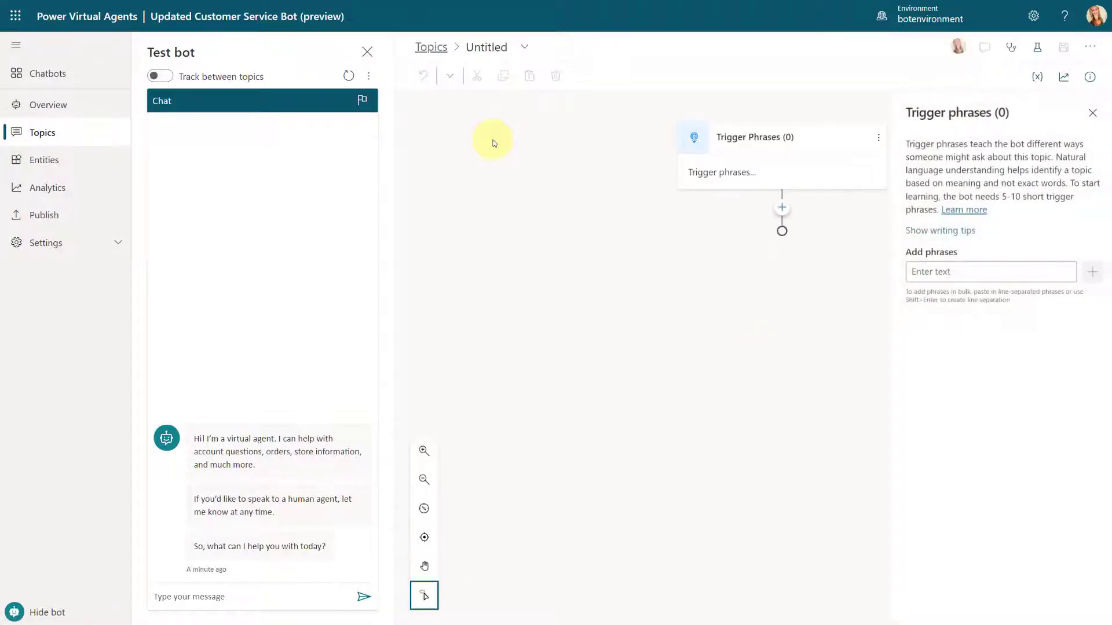
left_click(989, 271)
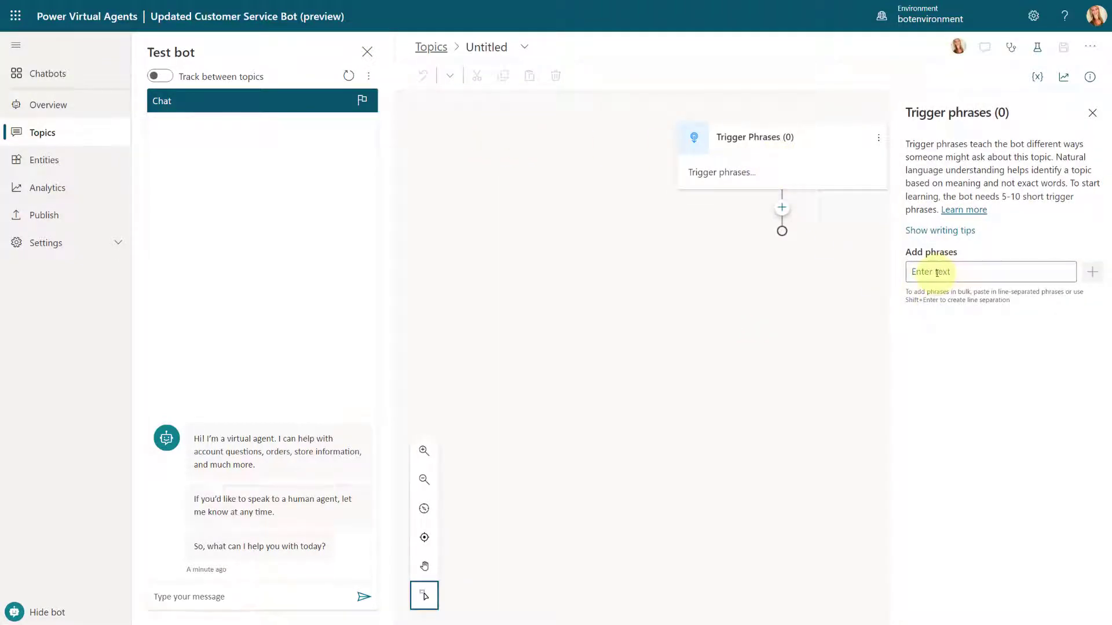
type("bla")
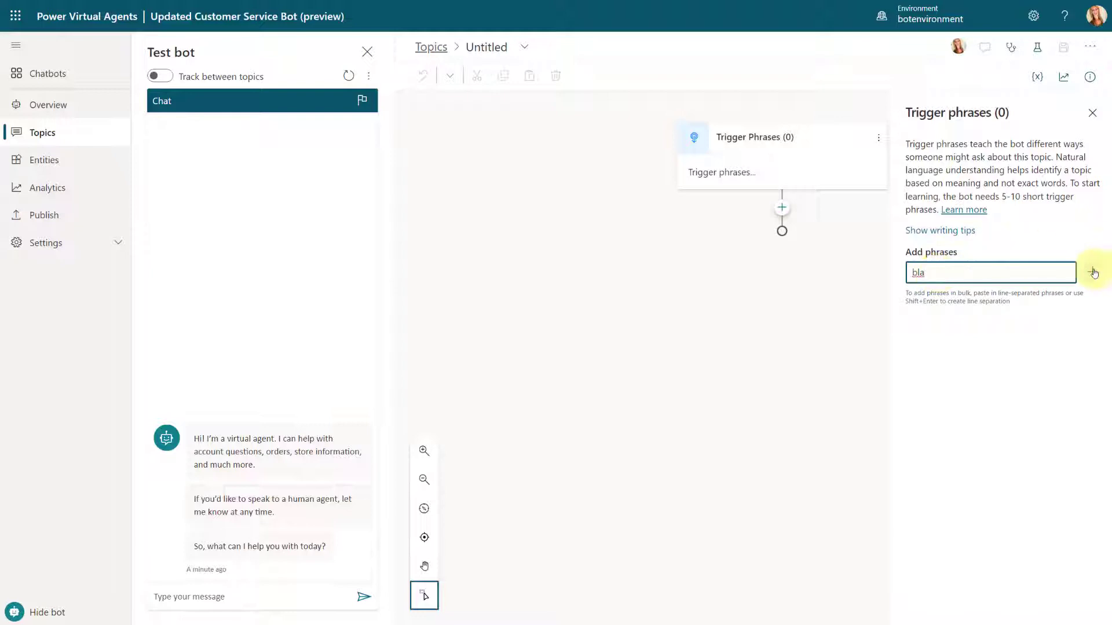
left_click(1093, 274)
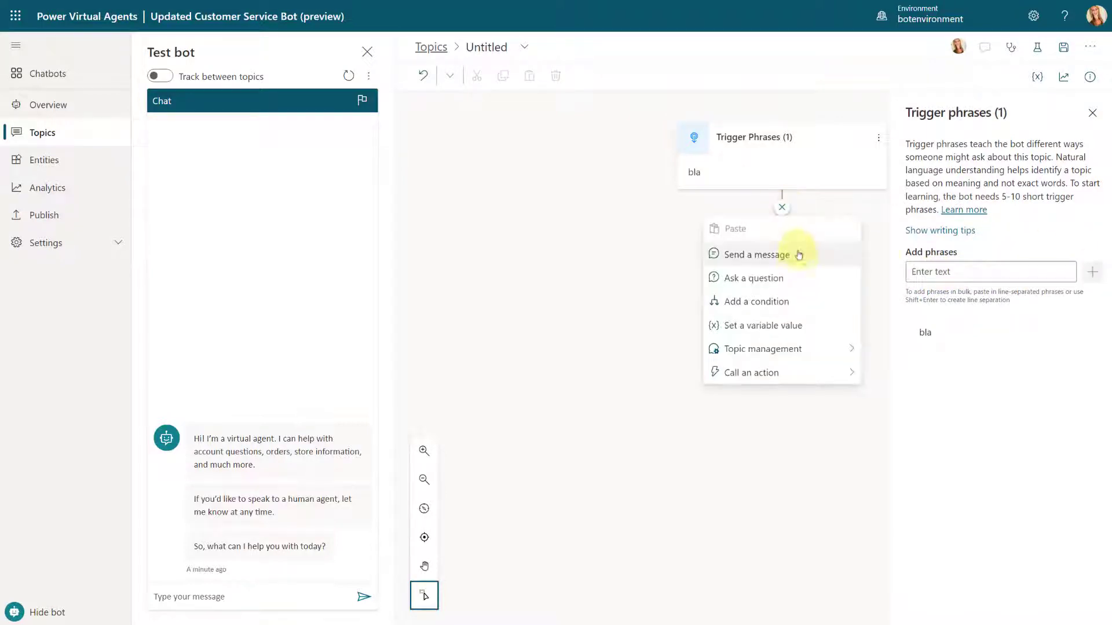
Add a question 'How are you?' with choices Option 1 and Option 2.
left_click(752, 277)
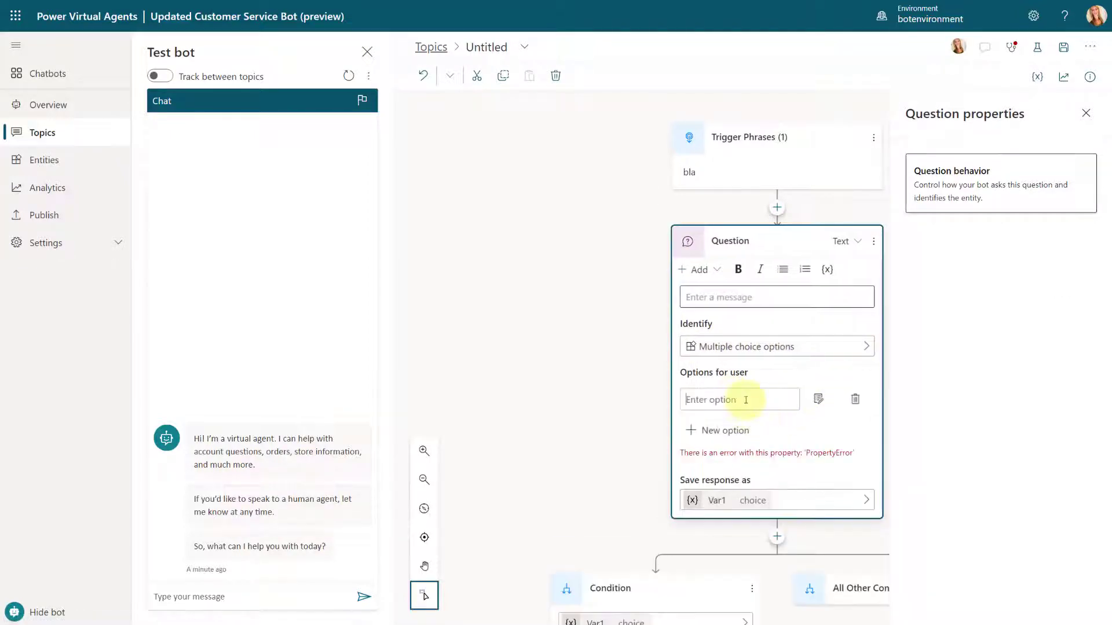
type("Option 1")
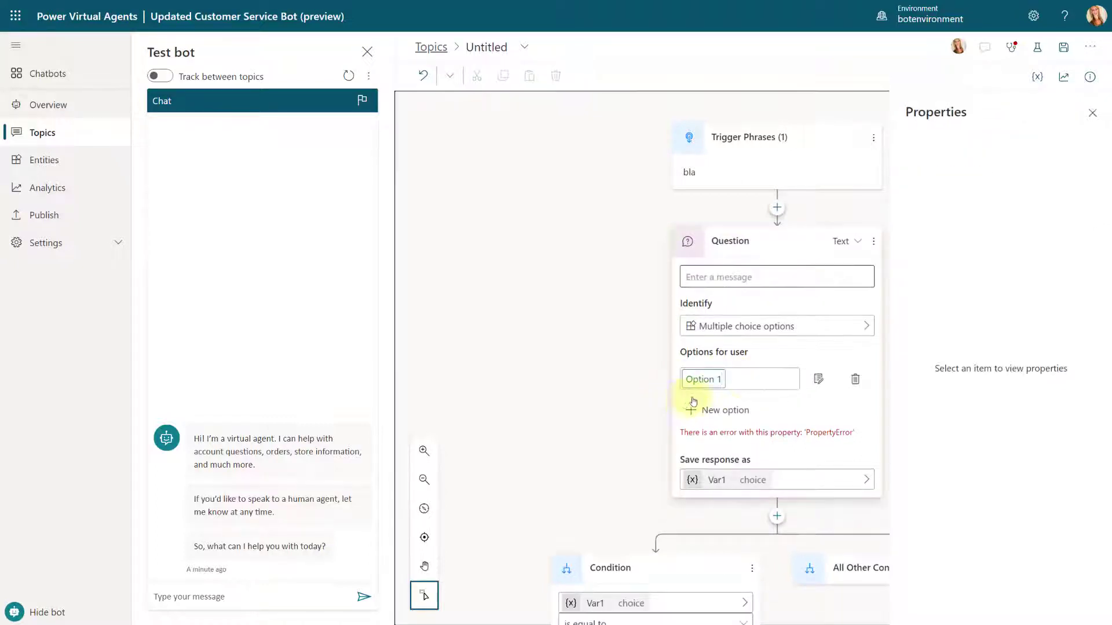
left_click(730, 241)
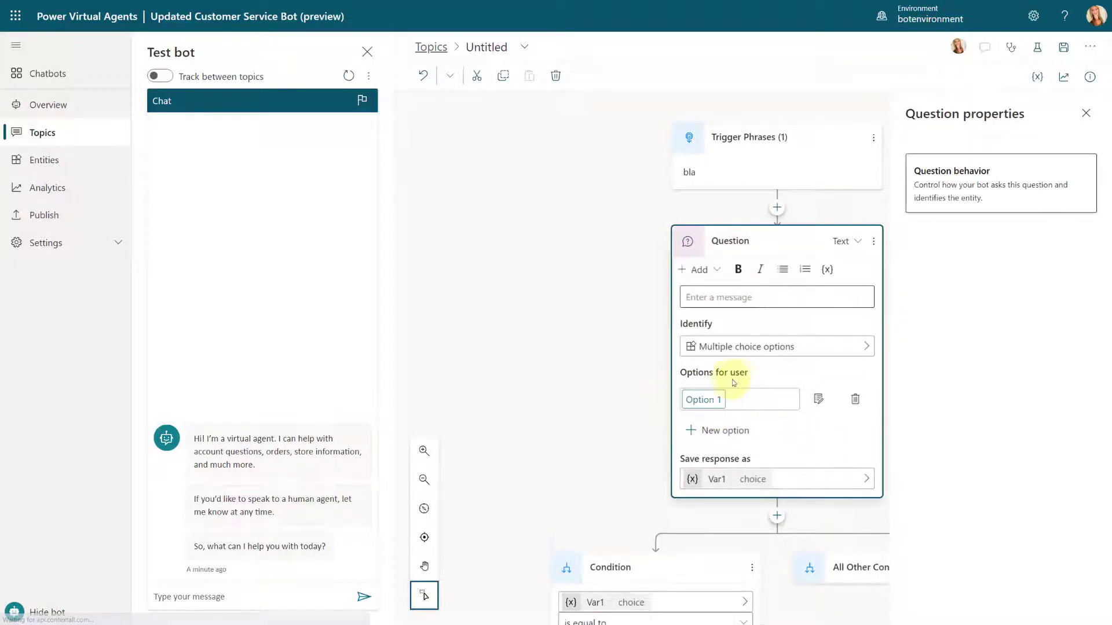
left_click(716, 430)
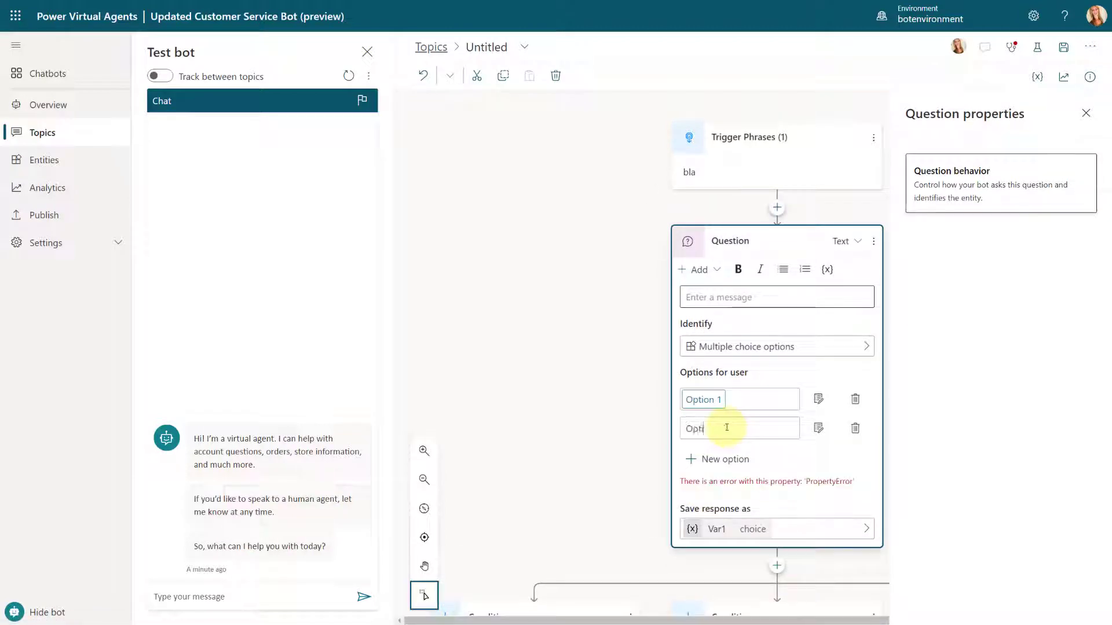
type("Option 2")
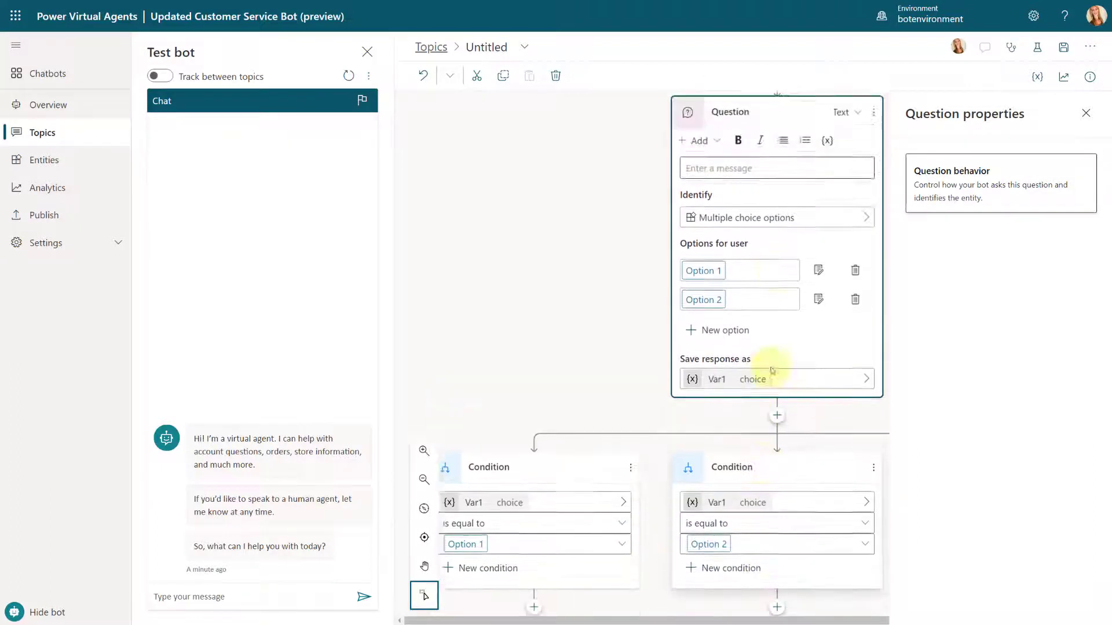
type("How are")
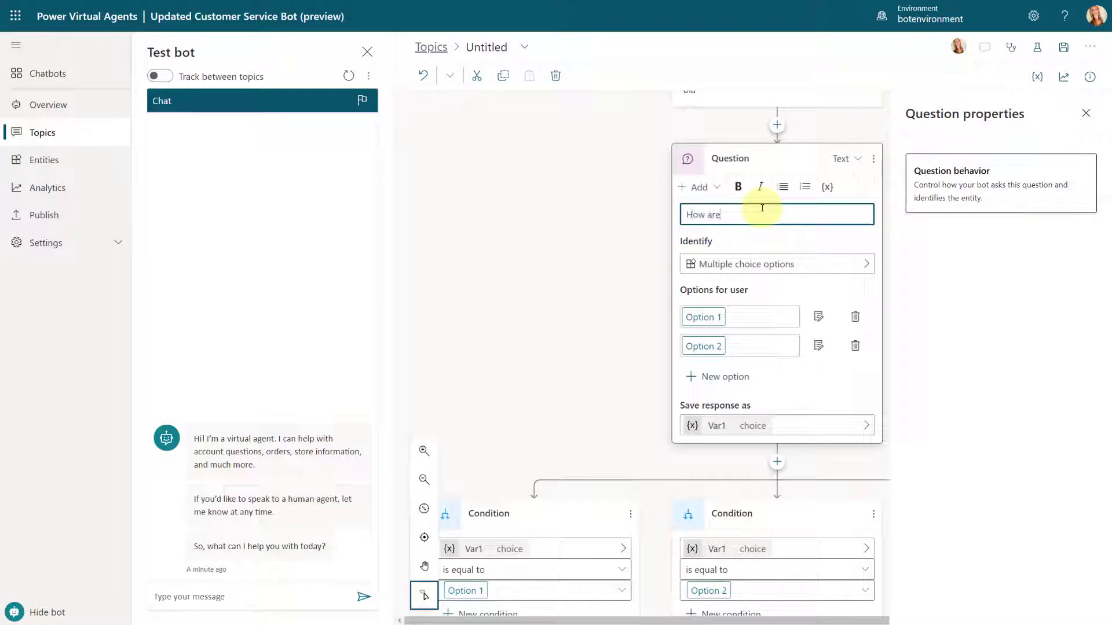
type("you?")
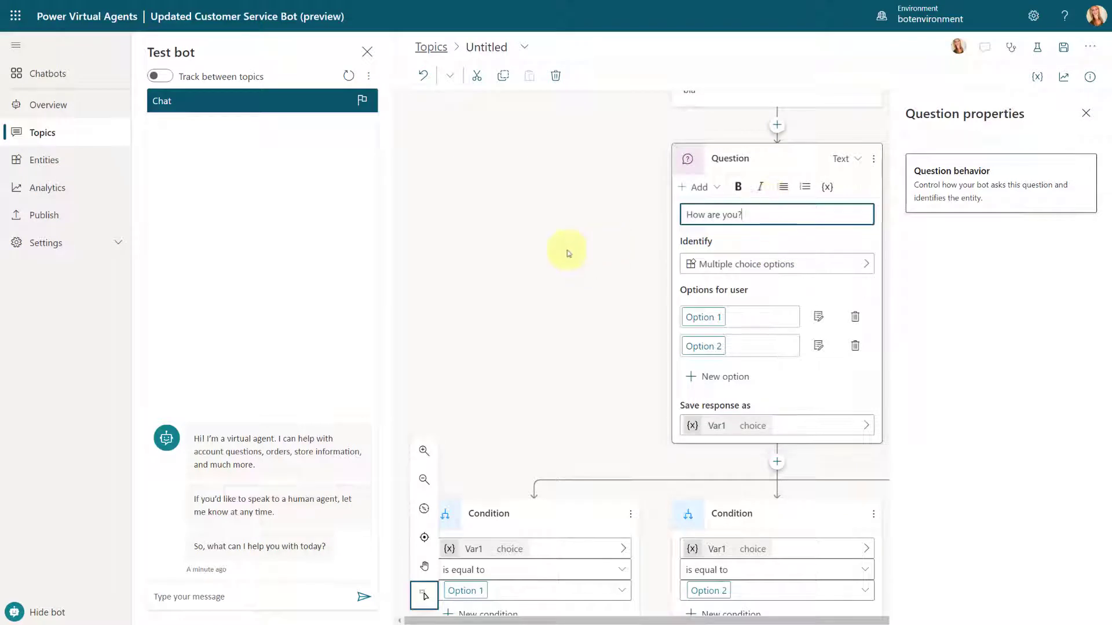
mouse_move(435, 326)
type("Old")
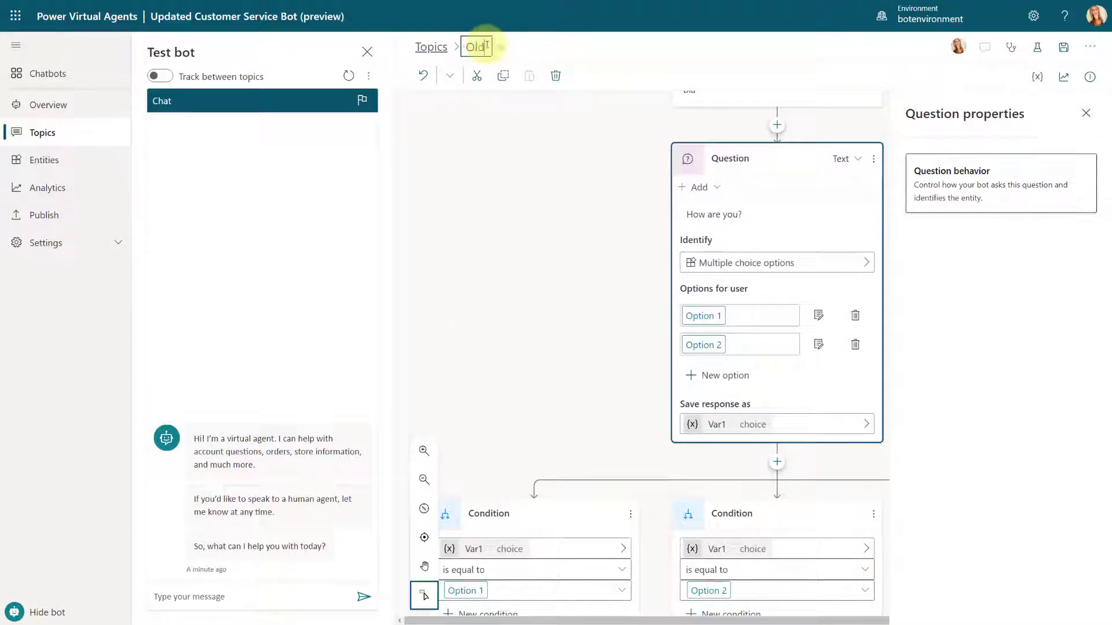
Name the topic 'Old questions' and send 'bla' in the test chat to trigger it.
type("questions")
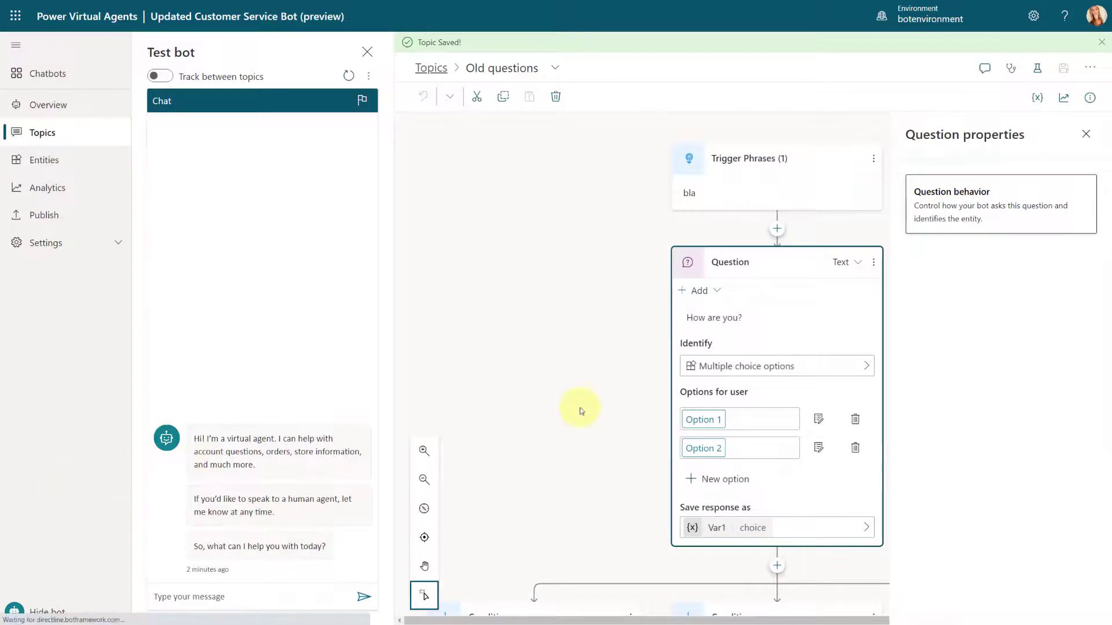
left_click(248, 596)
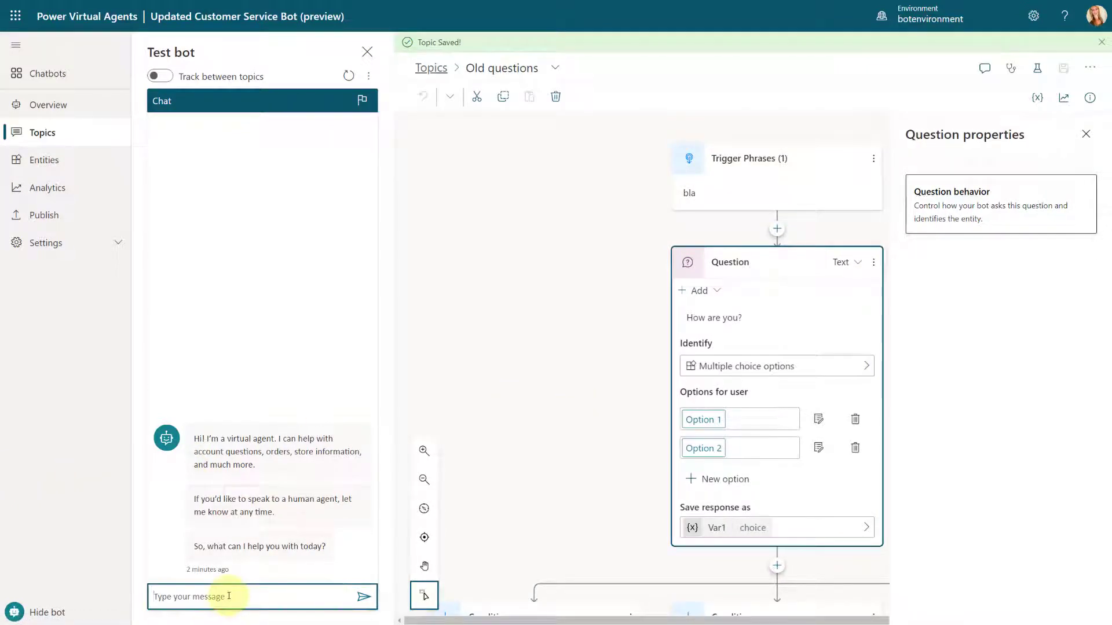
type("bla")
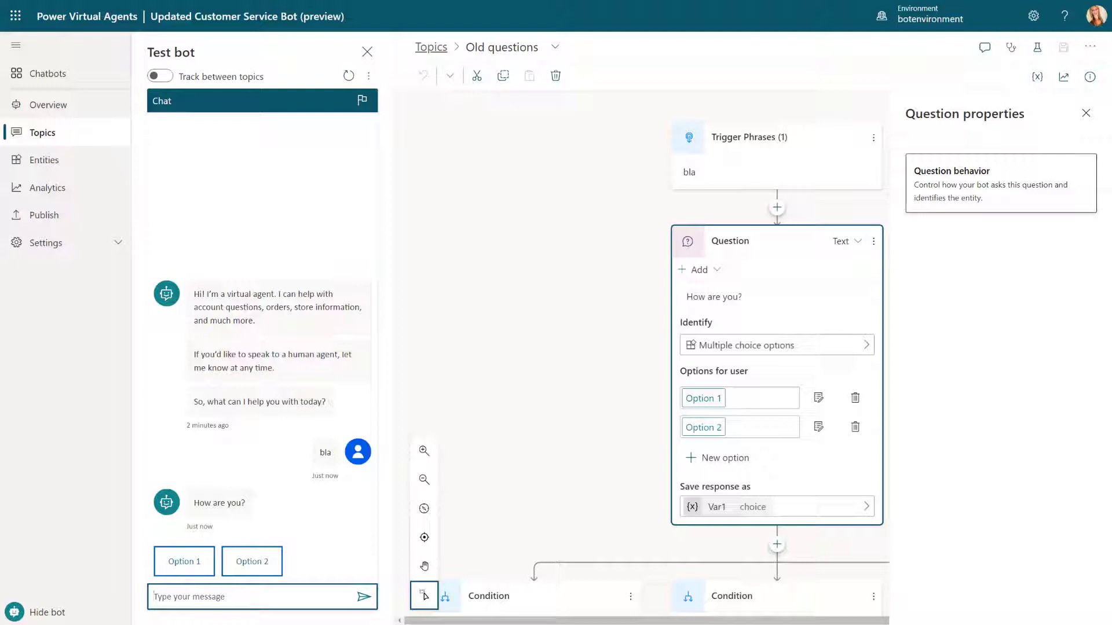
left_click(184, 561)
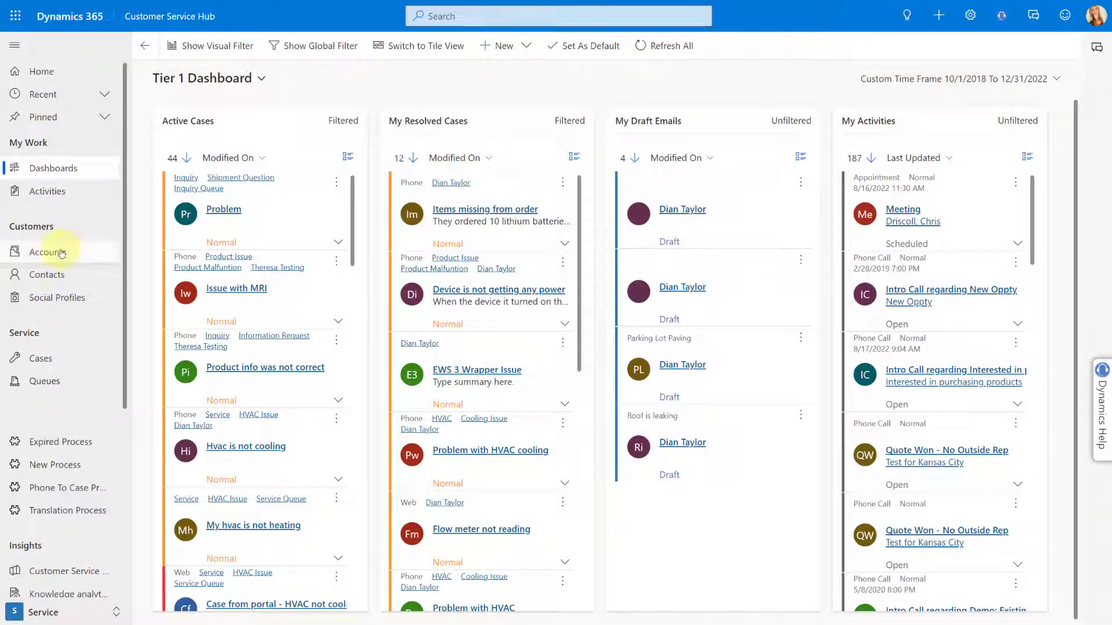
Search rows of the Drop Down Values table via global search.
left_click(557, 15)
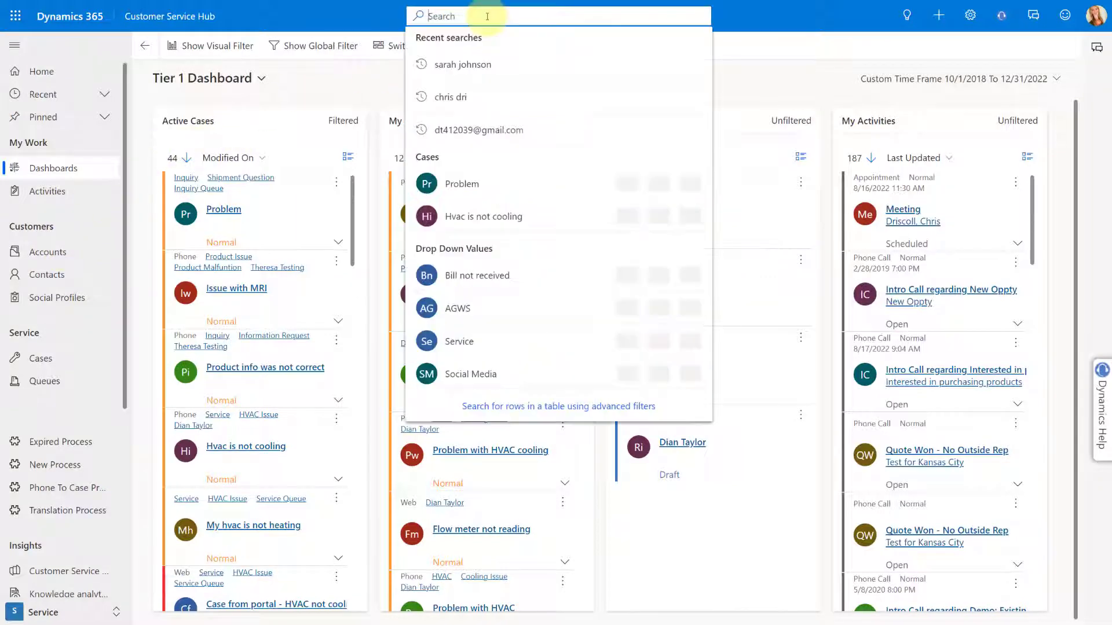
left_click(559, 407)
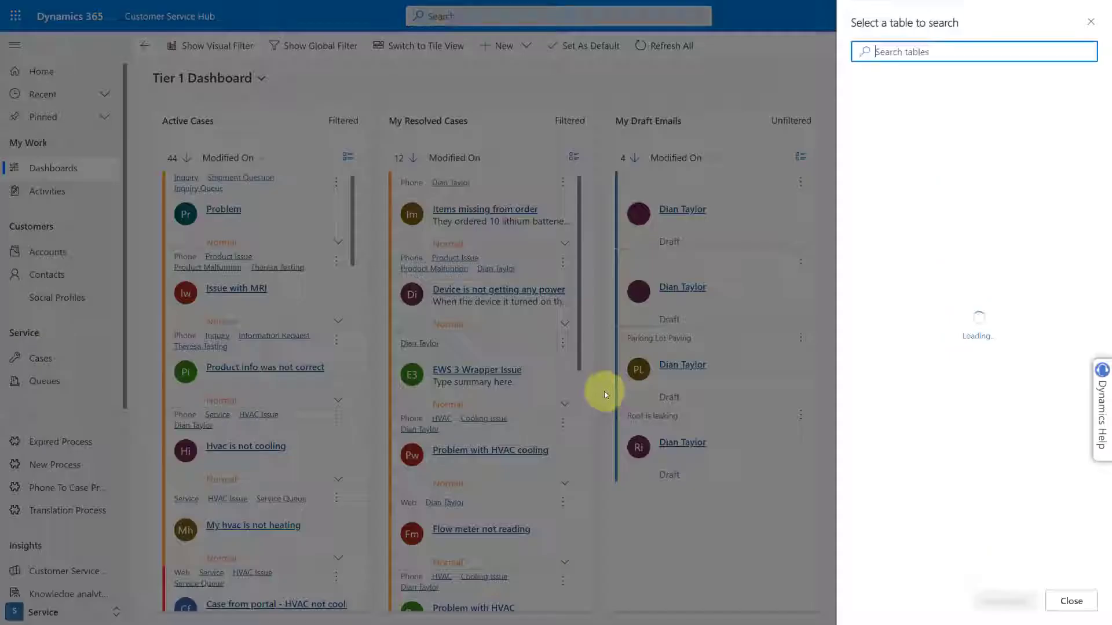
type("drop")
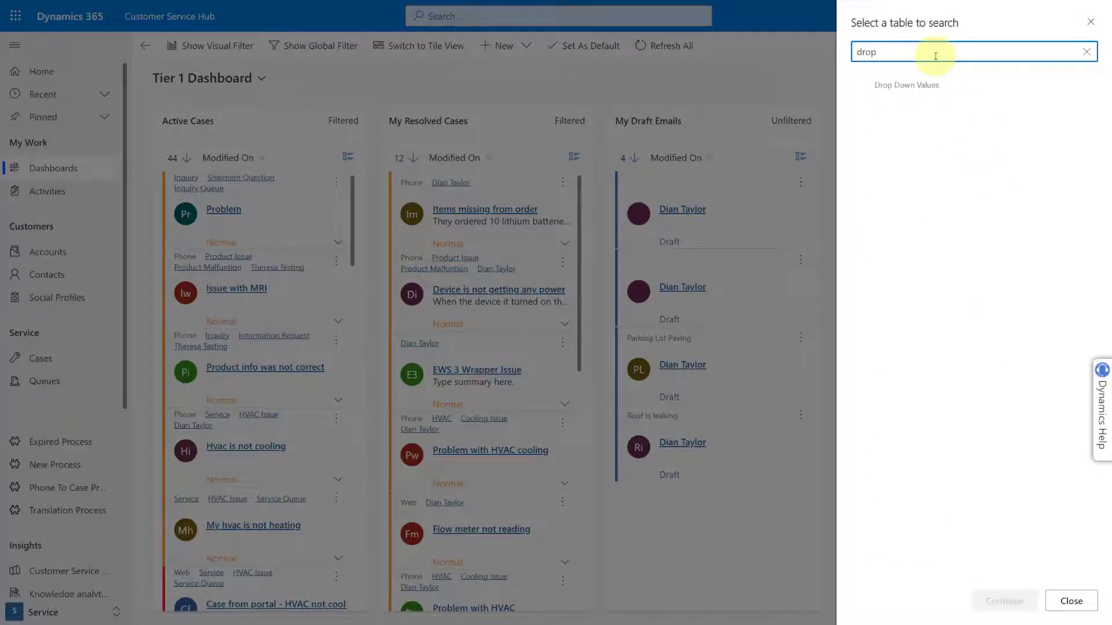
left_click(908, 85)
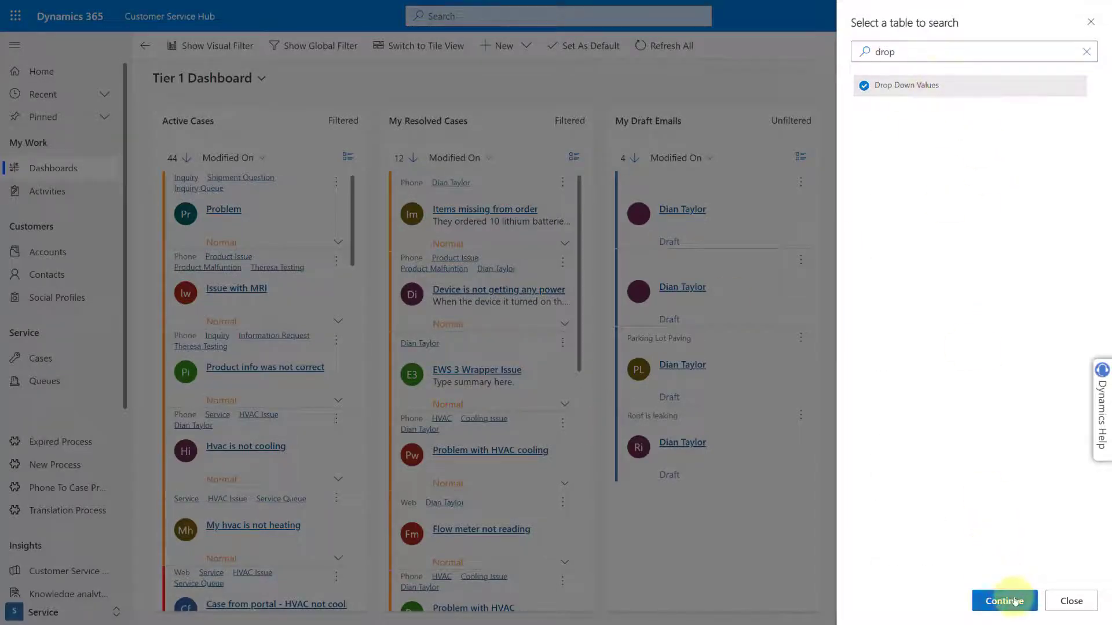
left_click(1003, 602)
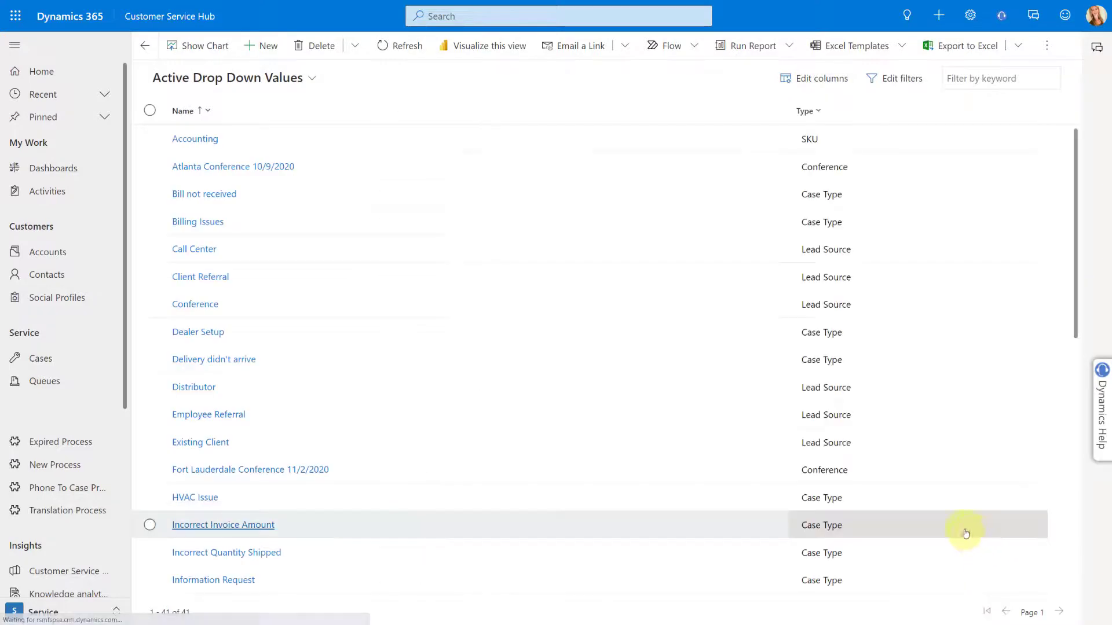
Switch the view to Active Case Types and sort by Parent Category.
left_click(894, 77)
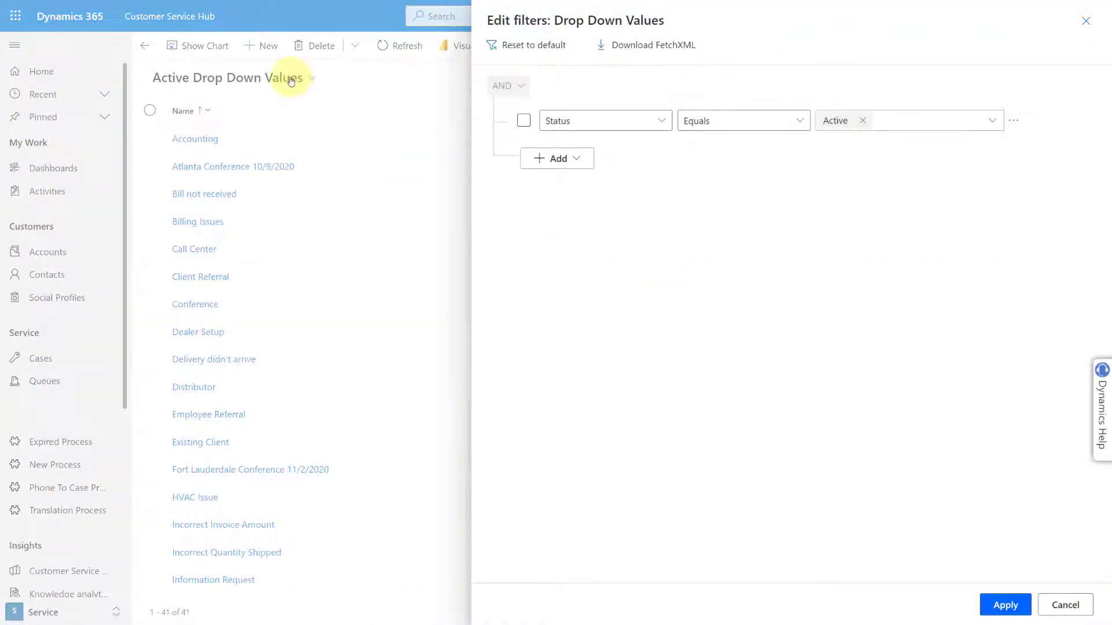
left_click(1064, 604)
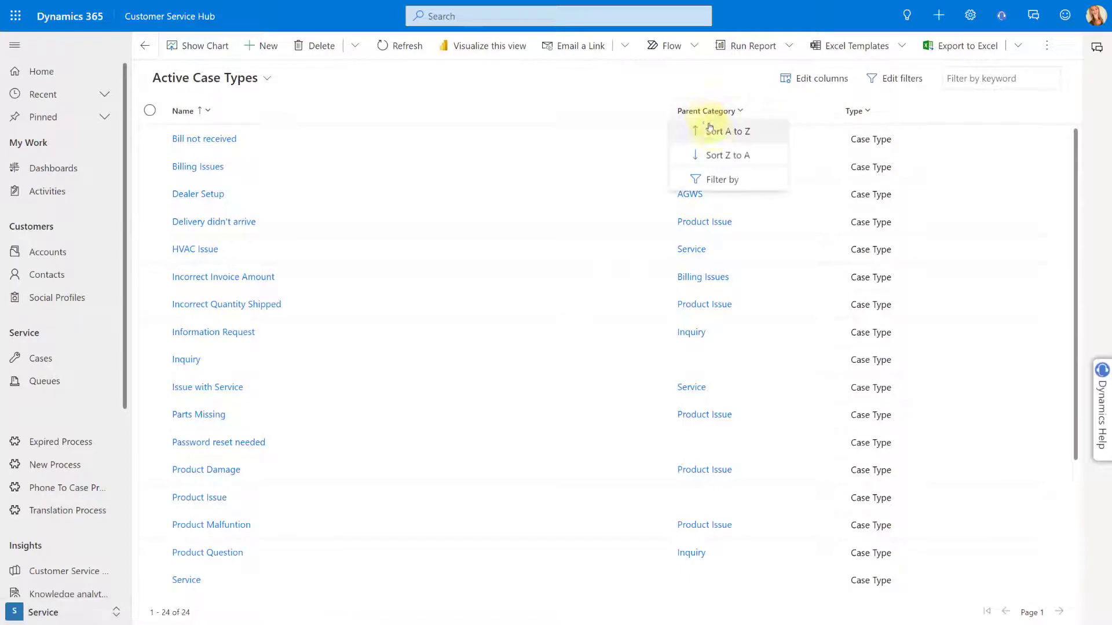
left_click(726, 154)
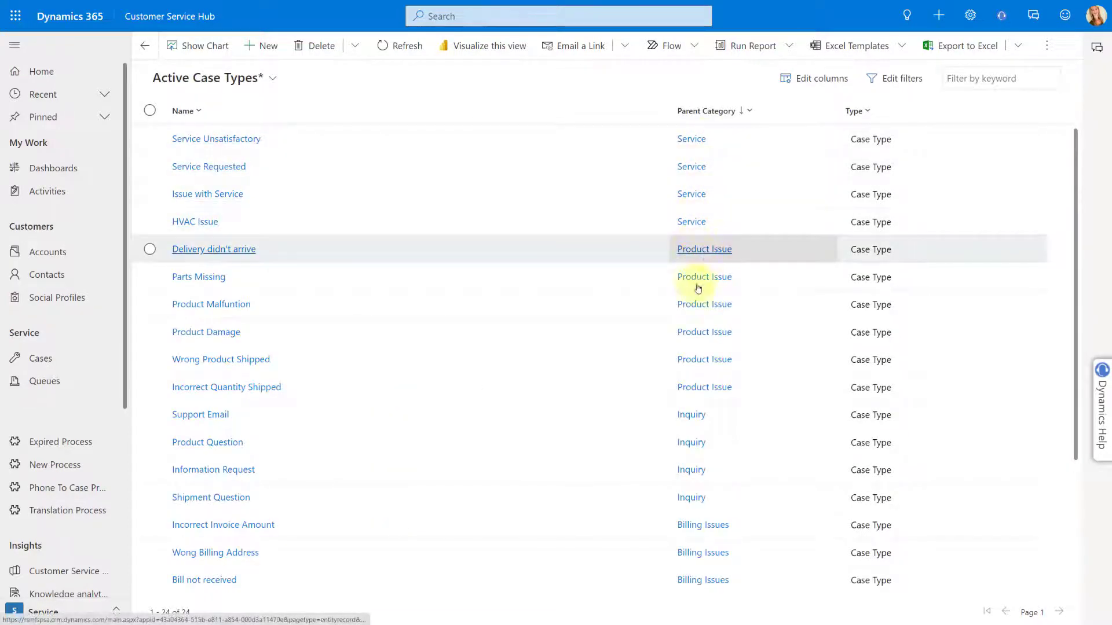
mouse_move(368, 301)
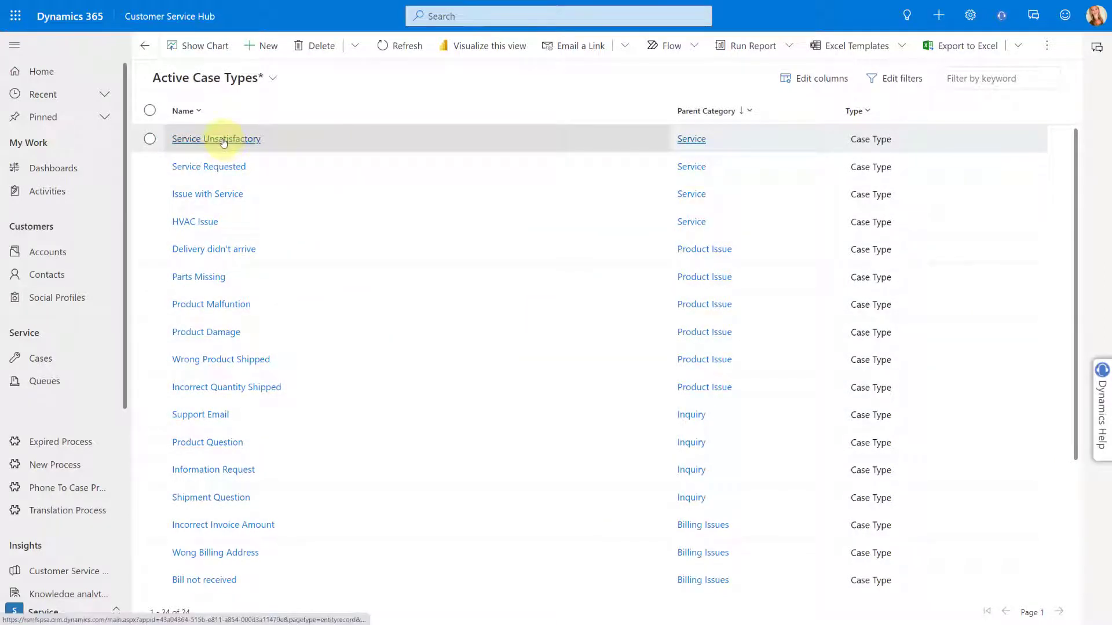
mouse_move(207, 194)
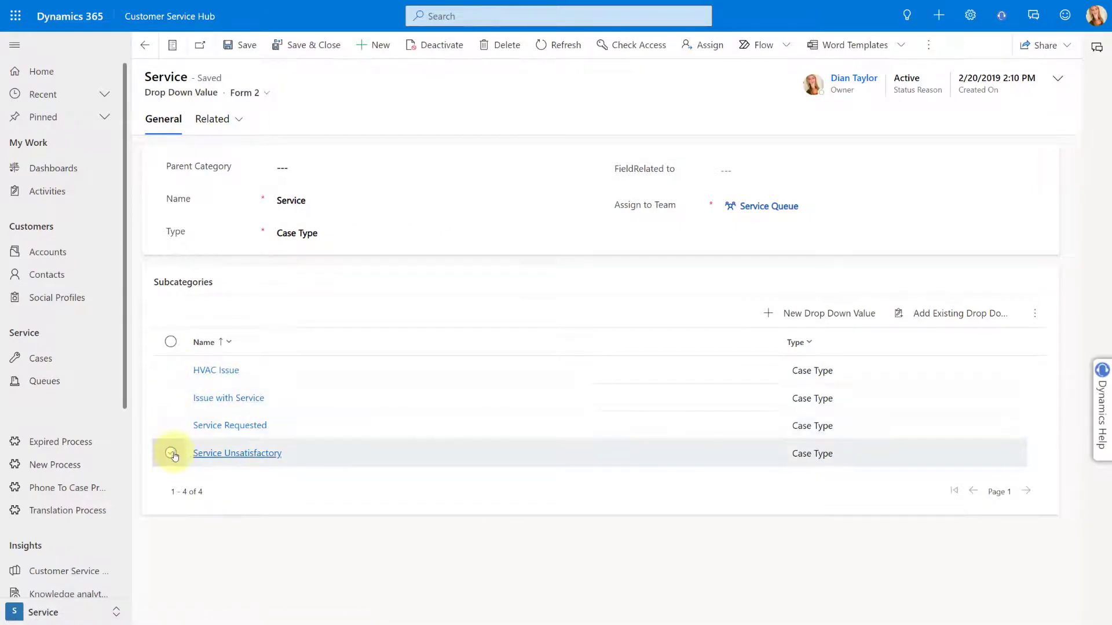
mouse_move(315, 375)
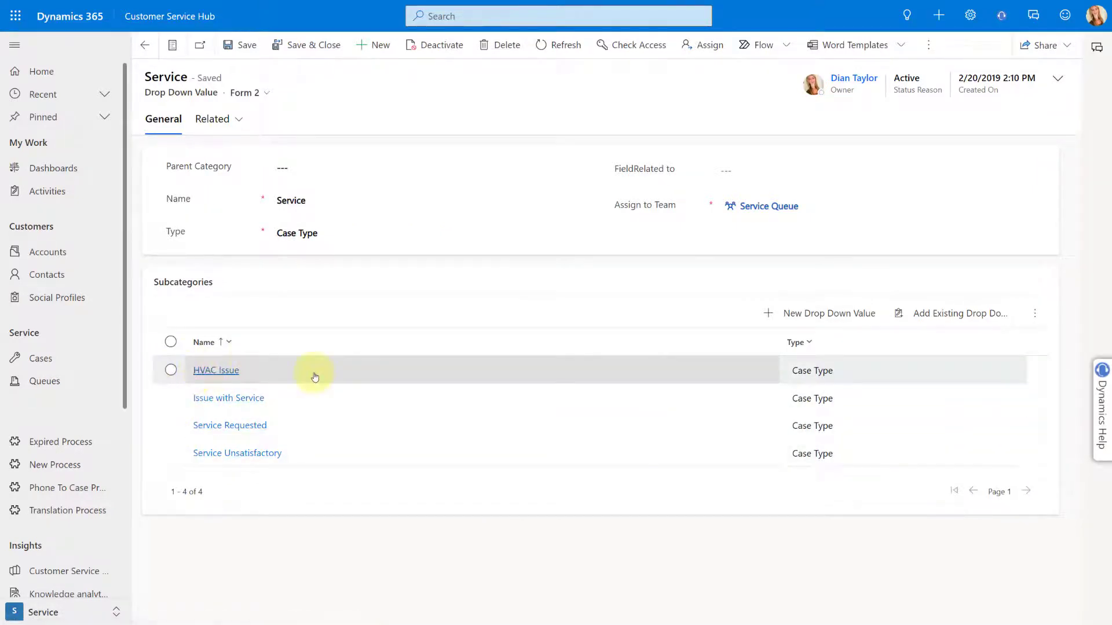
Open the HVAC Issue record from the Service record's Subcategories grid.
left_click(284, 166)
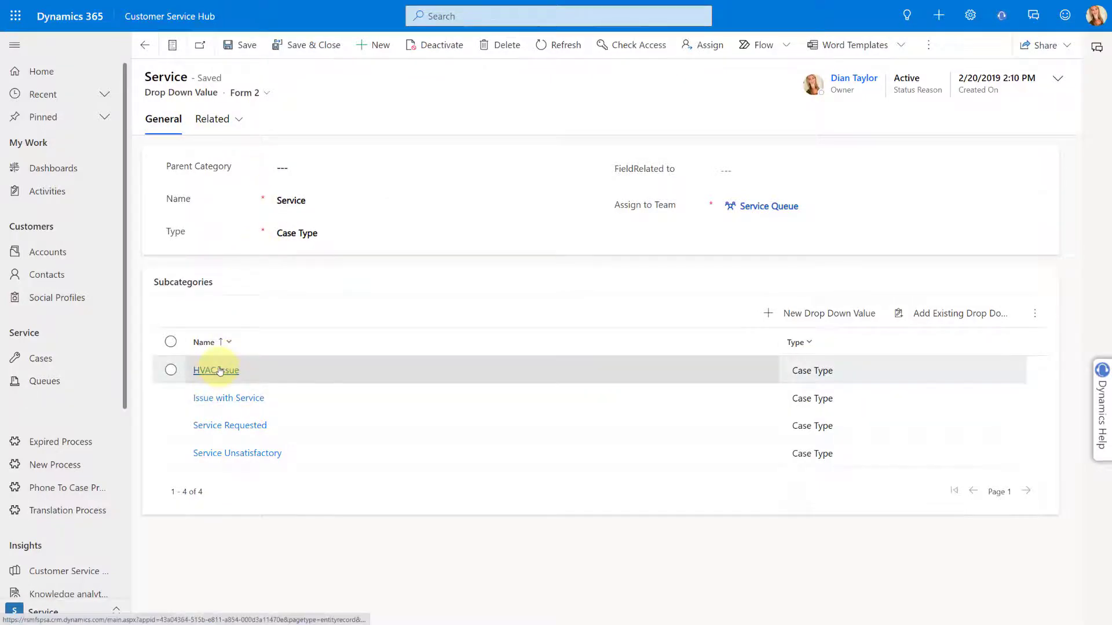
left_click(215, 371)
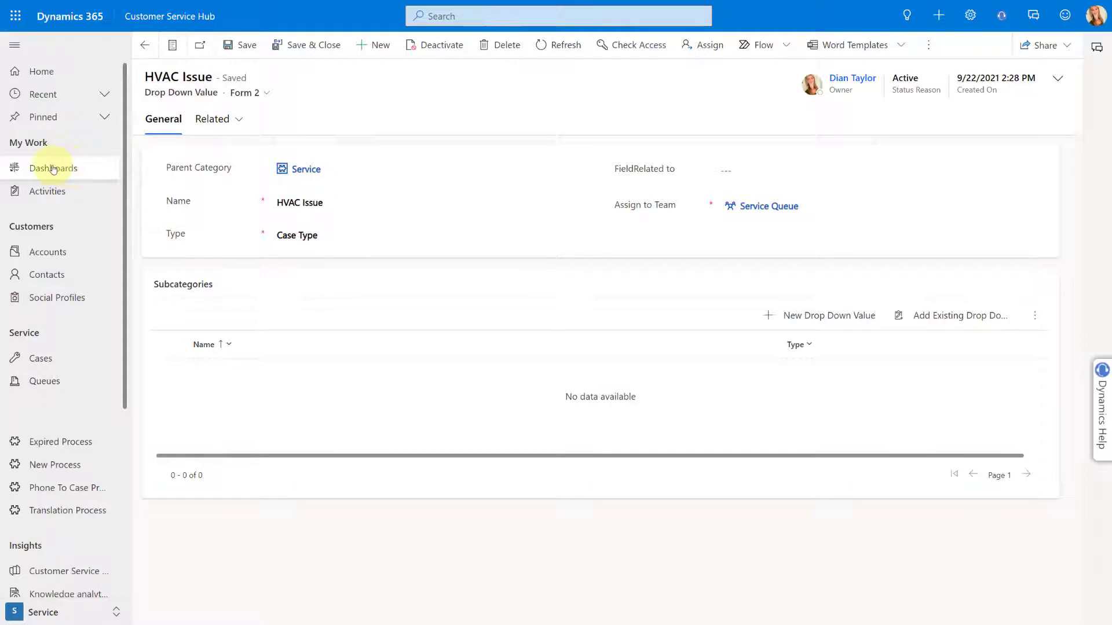
Open the Hvac is not cooling case from My Active Cases.
left_click(52, 168)
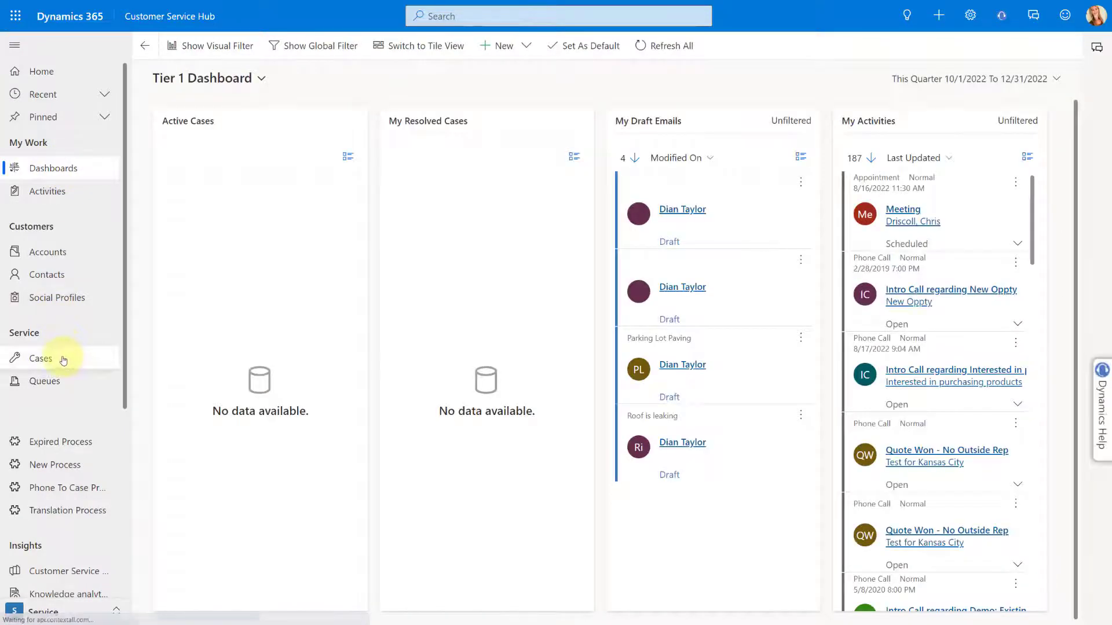
left_click(41, 358)
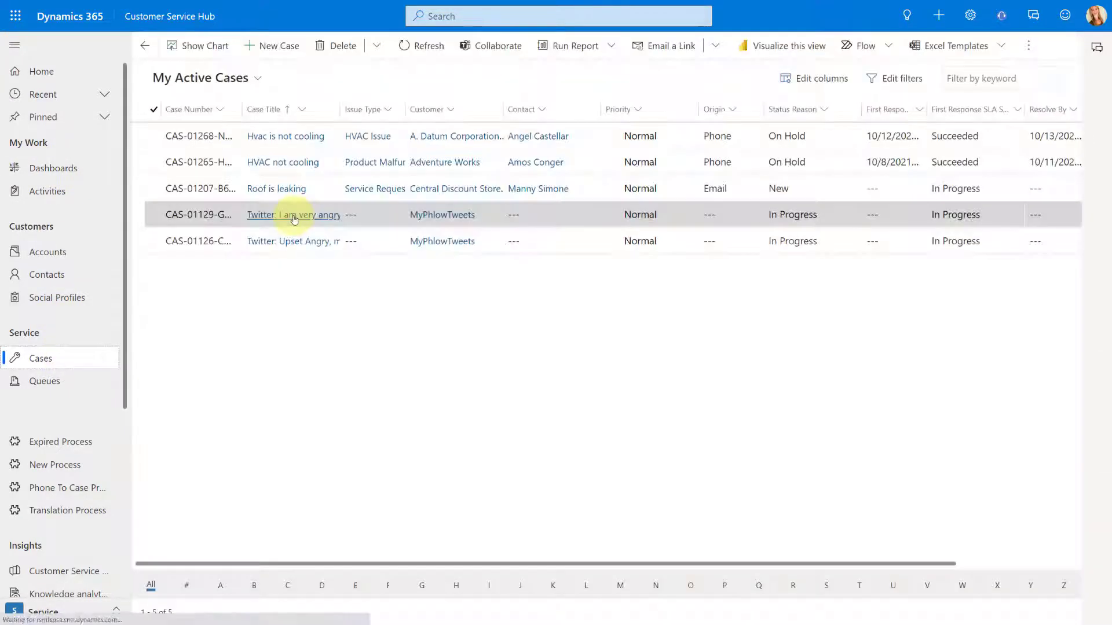
left_click(285, 137)
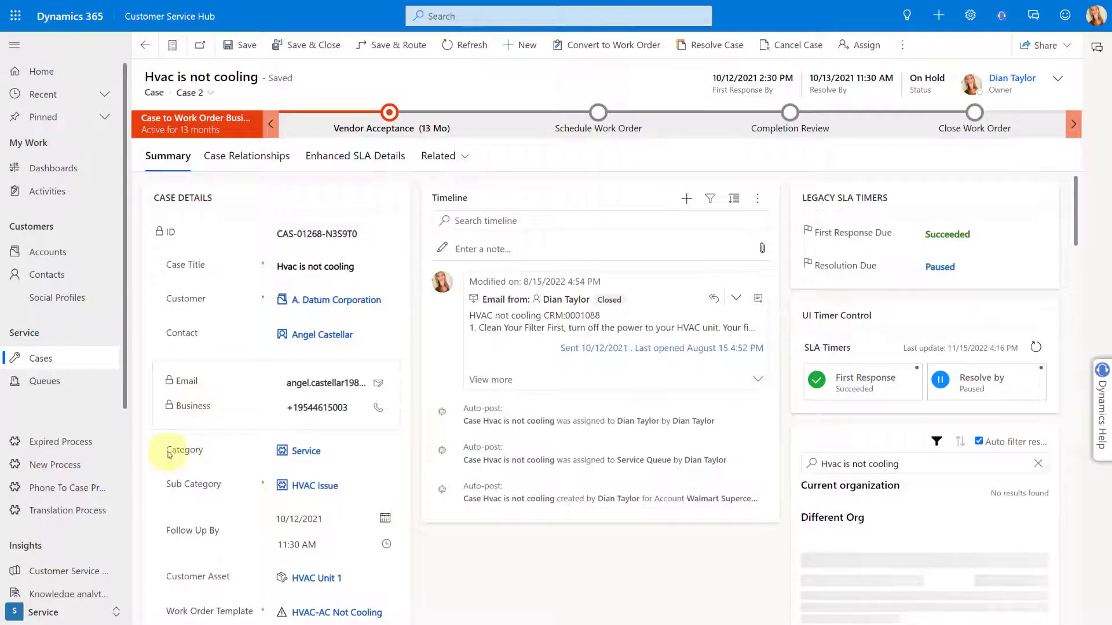
Set the case Category to Product Issue and Sub Category to Parts Missing.
left_click(312, 485)
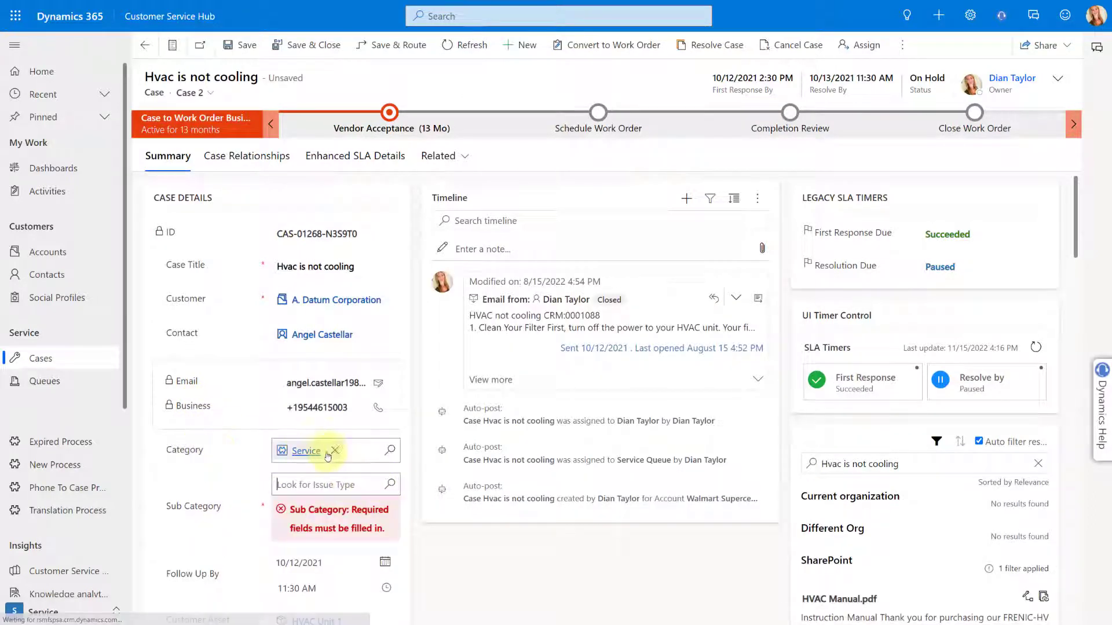
left_click(389, 484)
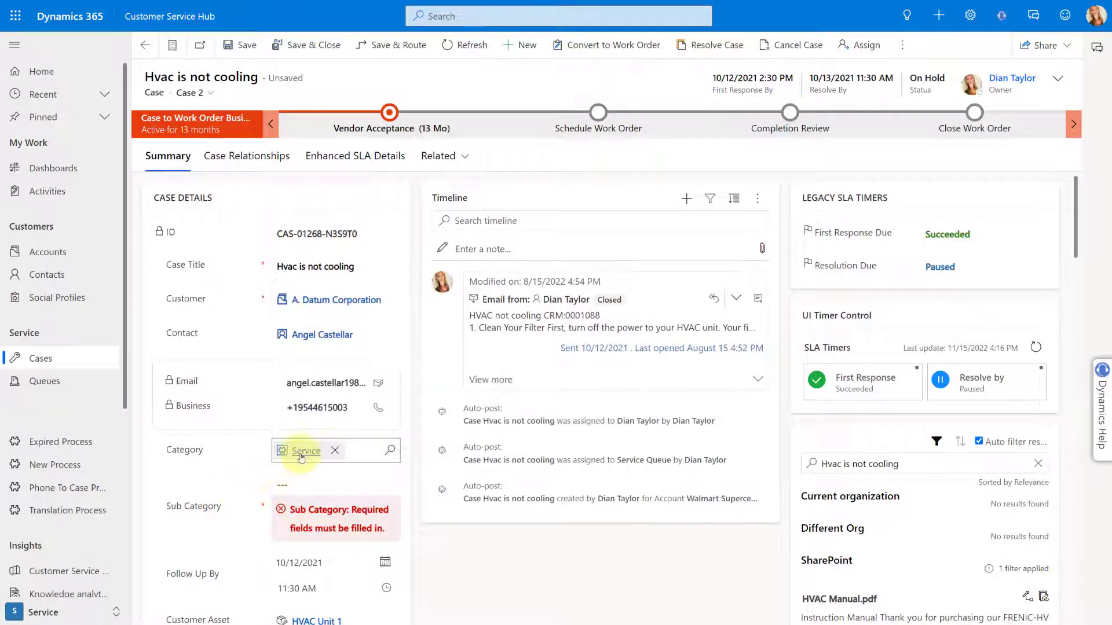
left_click(335, 451)
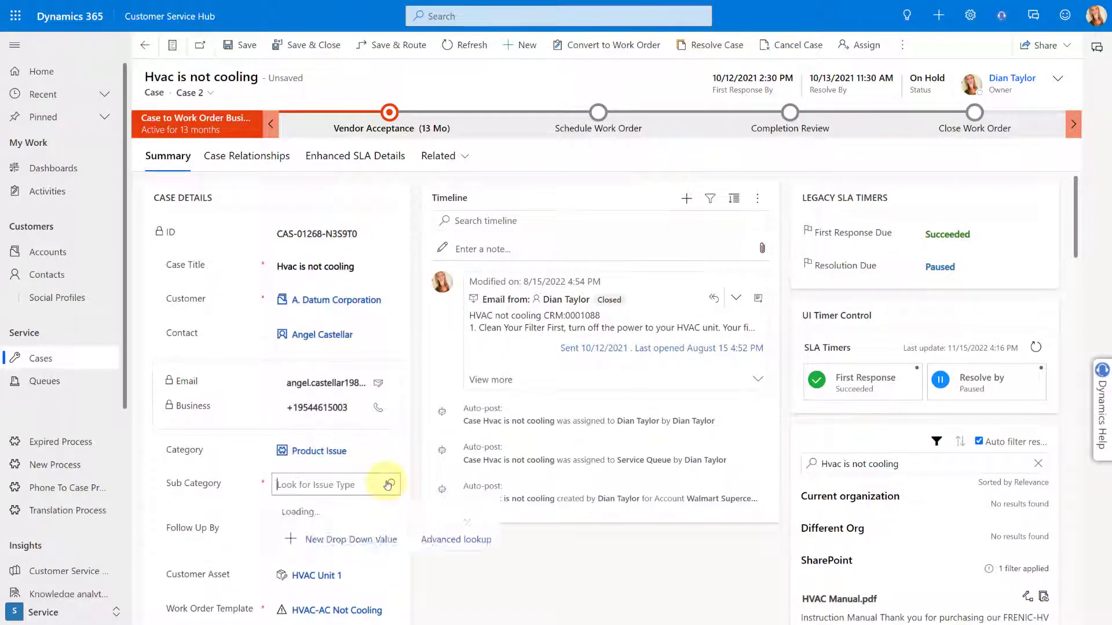
left_click(387, 484)
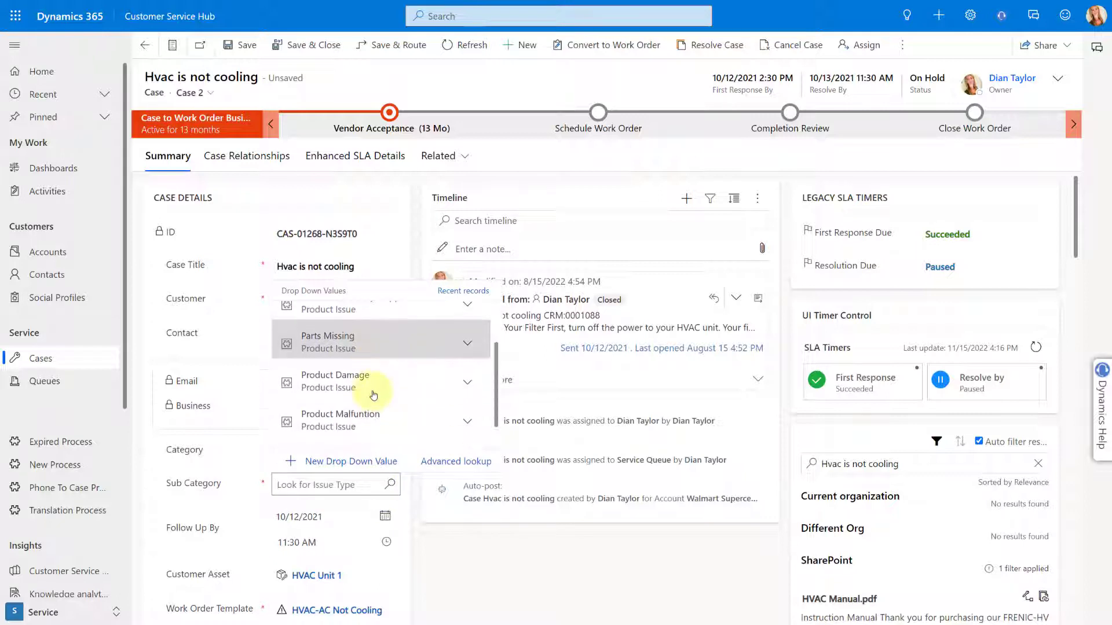
mouse_move(366, 419)
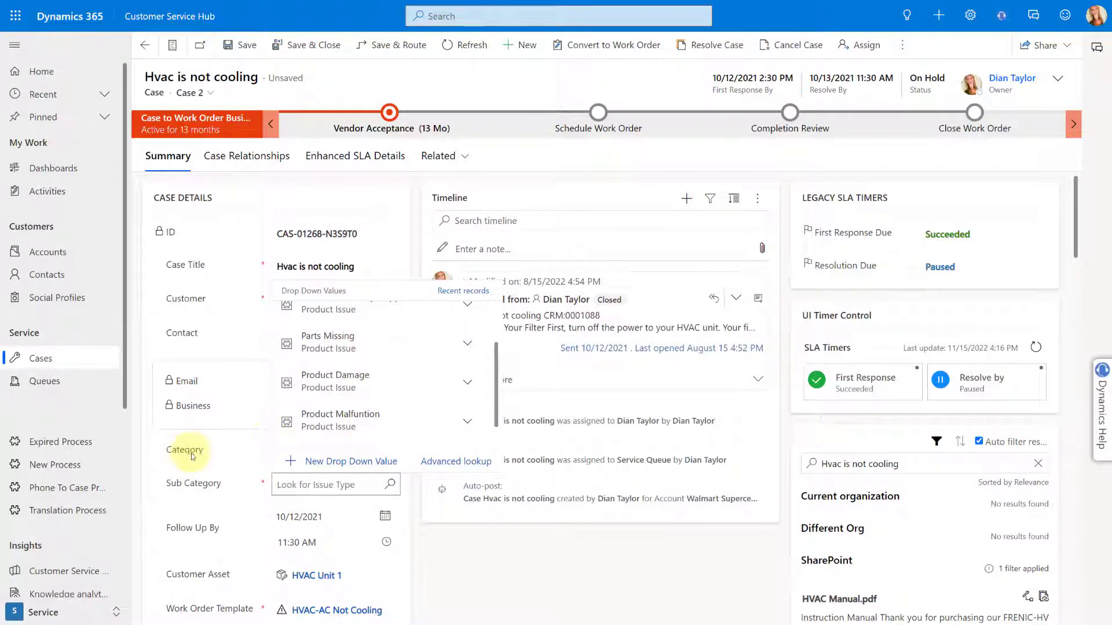
mouse_move(327, 342)
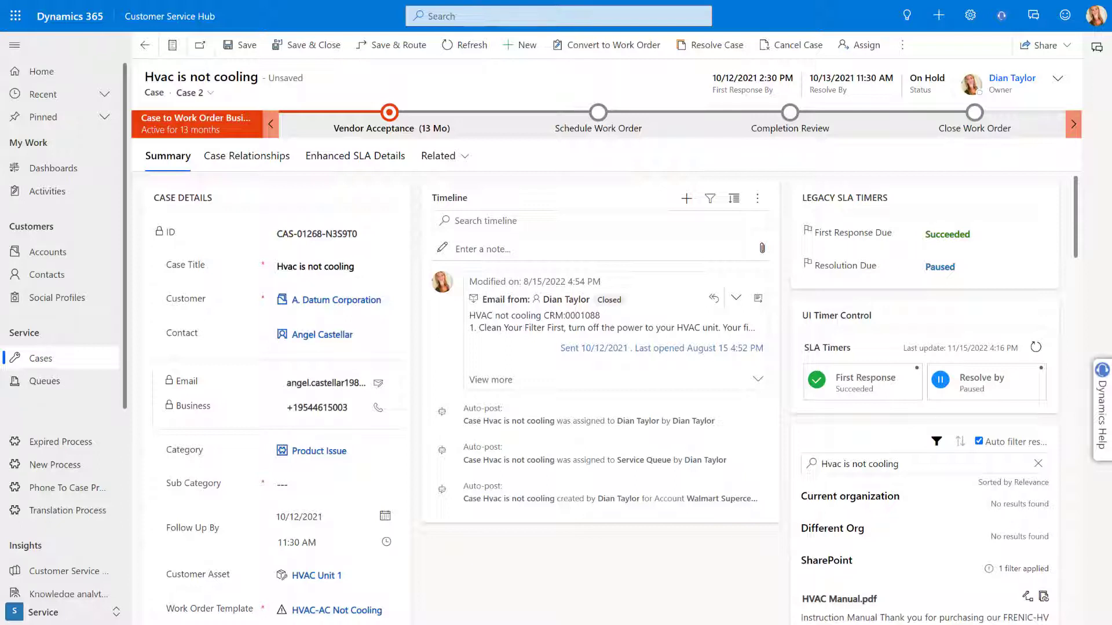
left_click(330, 484)
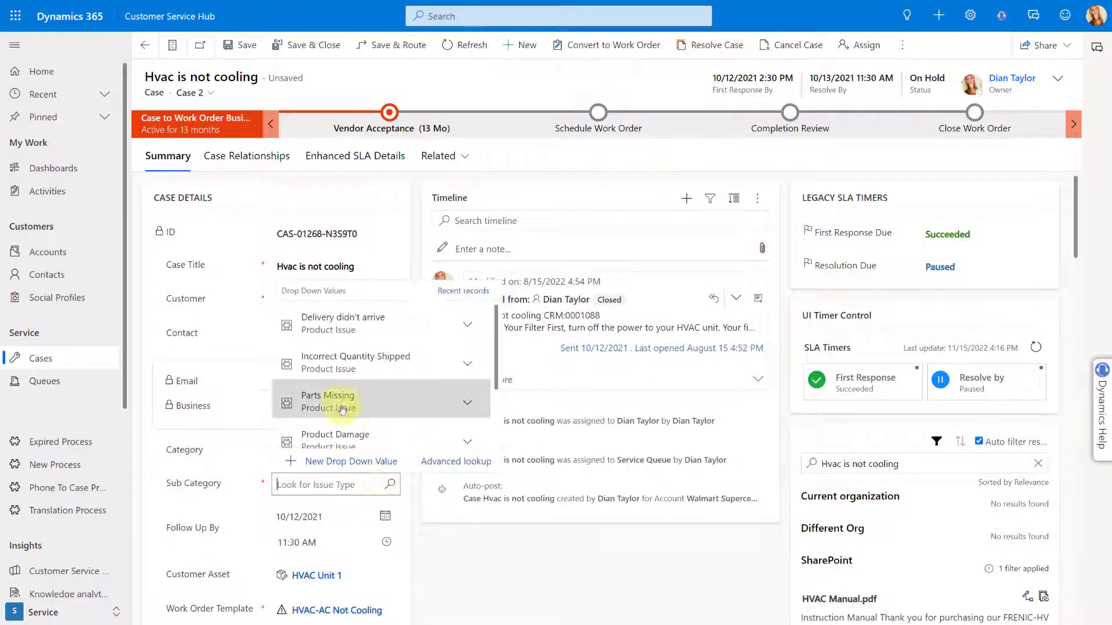
left_click(328, 397)
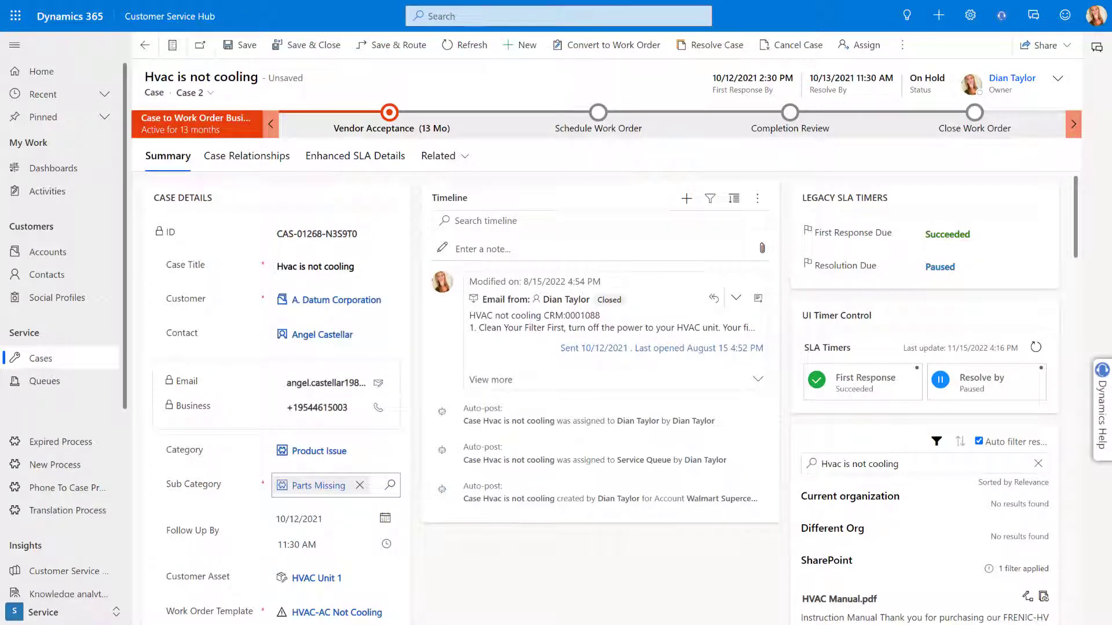
left_click(319, 451)
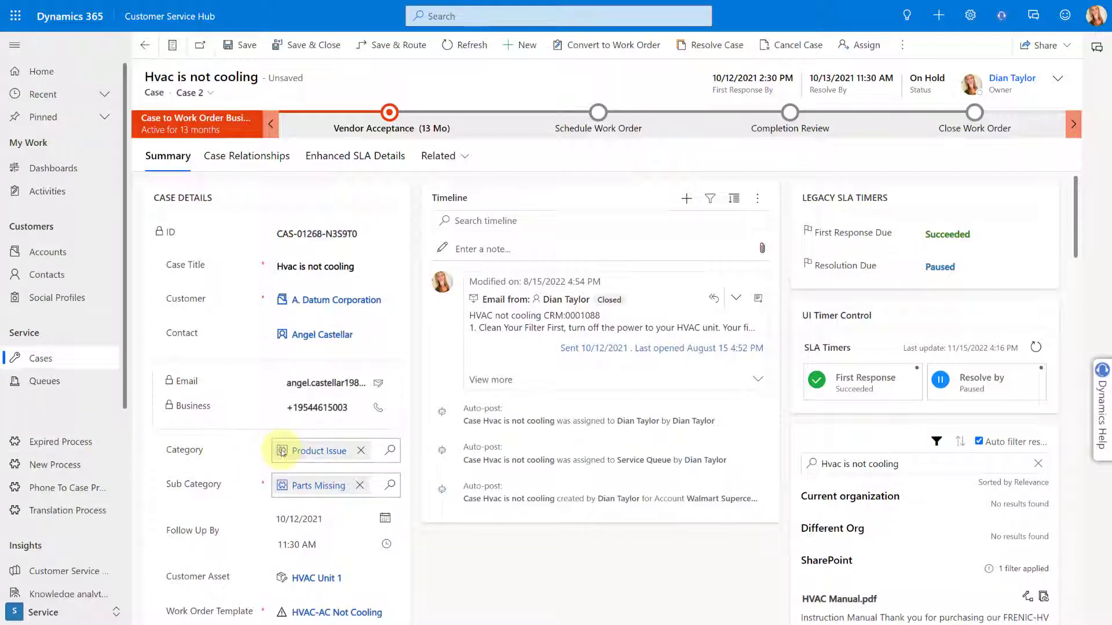
mouse_move(232, 452)
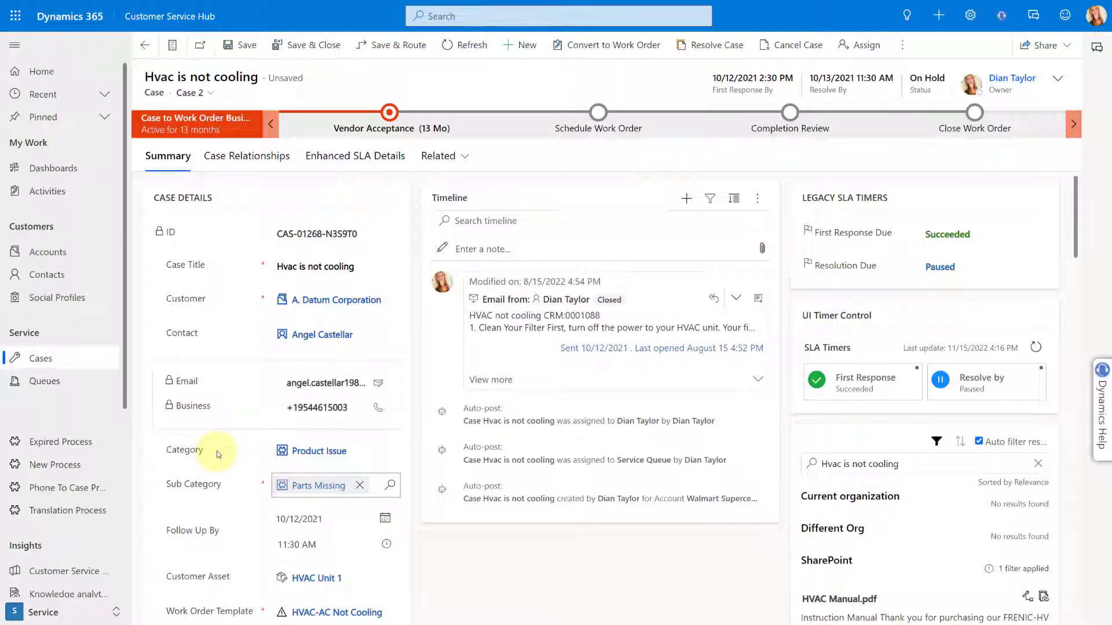
Create a new topic triggered by 'Start my PVA' with a message step 'Let me get your options'.
left_click(557, 15)
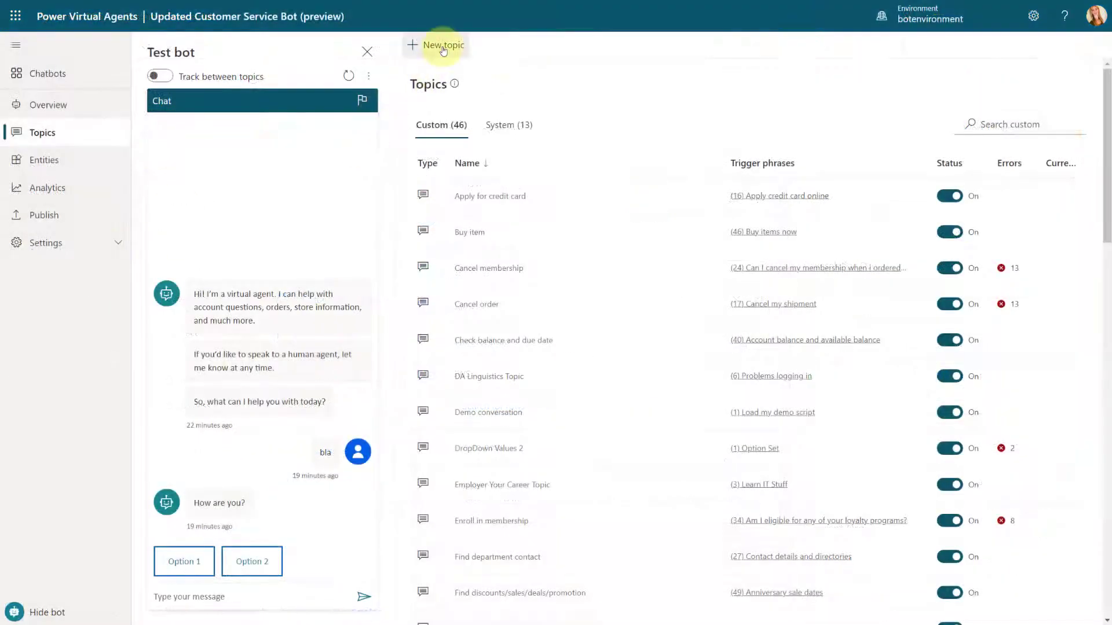
left_click(435, 45)
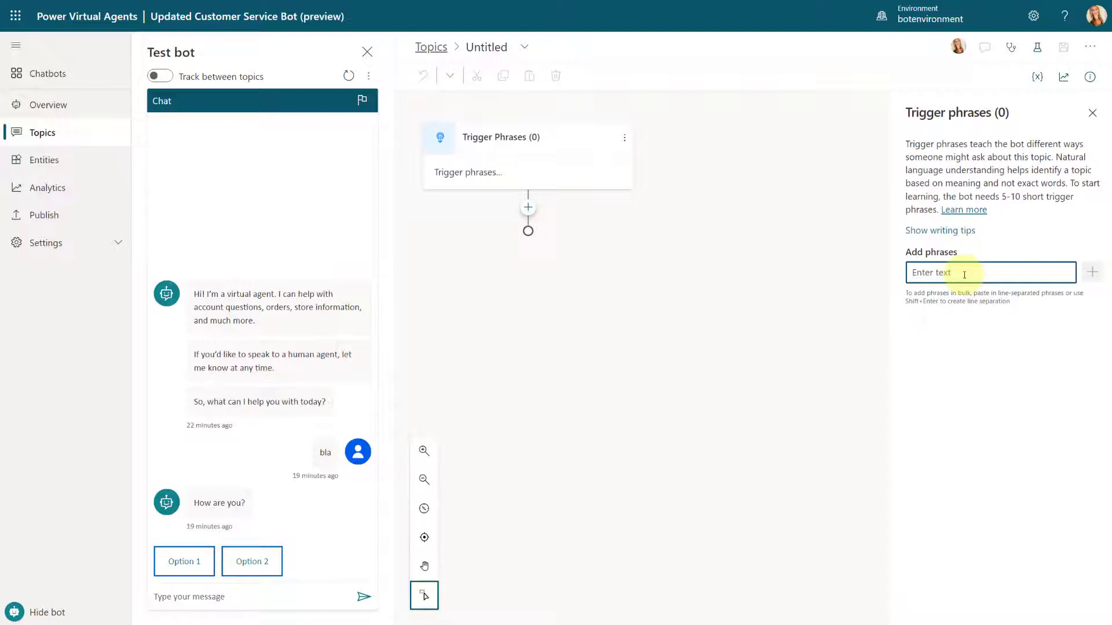
type("Start my PVA")
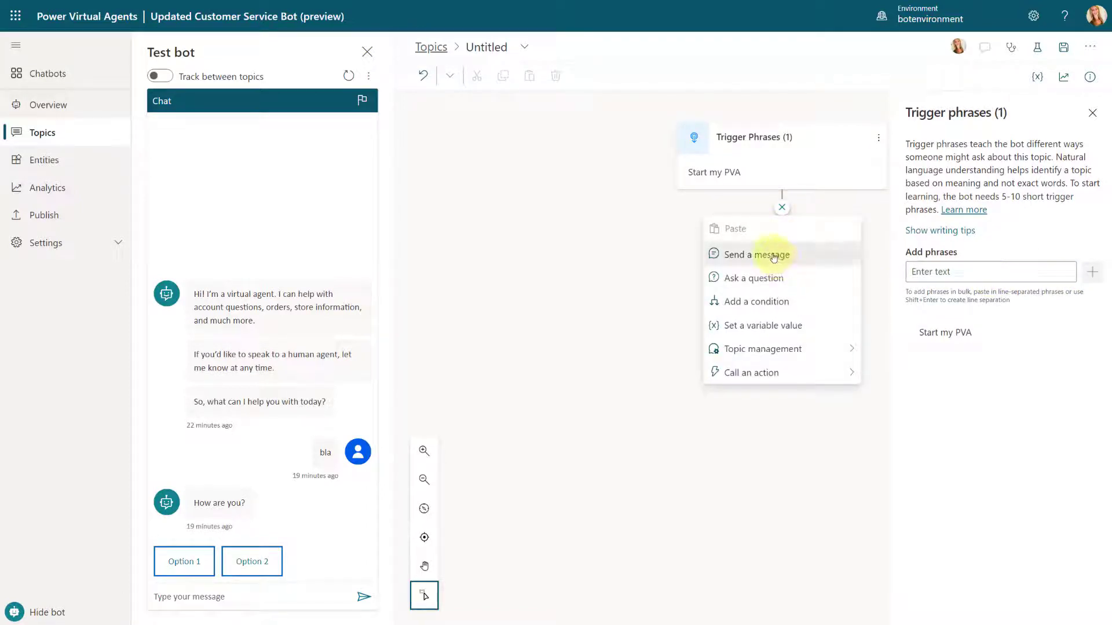
left_click(757, 254)
type("Let me get your options")
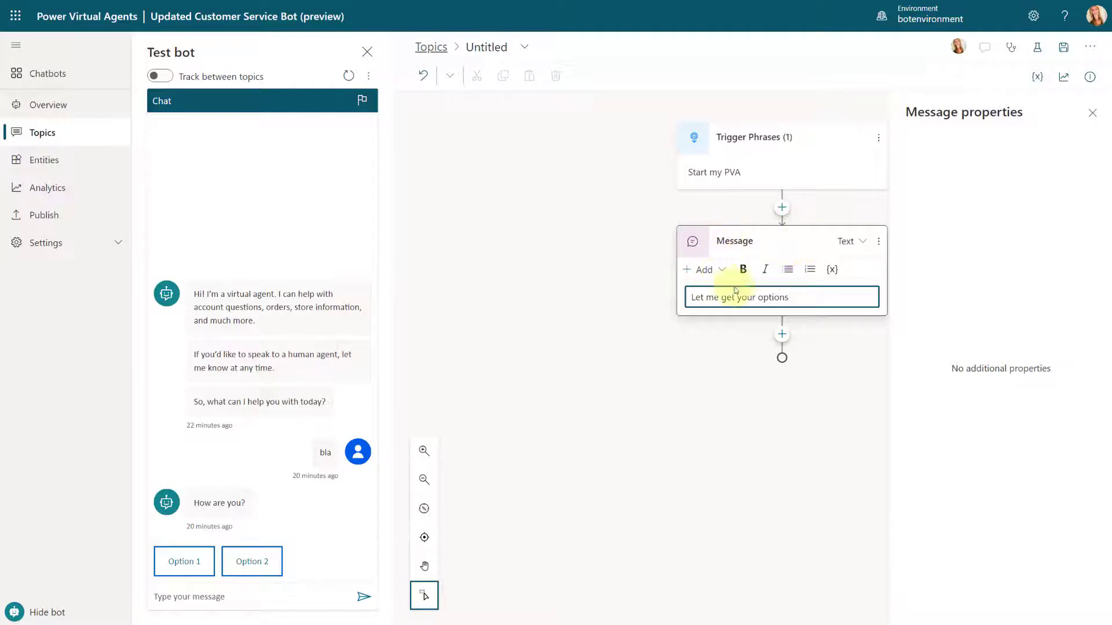
mouse_move(780, 334)
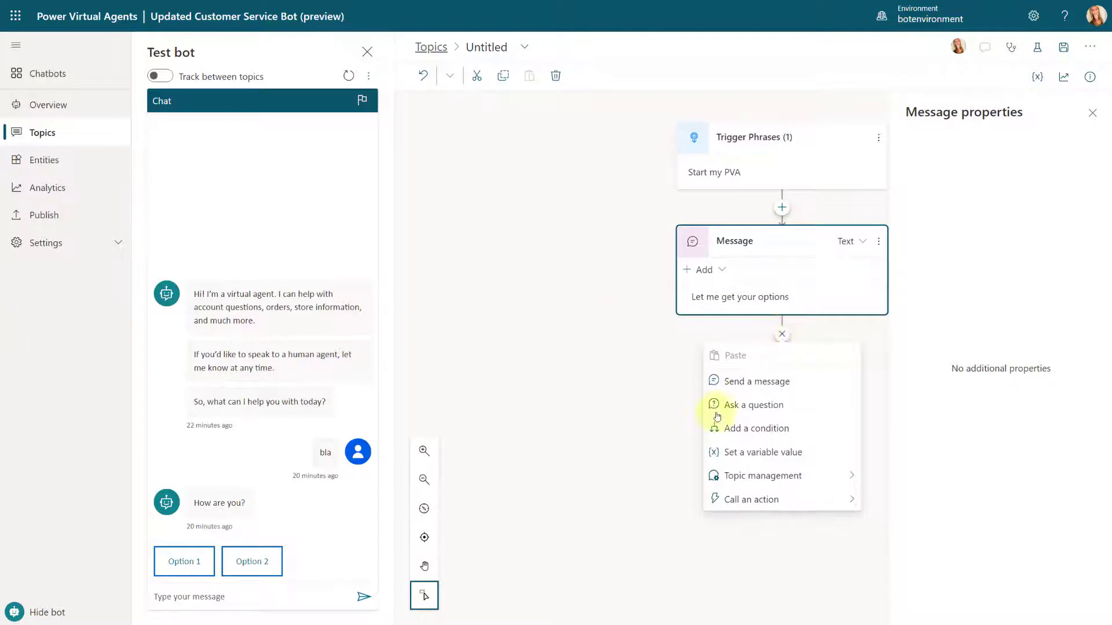
mouse_move(749, 498)
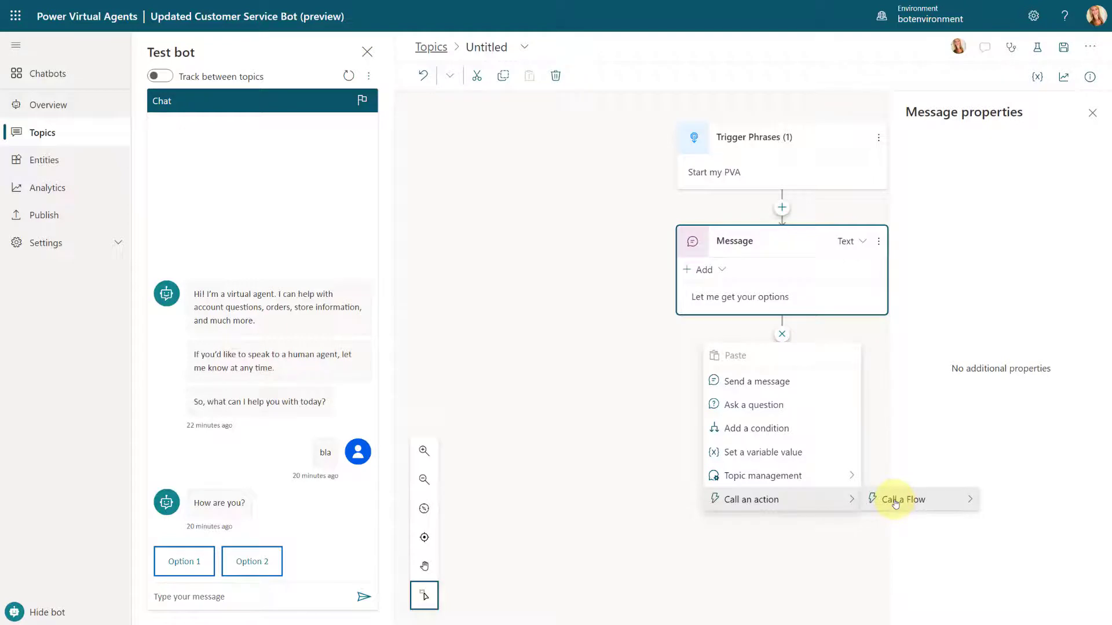
Call the Get Dropdown Values flow and create a variable for its output.
left_click(901, 500)
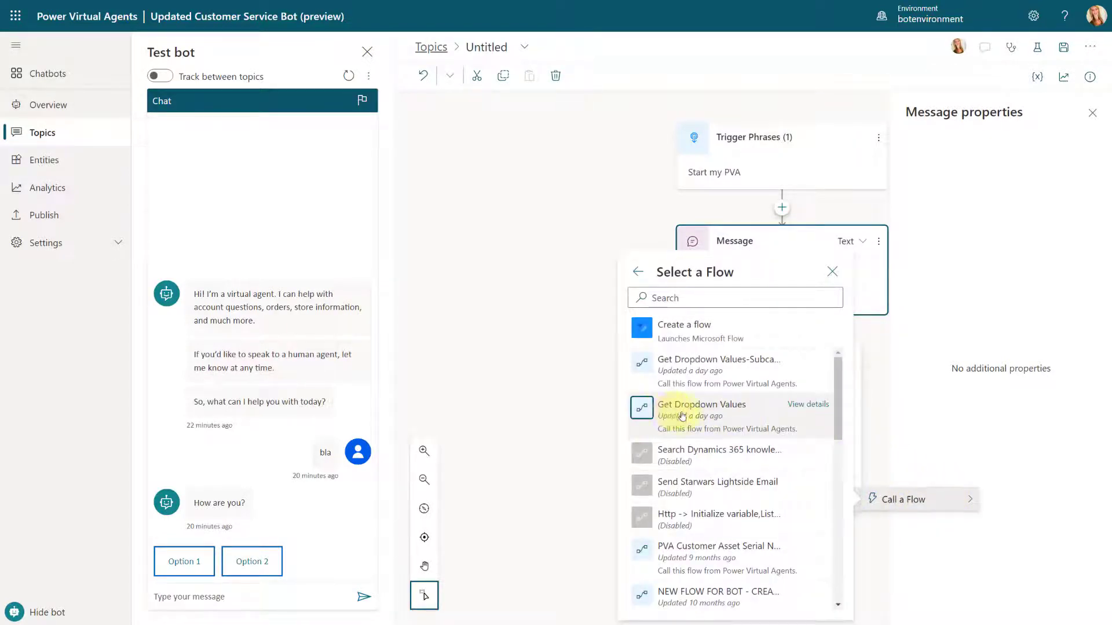
left_click(702, 404)
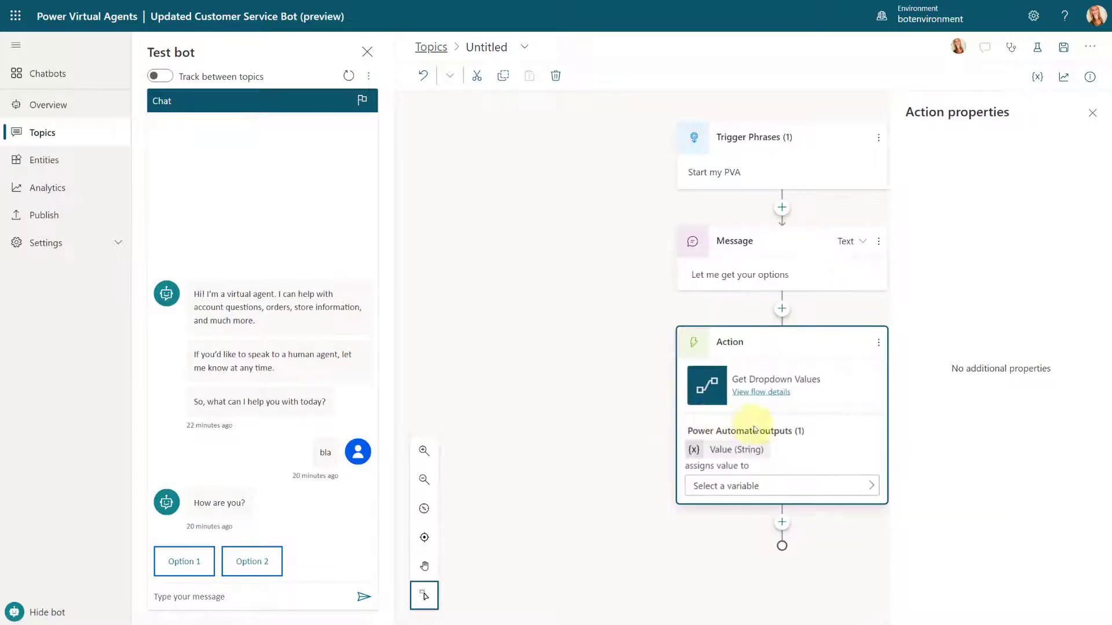
left_click(779, 485)
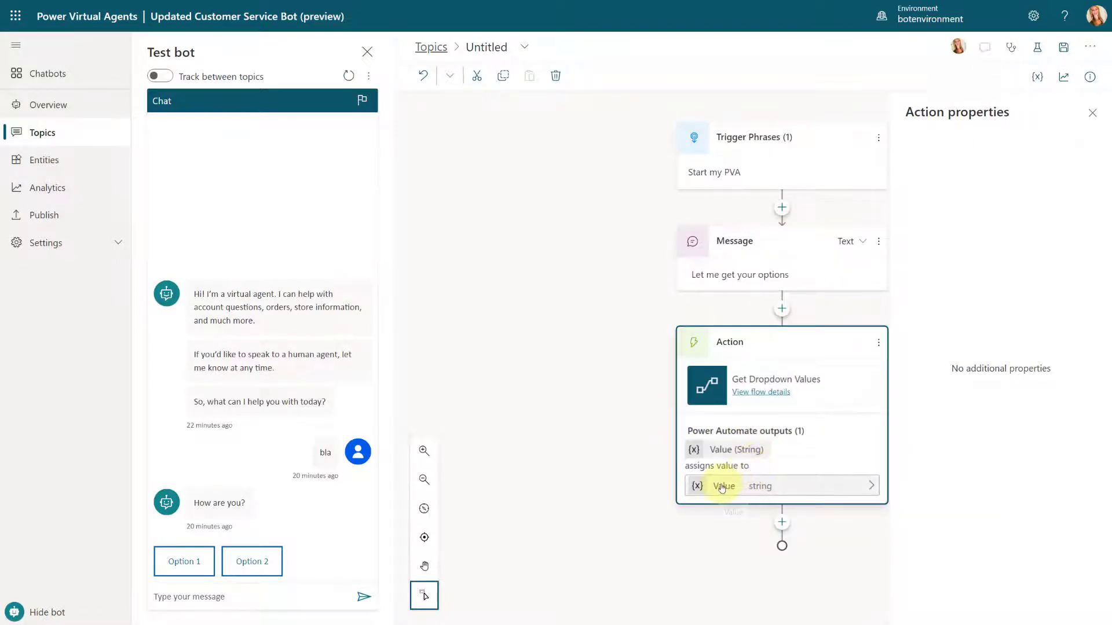
mouse_move(722, 489)
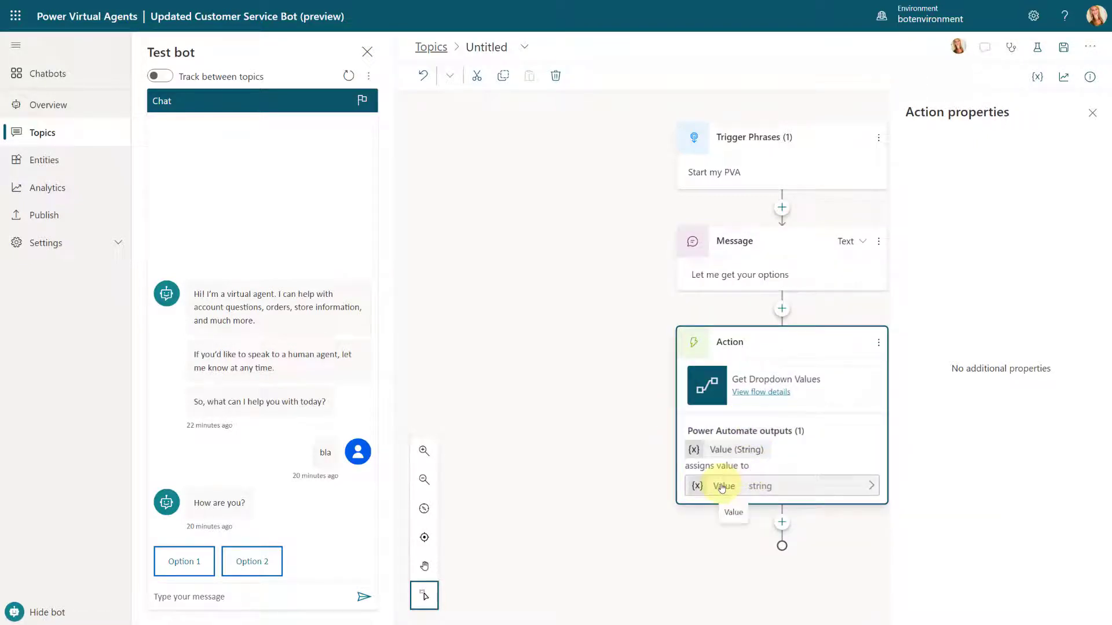
Rename the output variable to CategoryList in its properties.
left_click(723, 485)
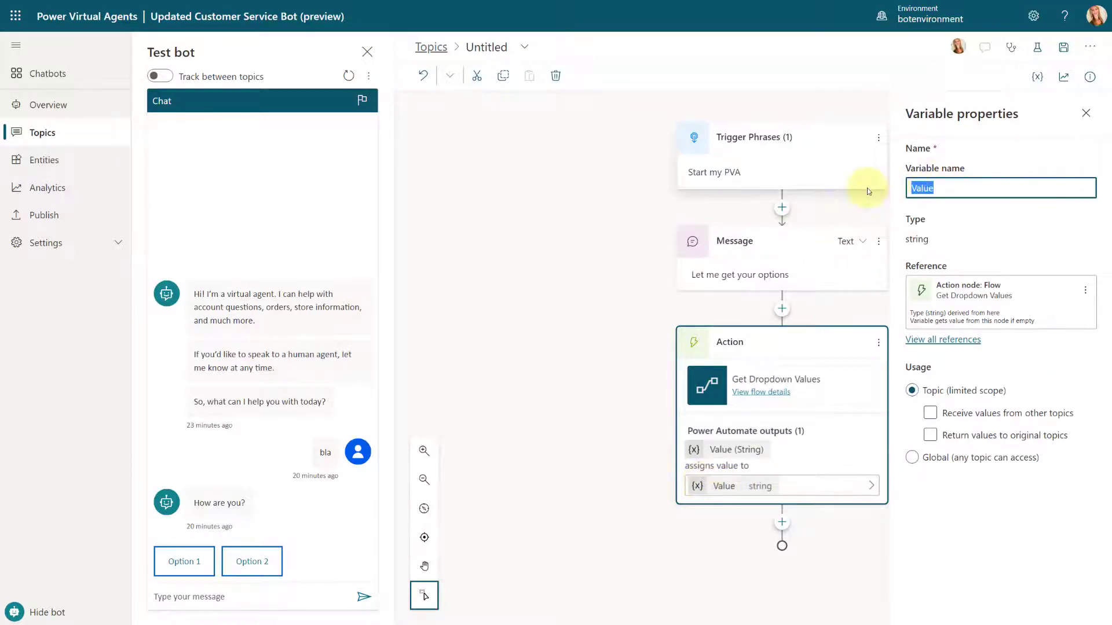
type("Categpru")
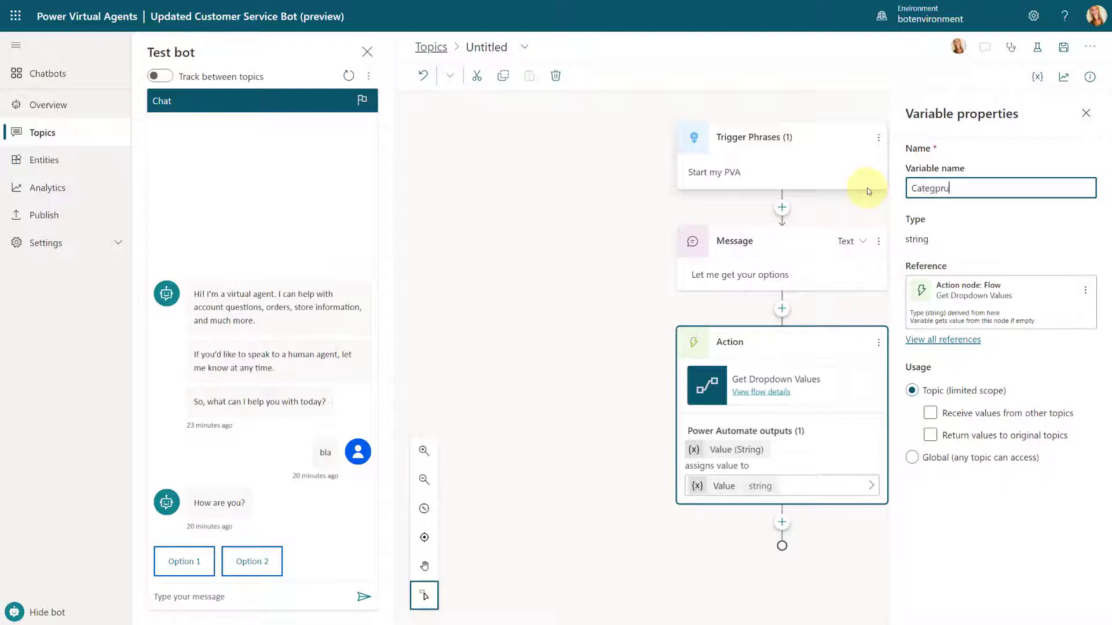
type("CategoryL")
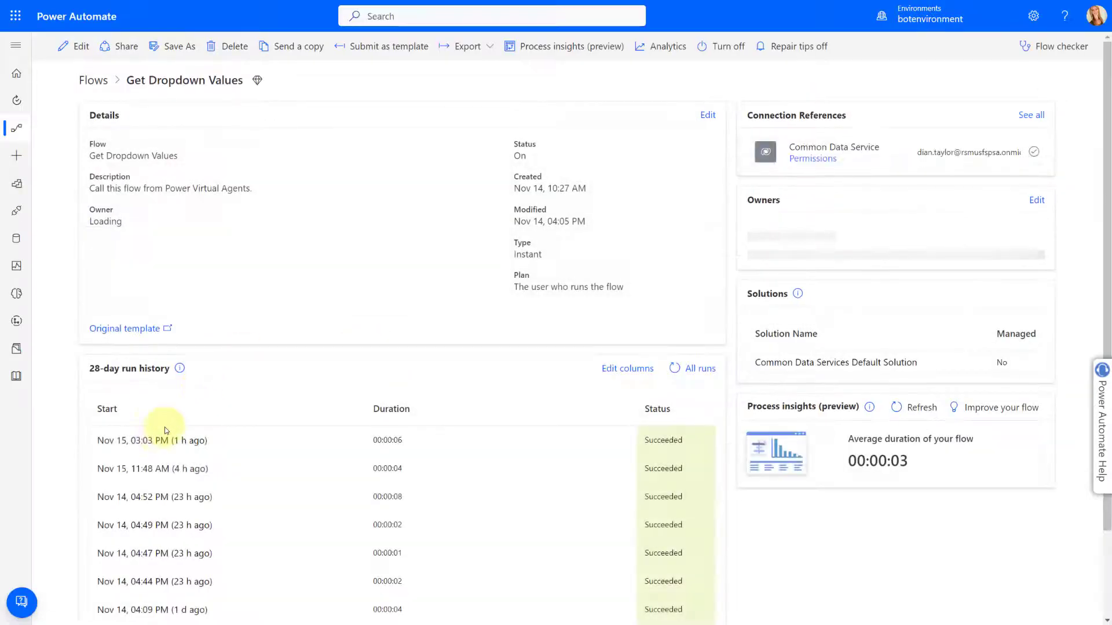
Review the most recent run's Return value and Compose outputs showing the comma-separated categories.
left_click(132, 441)
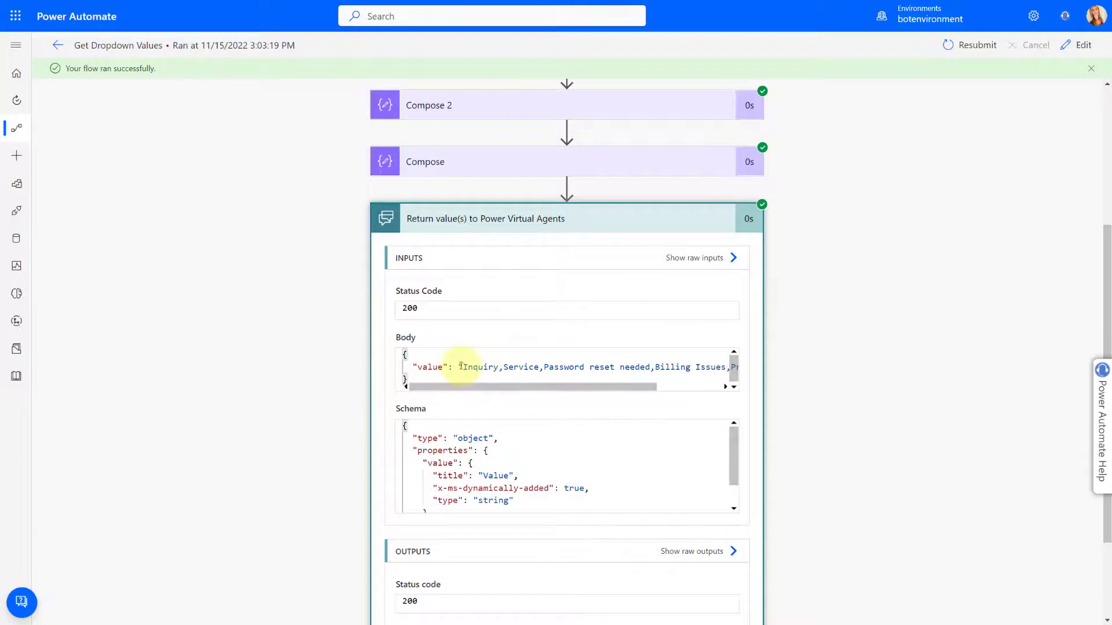
left_click_drag(460, 367, 720, 368)
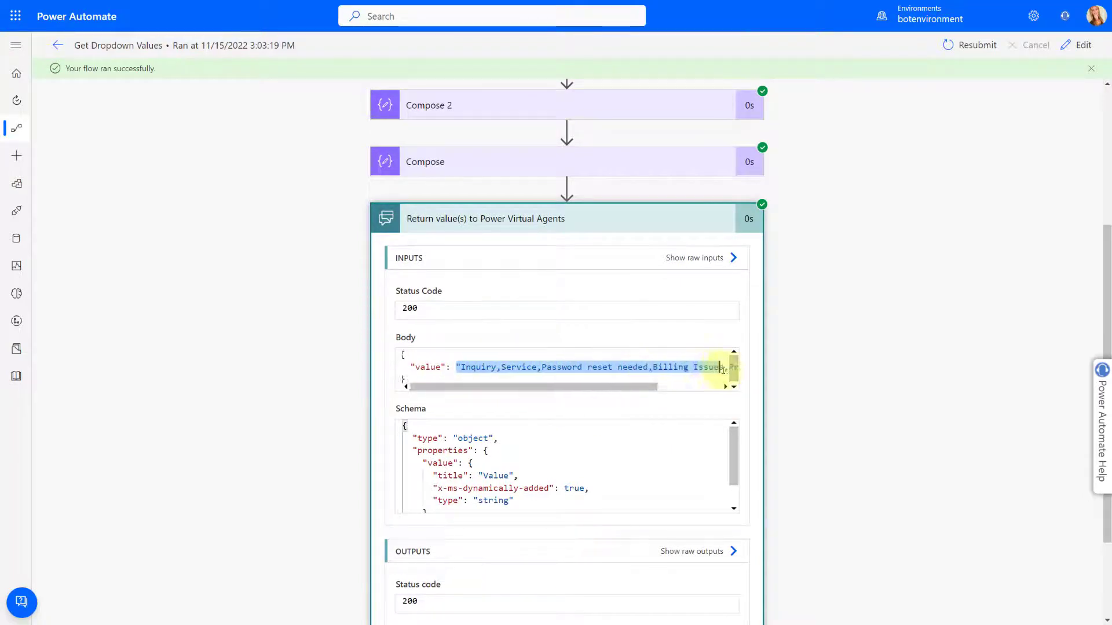
left_click(425, 162)
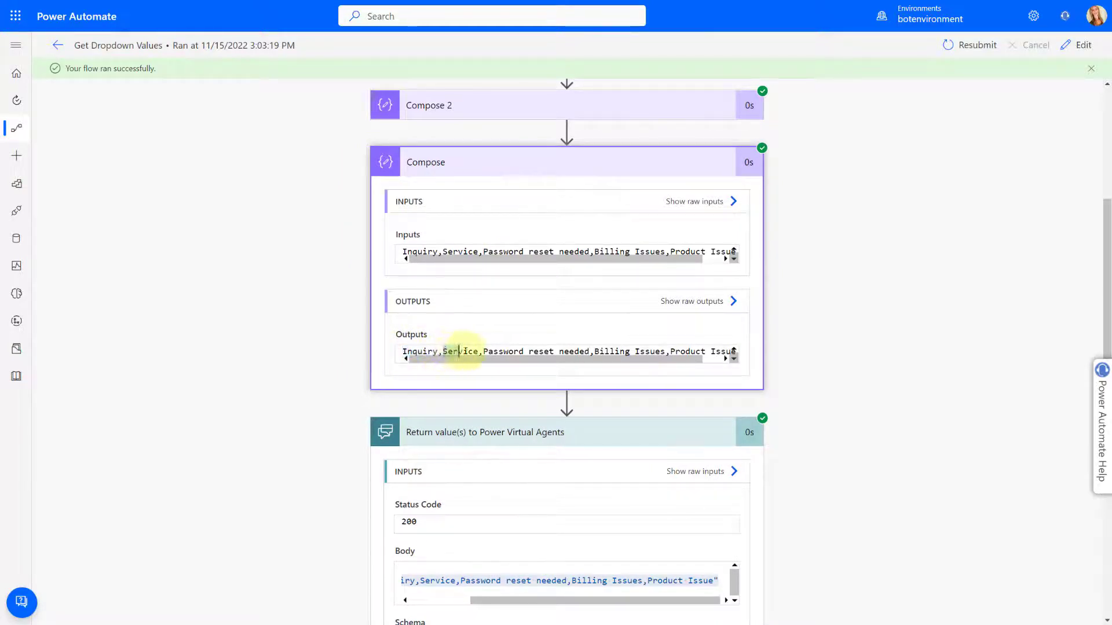
double_click(461, 351)
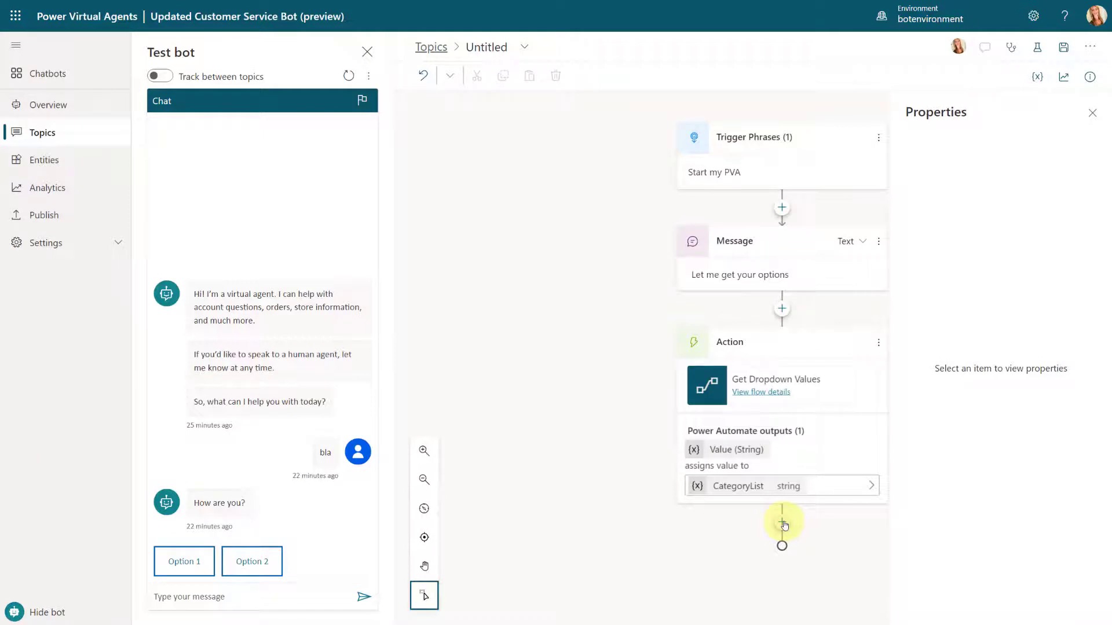
Add a Set a variable value step with a new variable named Categories.
left_click(782, 526)
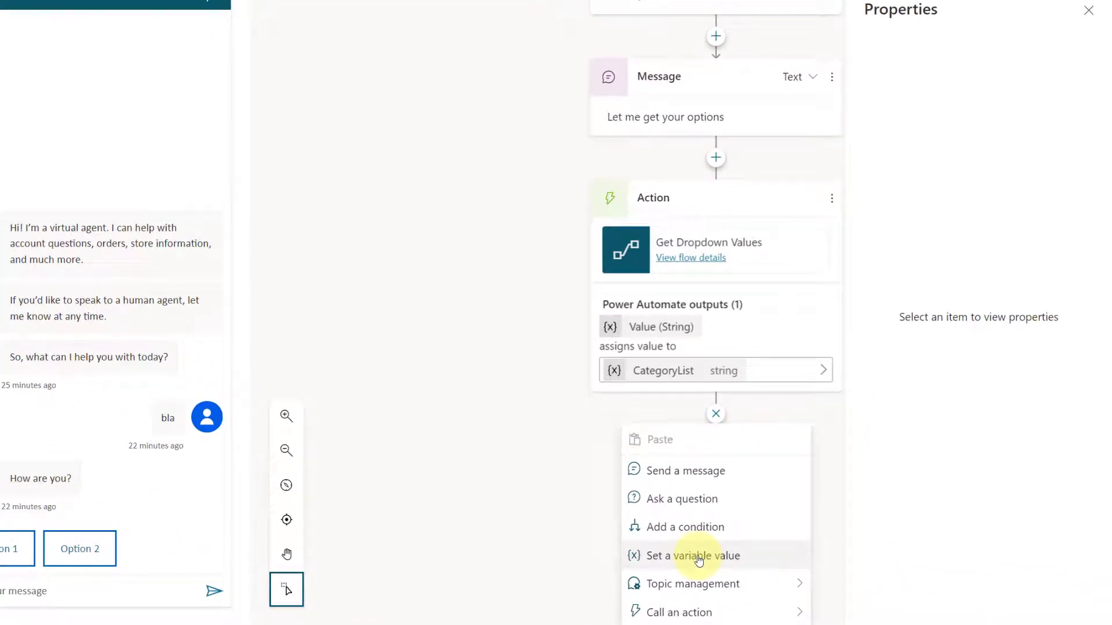
left_click(693, 555)
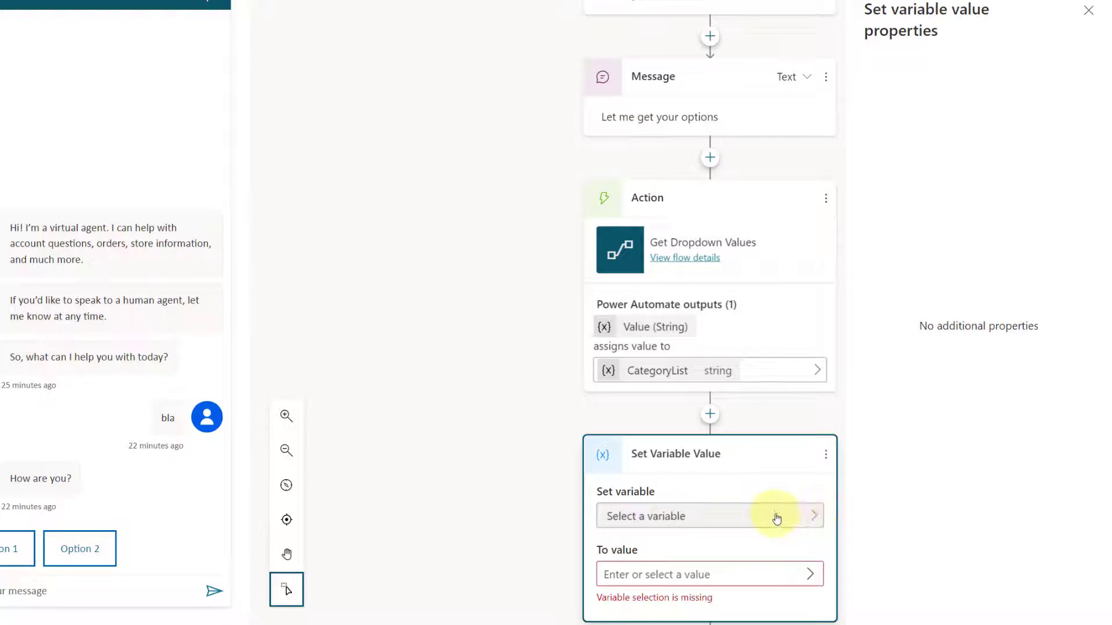
left_click(709, 515)
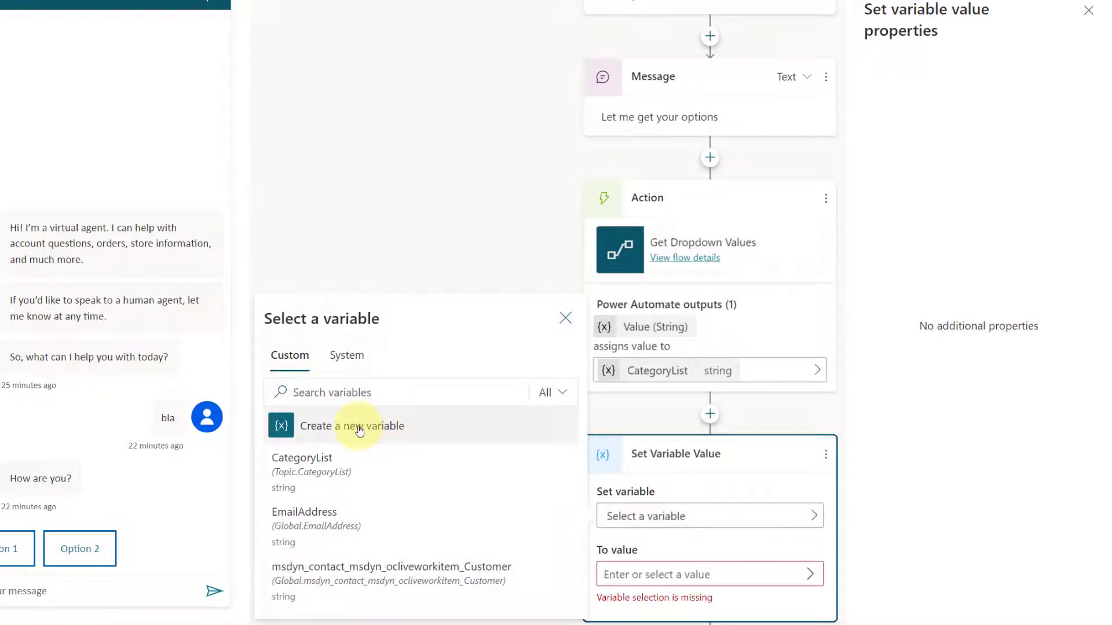
left_click(353, 425)
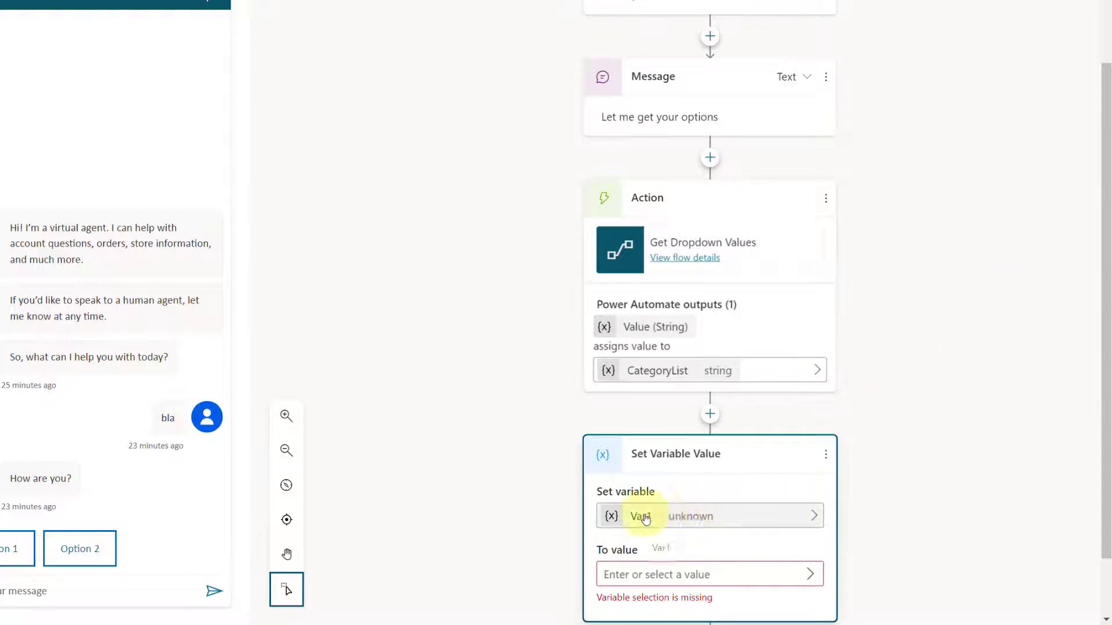
left_click(639, 515)
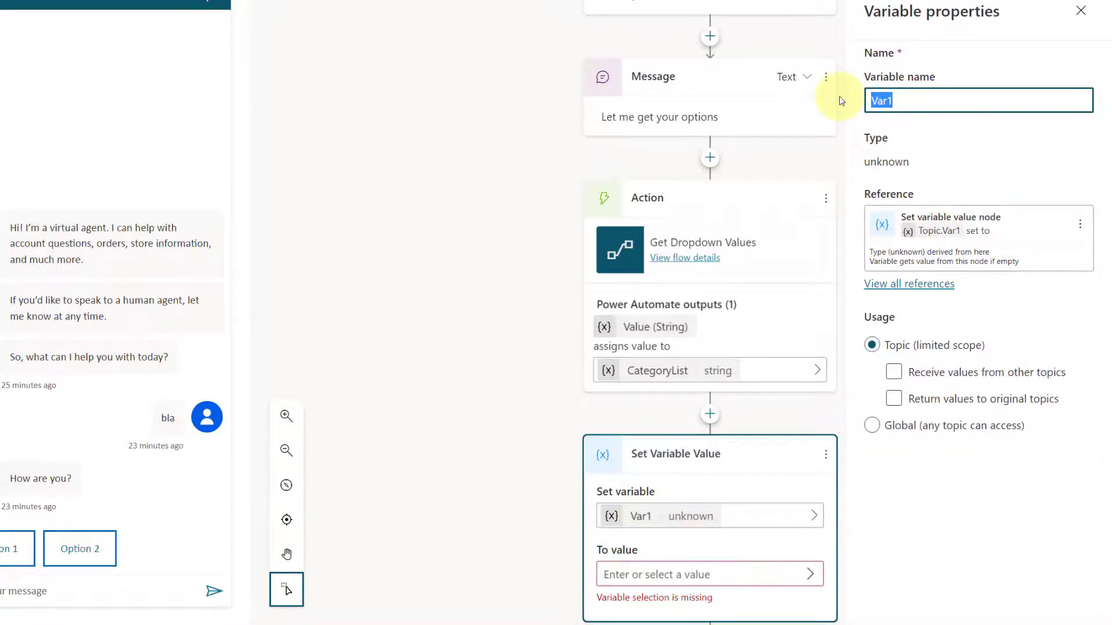
type("Categories")
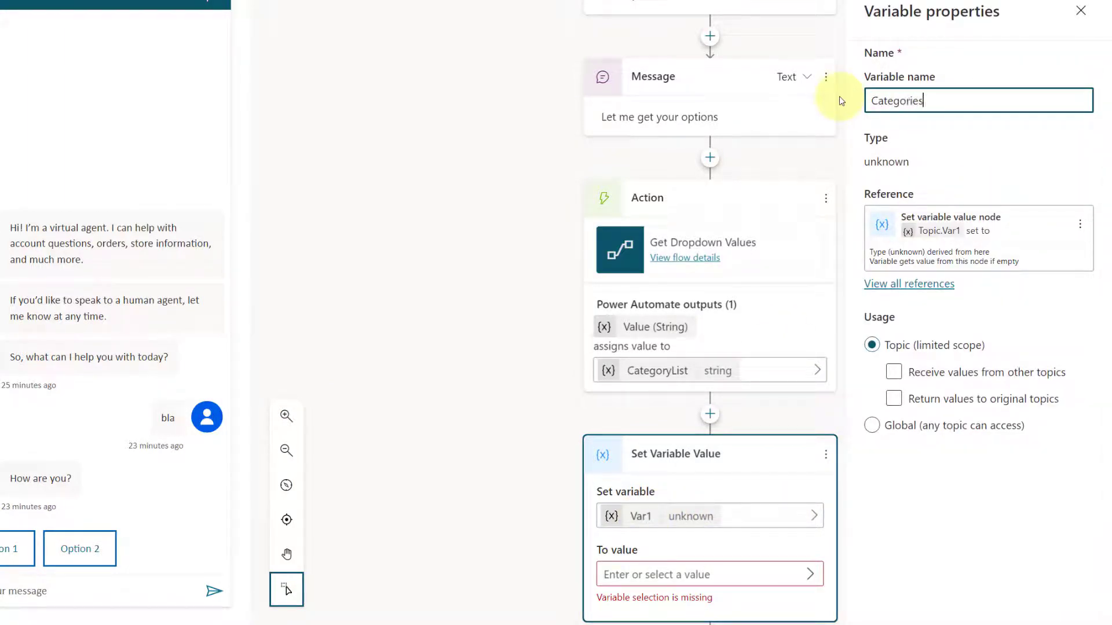
mouse_move(941, 166)
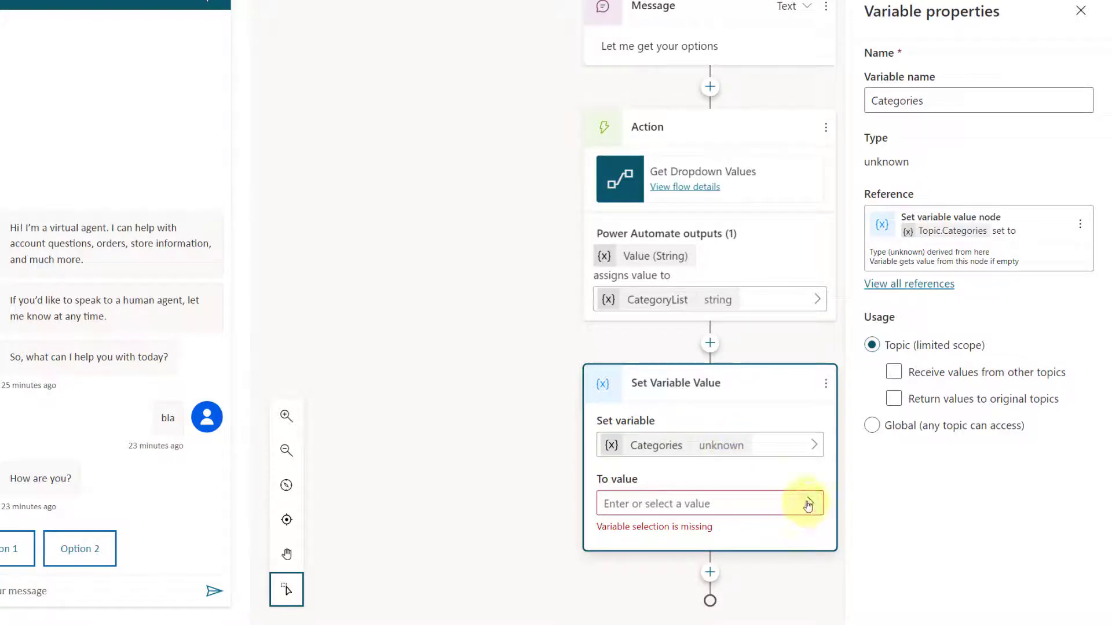
Assign Categories the formula Split(Topic.CategoryList, ",").
left_click(806, 504)
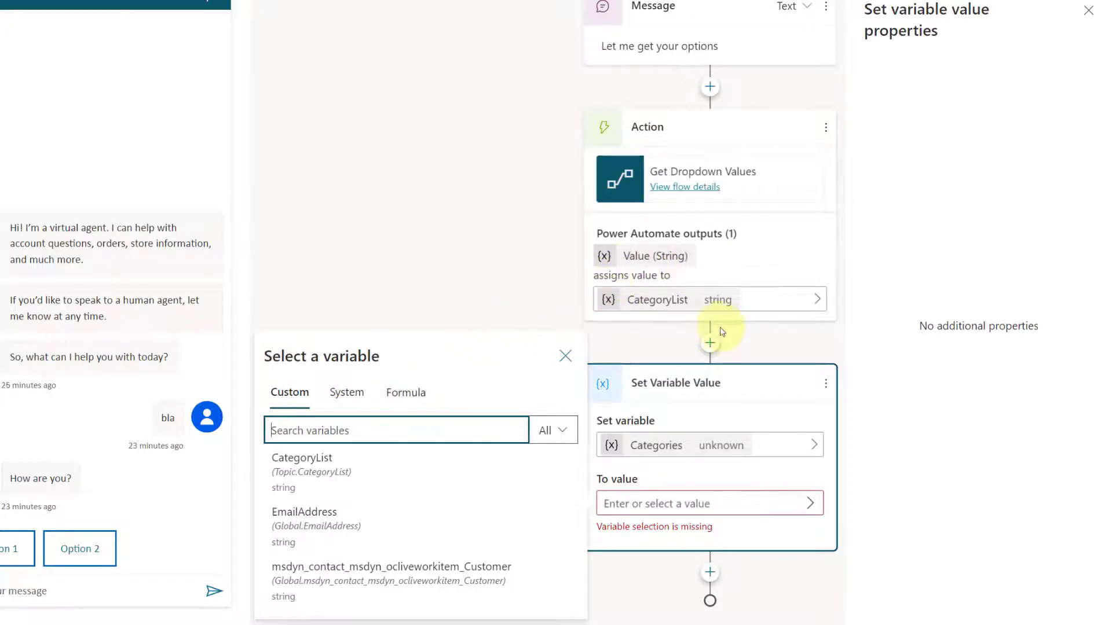
mouse_move(687, 276)
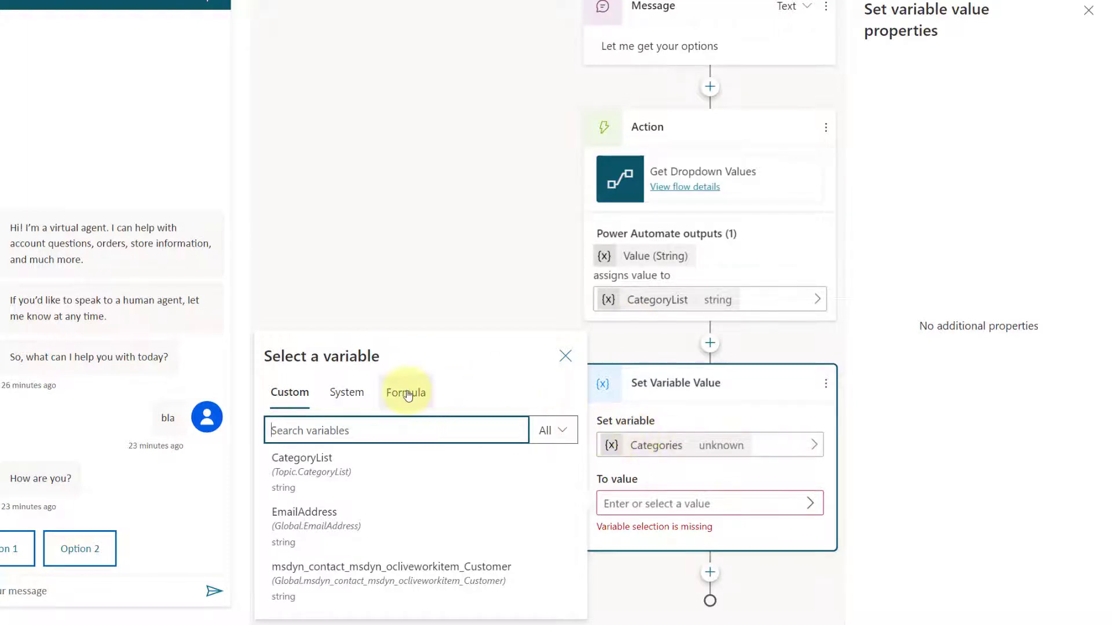
left_click(406, 392)
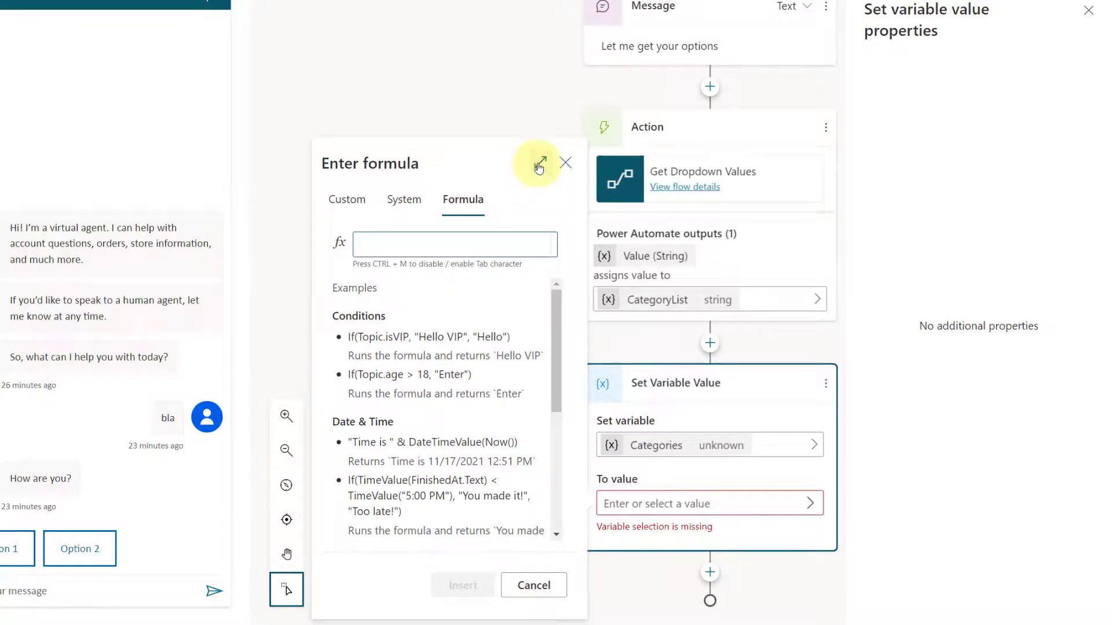
left_click(540, 163)
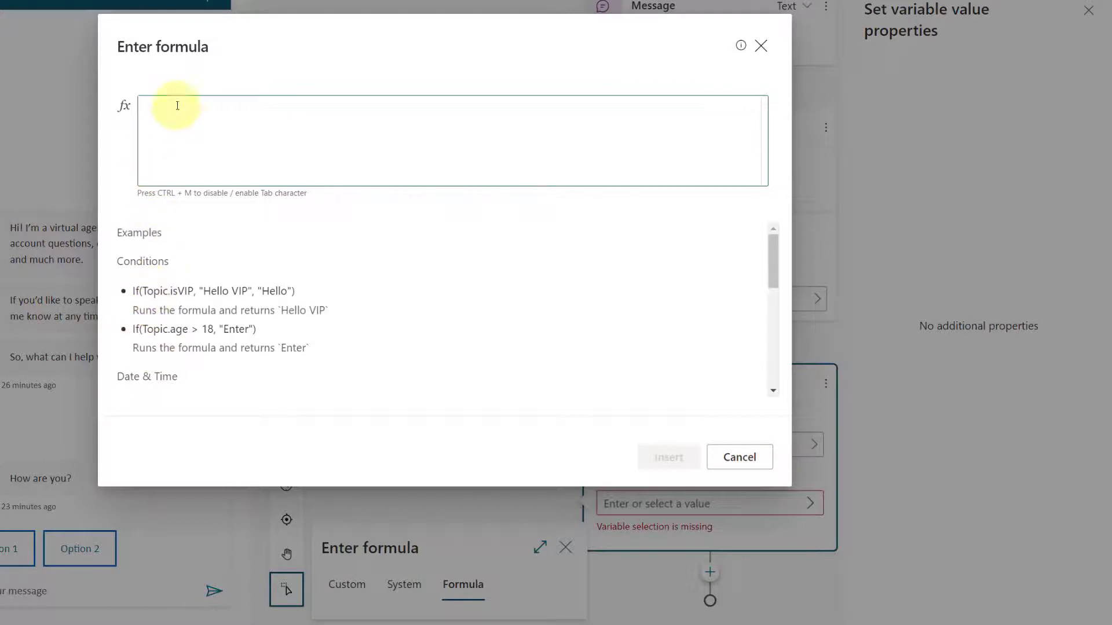
type("Spl")
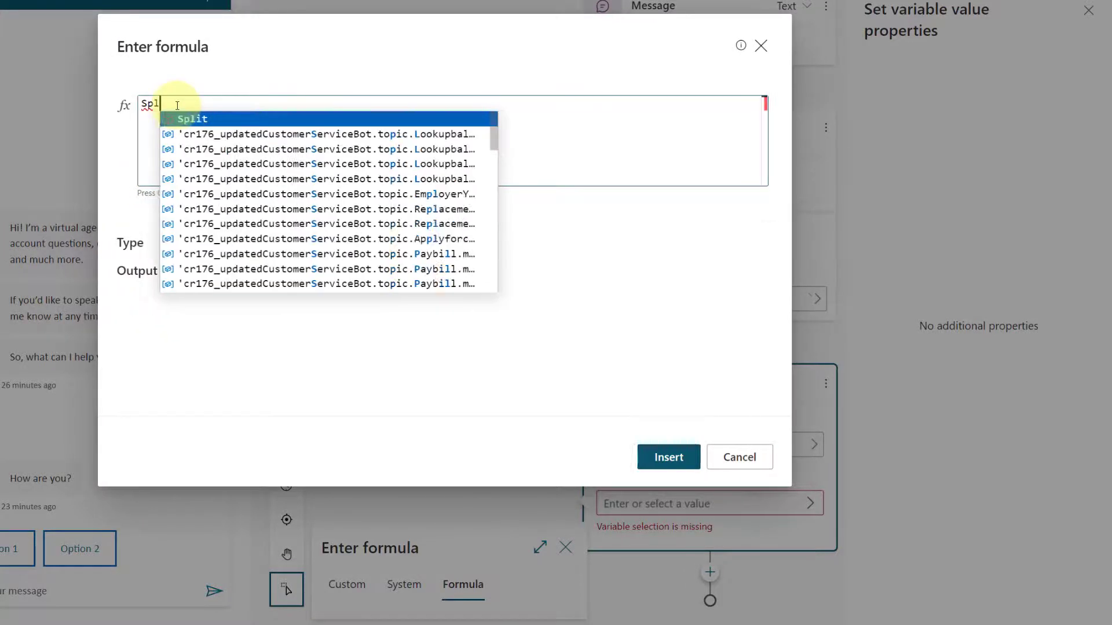
type("Split(")
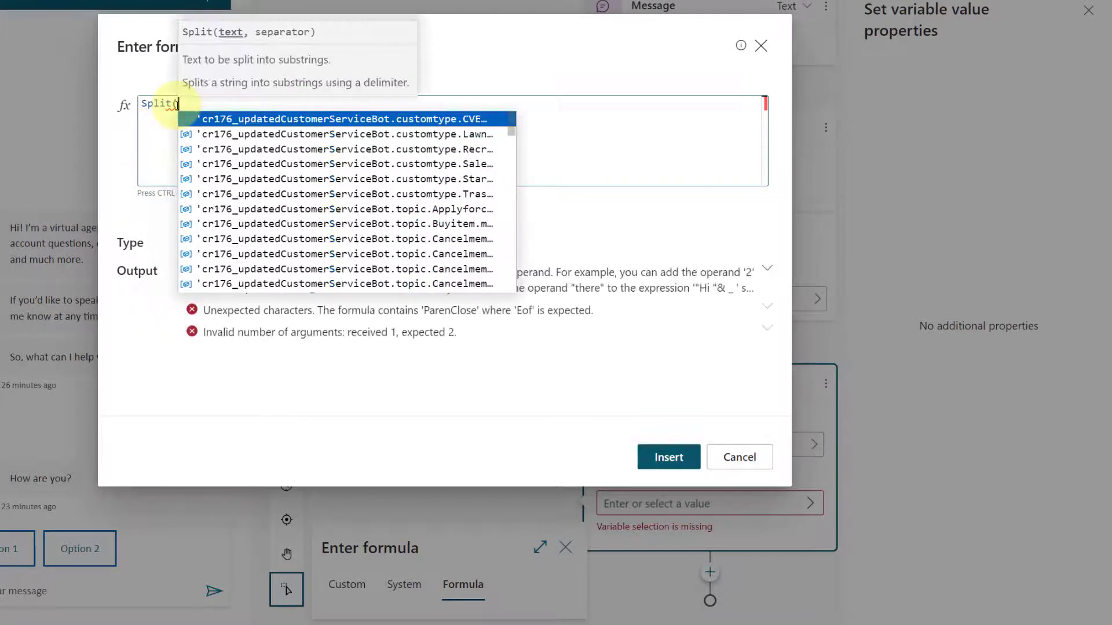
type("topic")
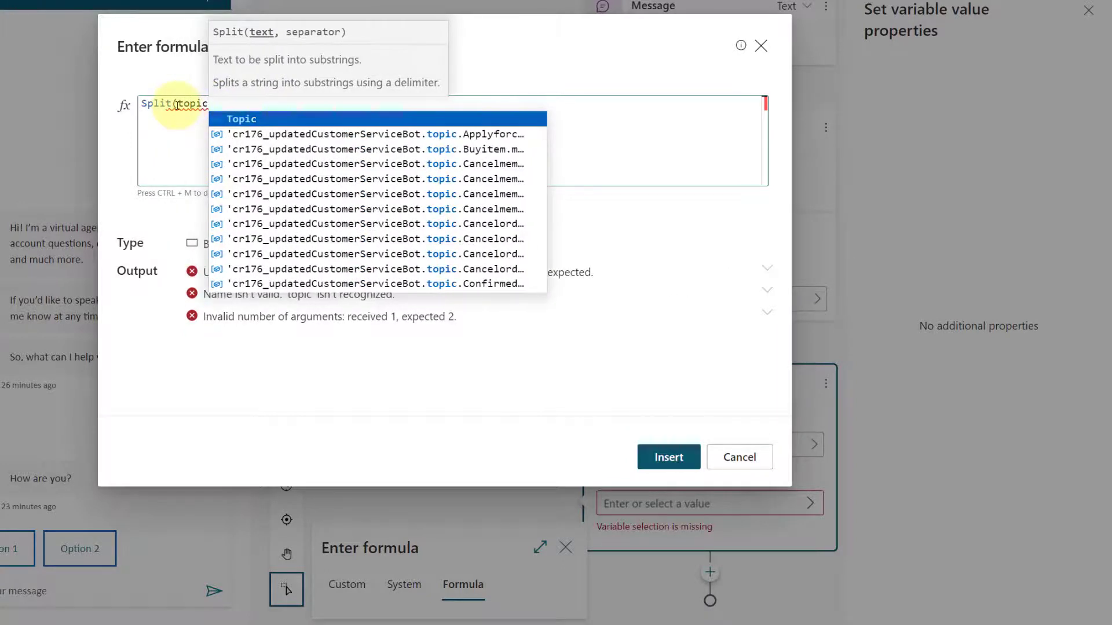
type("t")
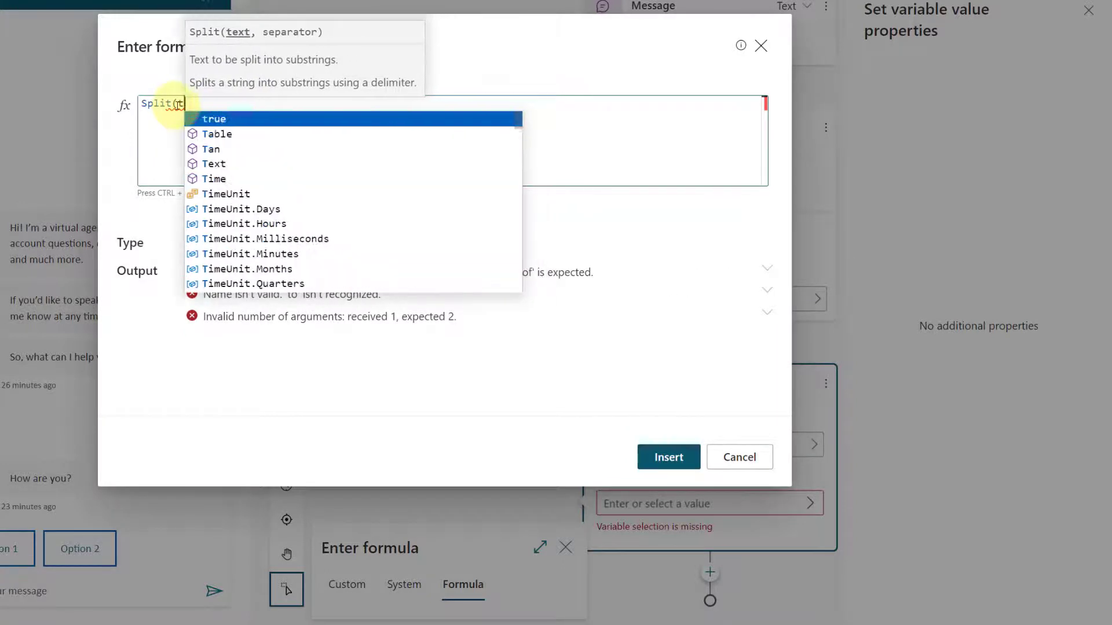
type("opic.")
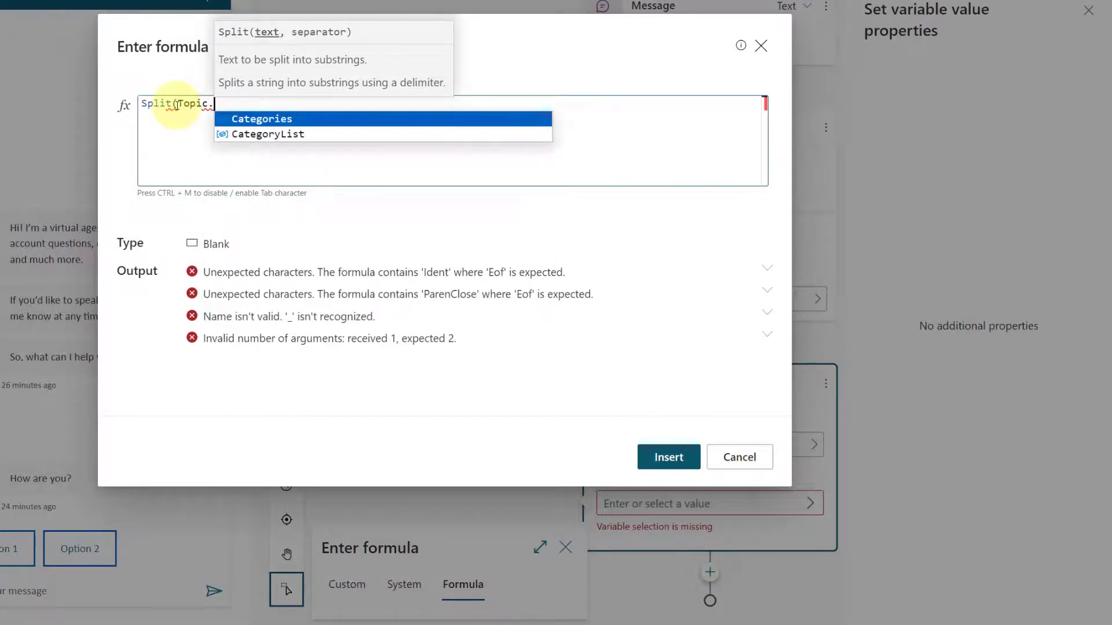
left_click(268, 135)
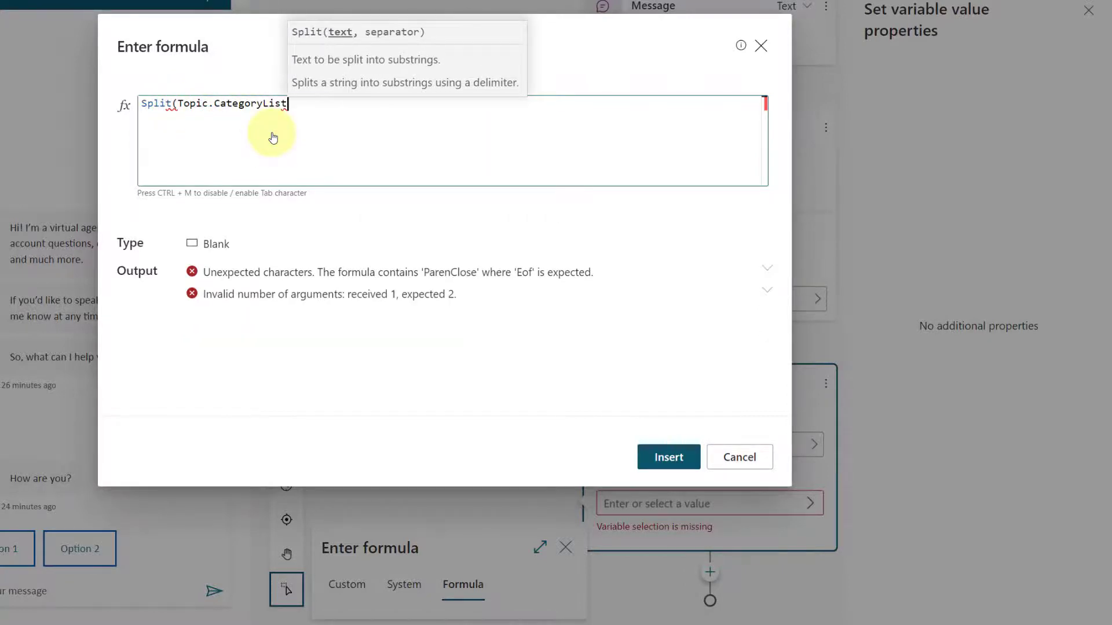
type(", \",\")")
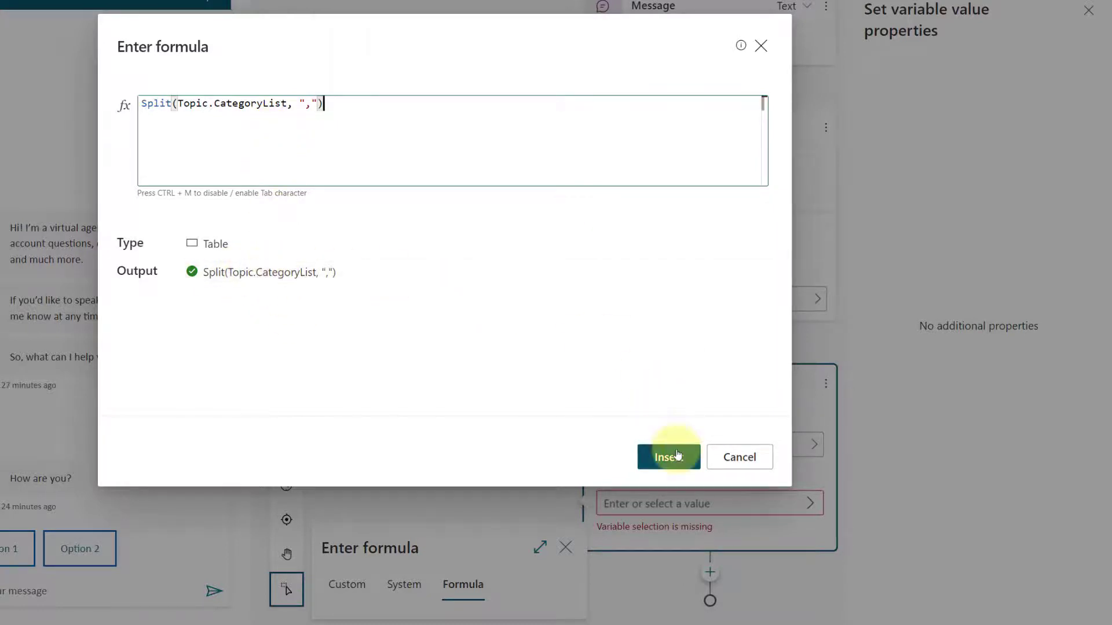
left_click(664, 456)
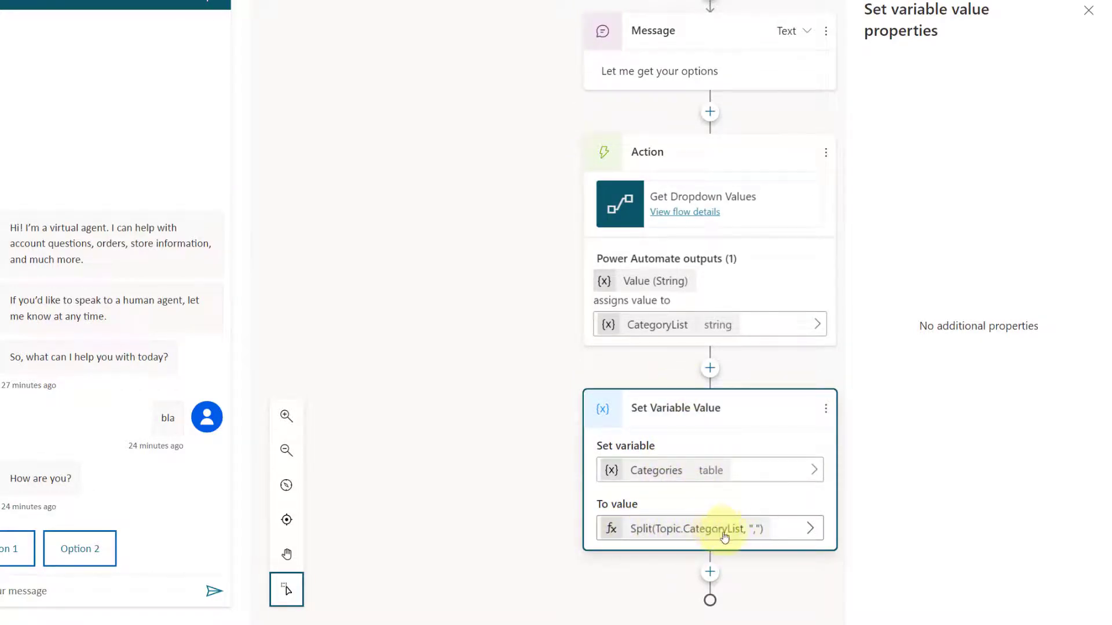
mouse_move(662, 324)
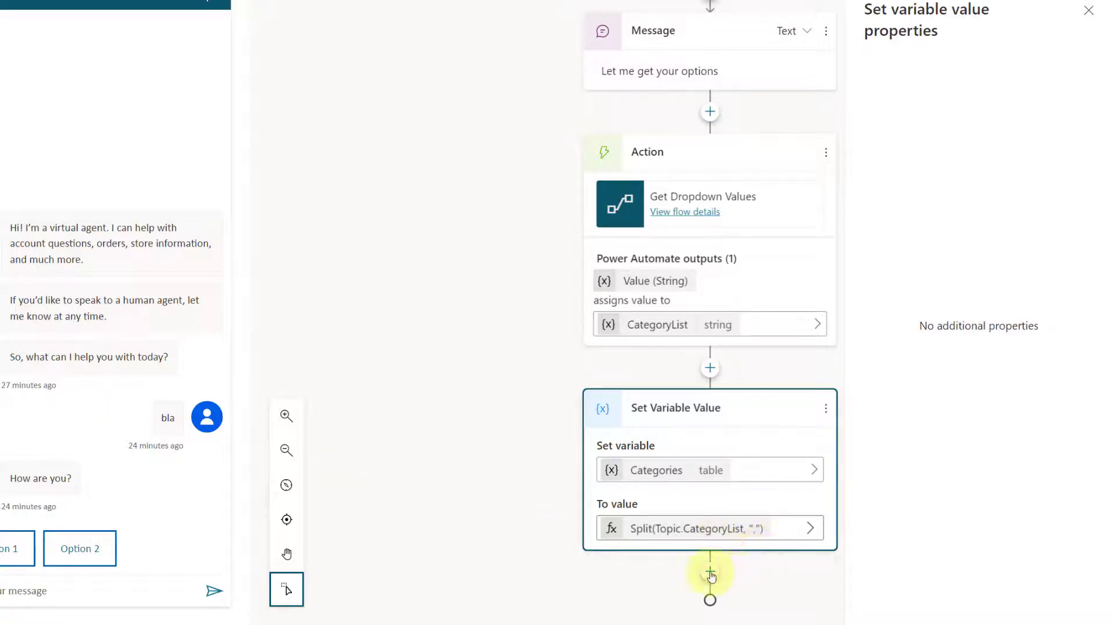
Add an Ask a question step with the prompt 'What is your case regarding?'.
left_click(709, 577)
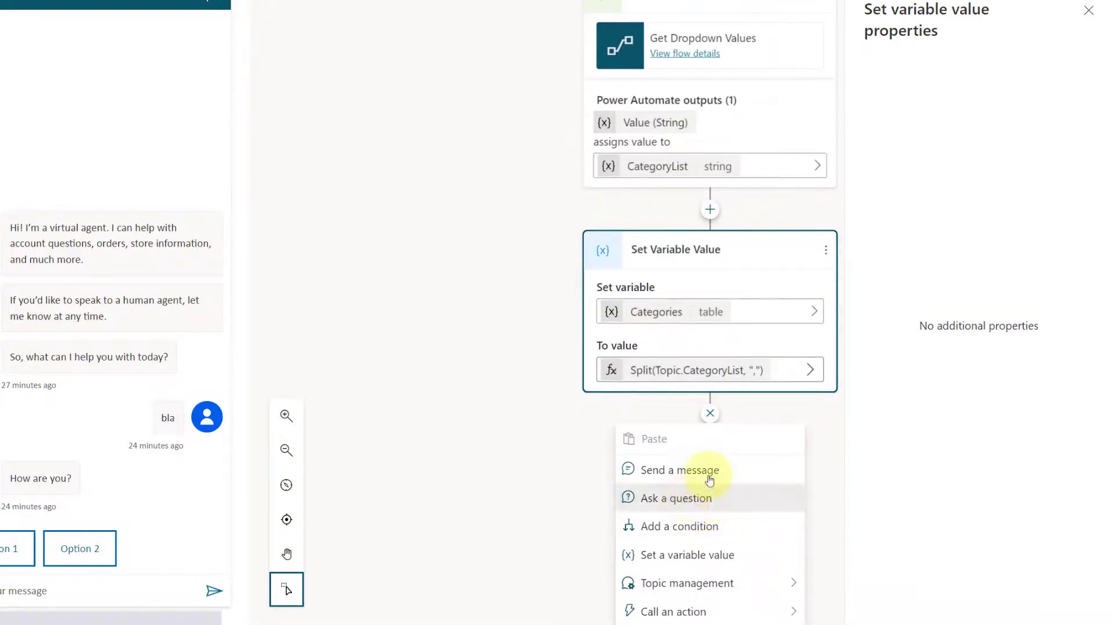
left_click(675, 498)
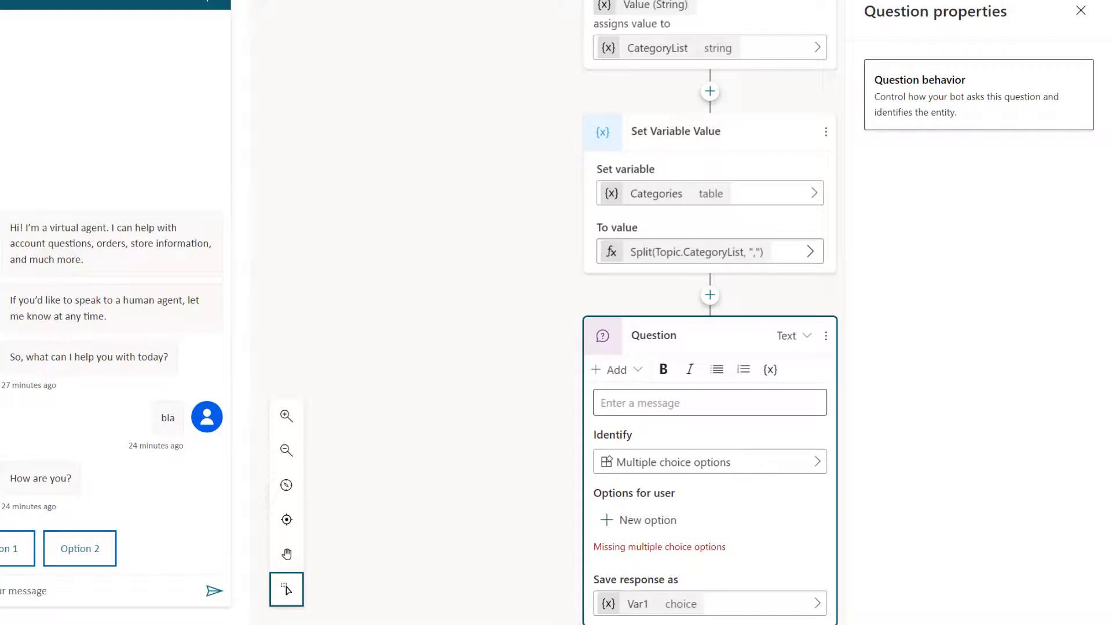
left_click(709, 403)
type("Let me get your options")
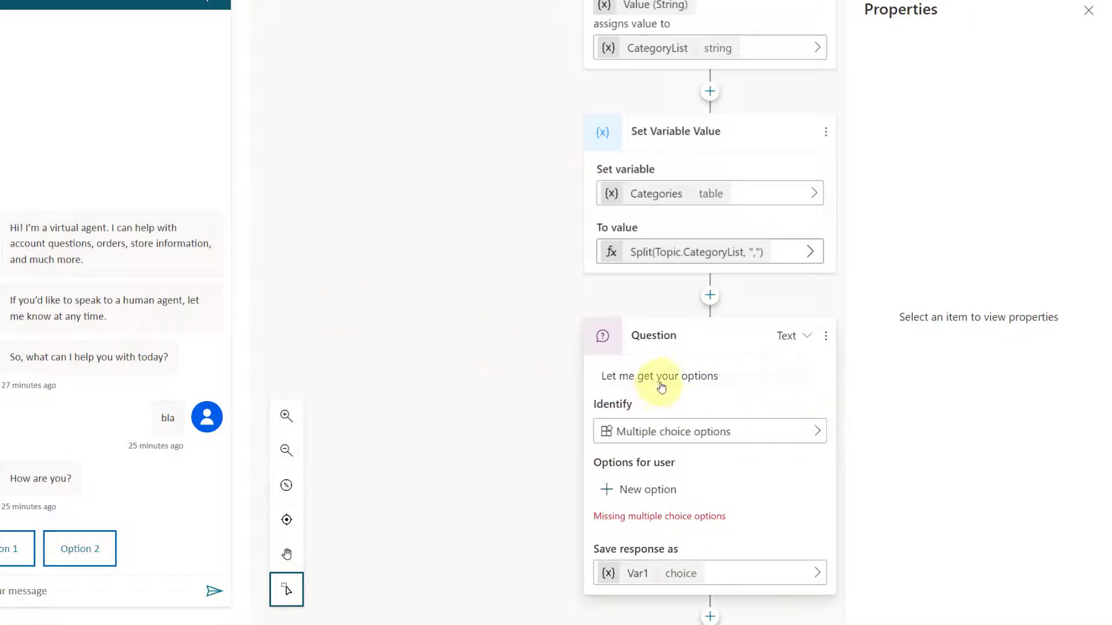
left_click(658, 375)
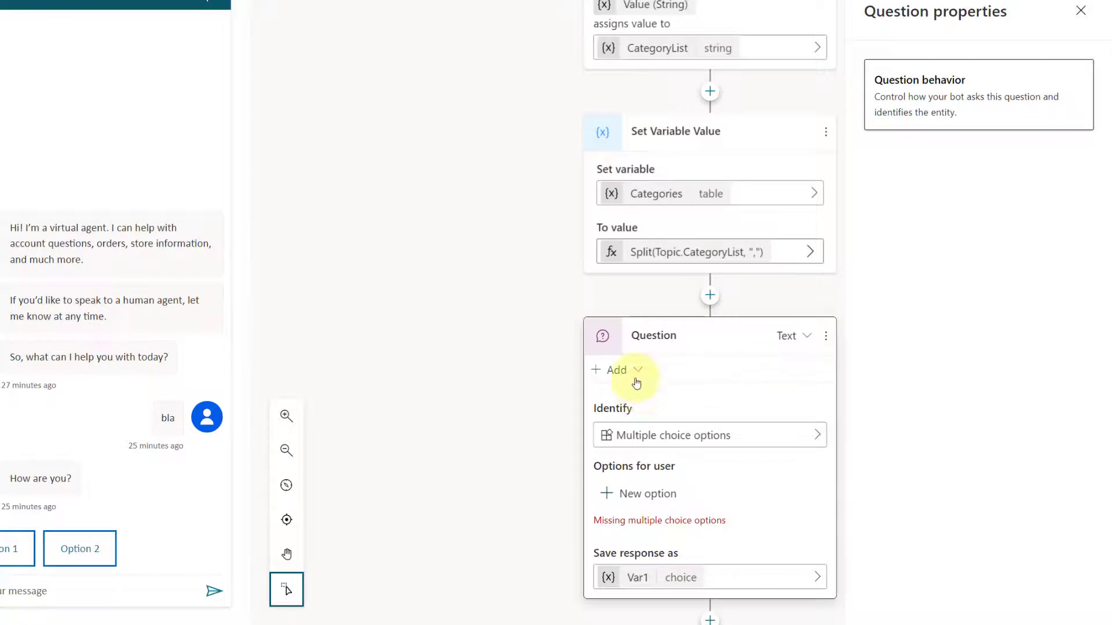
left_click(615, 369)
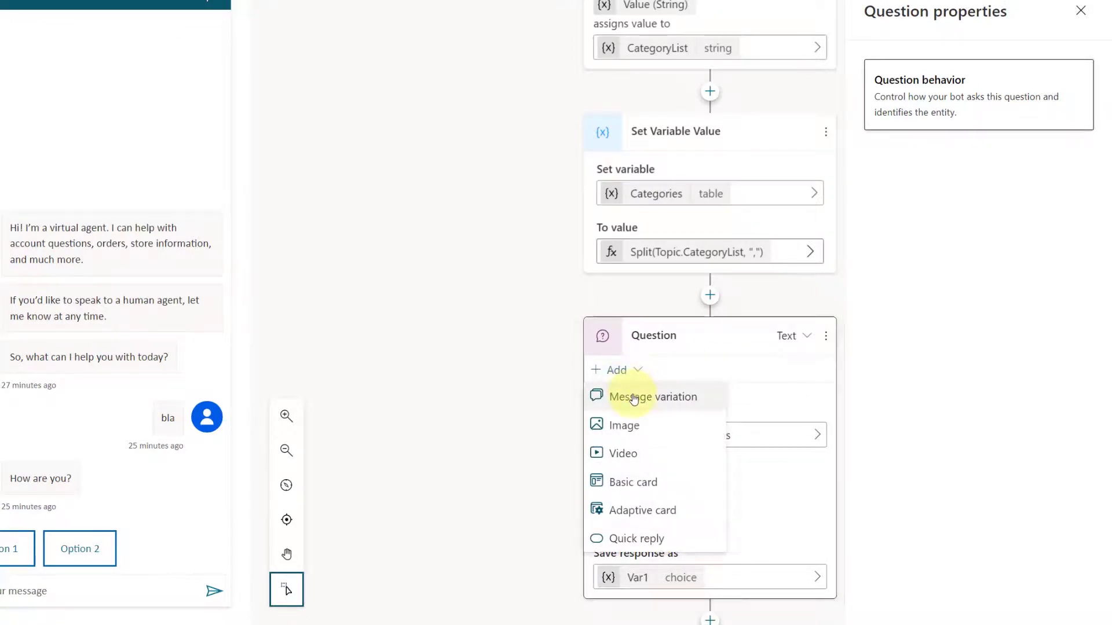
left_click(652, 396)
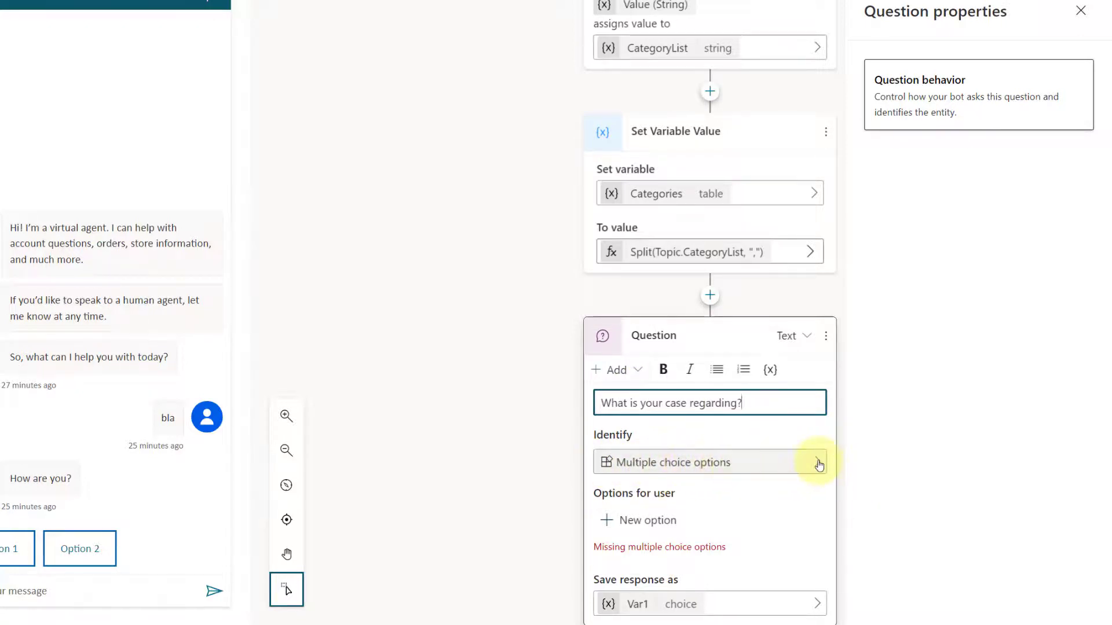
left_click(817, 462)
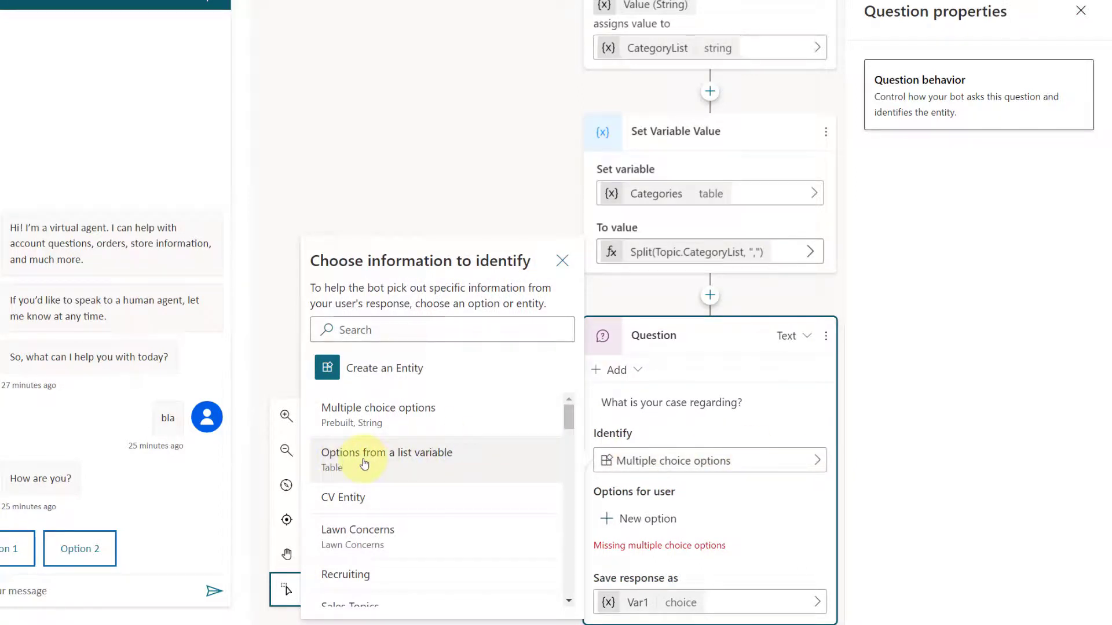
Identify options from the Categories list variable and rename the answer variable to CaseCategory.
left_click(387, 453)
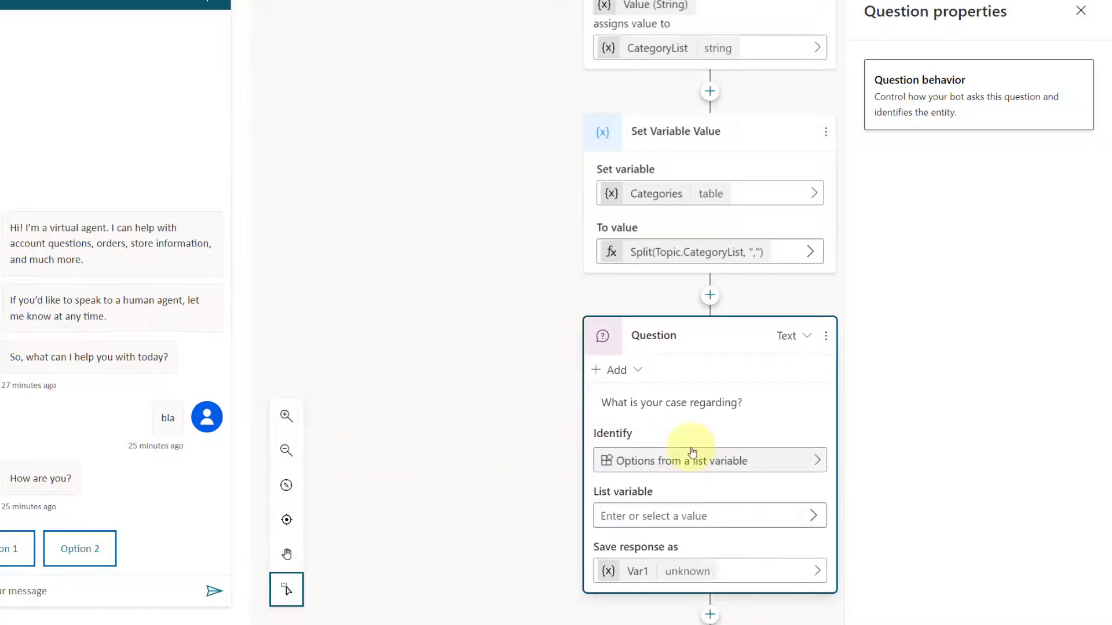
scroll("down", 3)
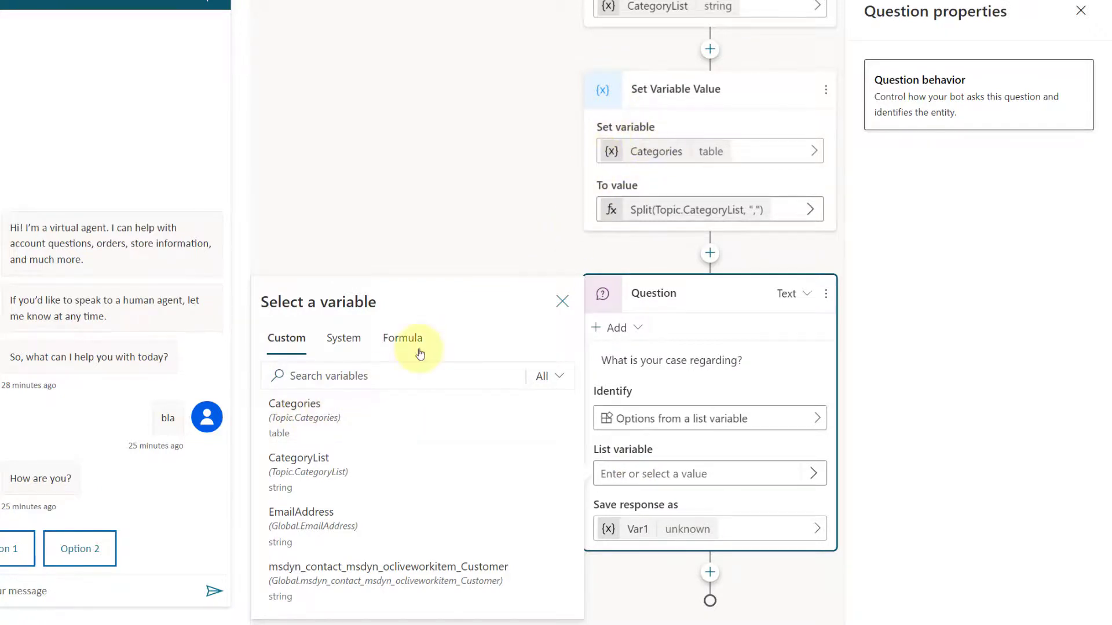
left_click(293, 418)
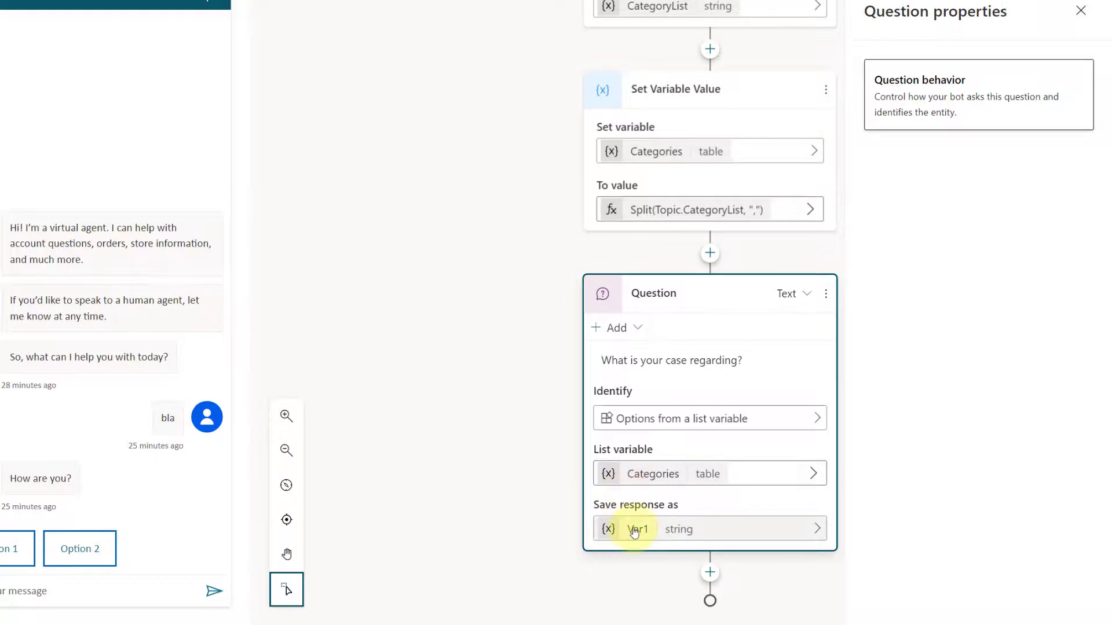
mouse_move(637, 531)
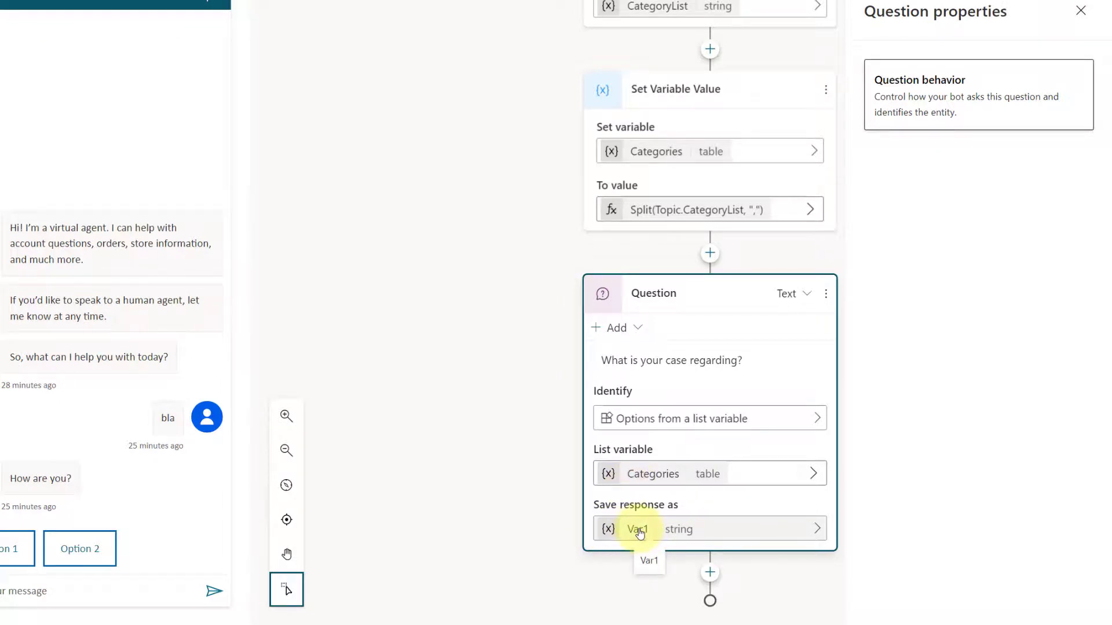
left_click(637, 528)
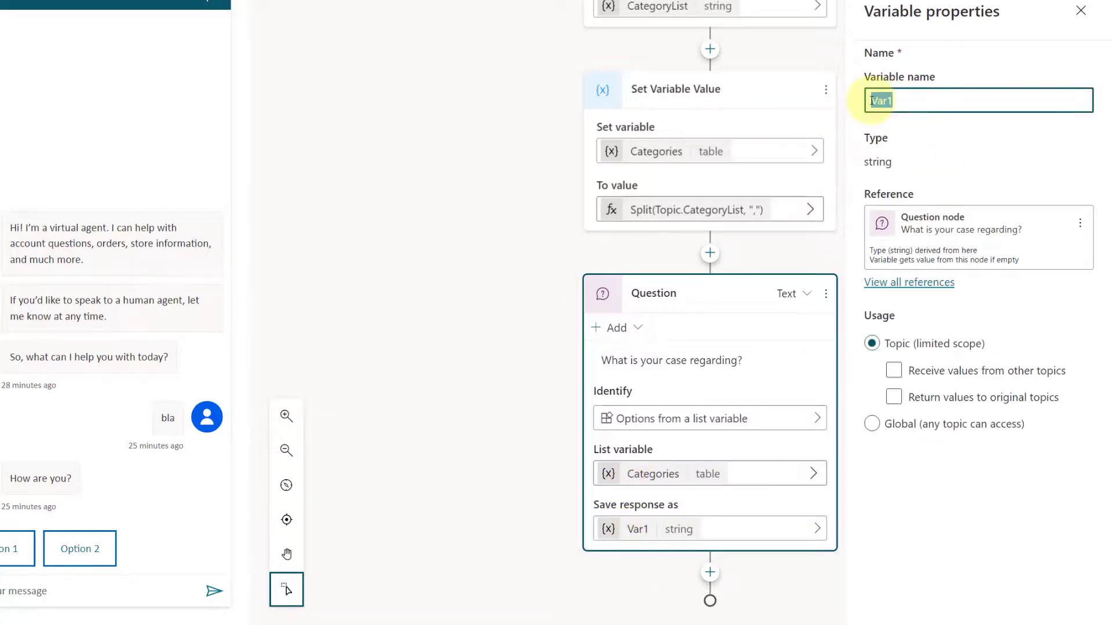
type("CaseCategory")
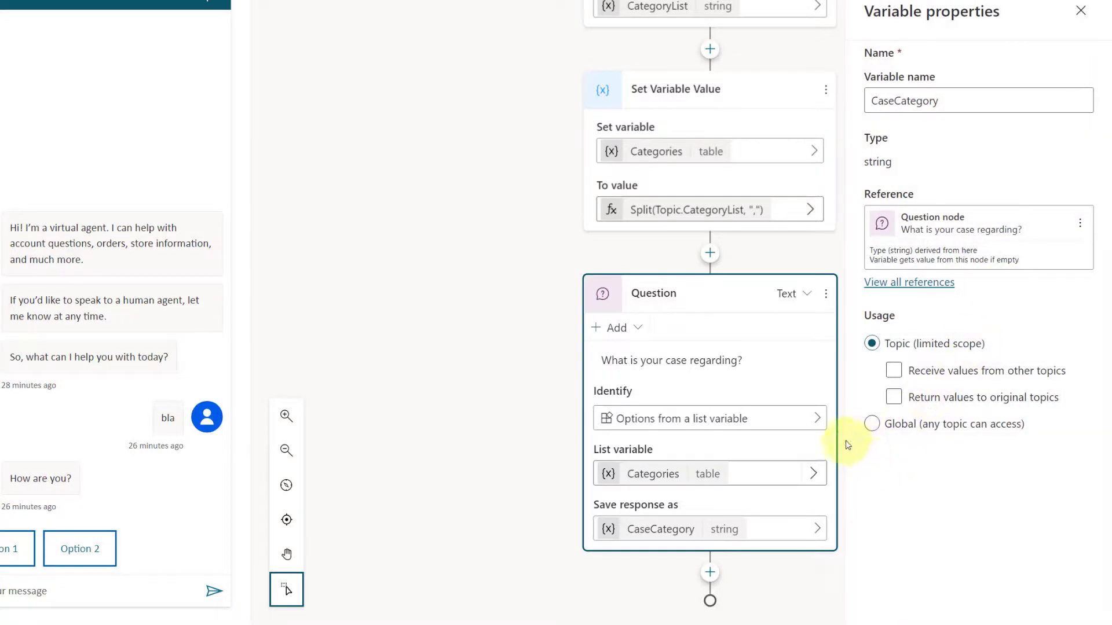
mouse_move(843, 436)
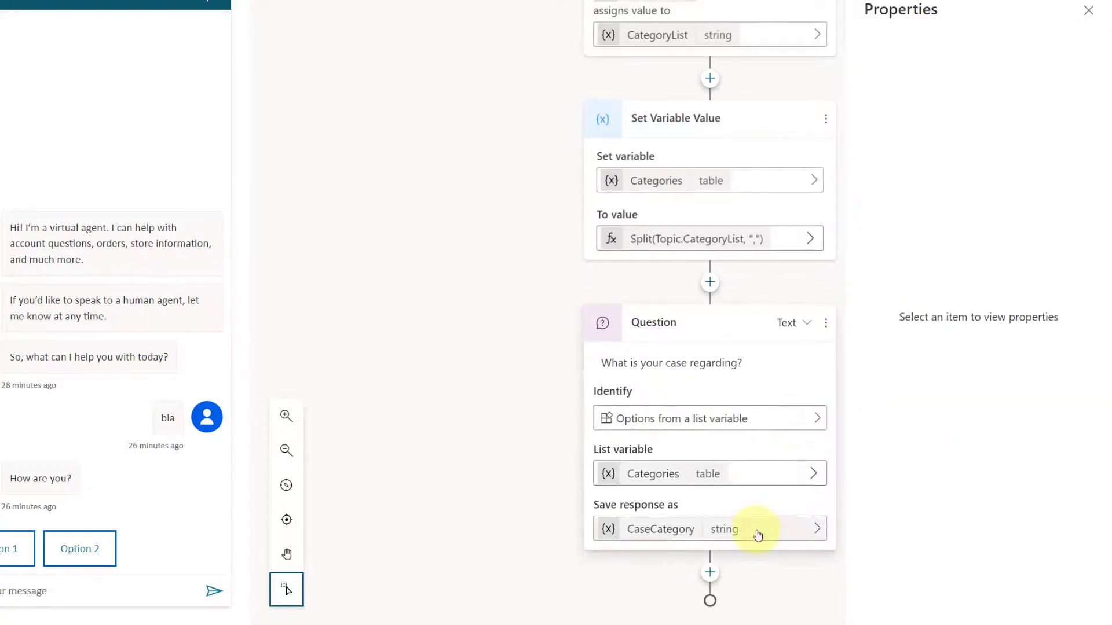
mouse_move(358, 410)
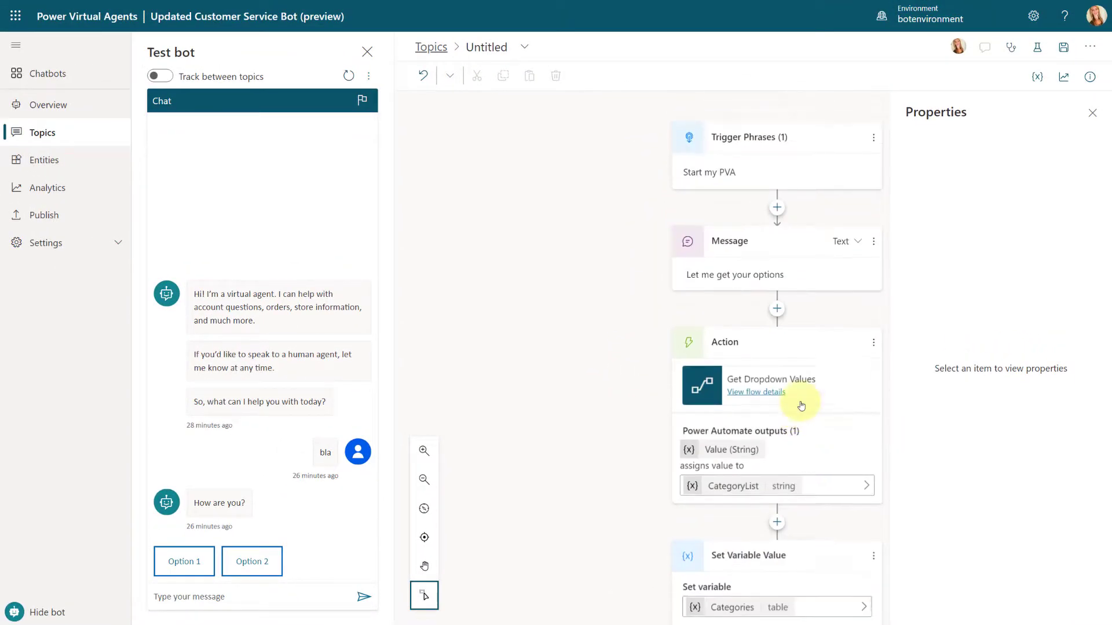
Rename the topic to TEST DROPDOWN and save it.
left_click(488, 46)
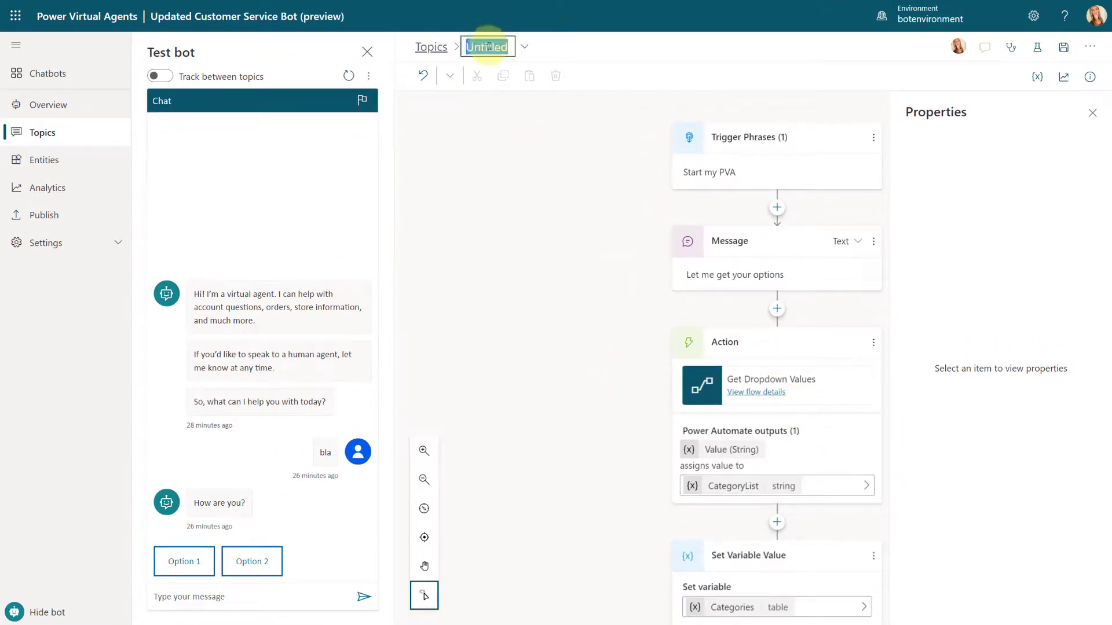
type("TES")
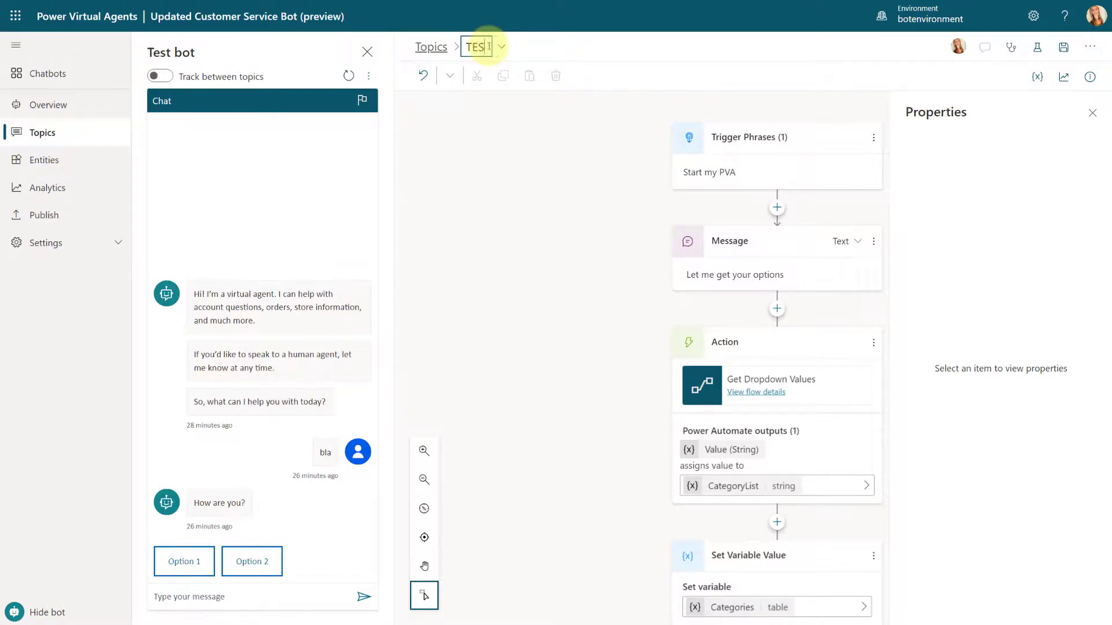
type("TEST D")
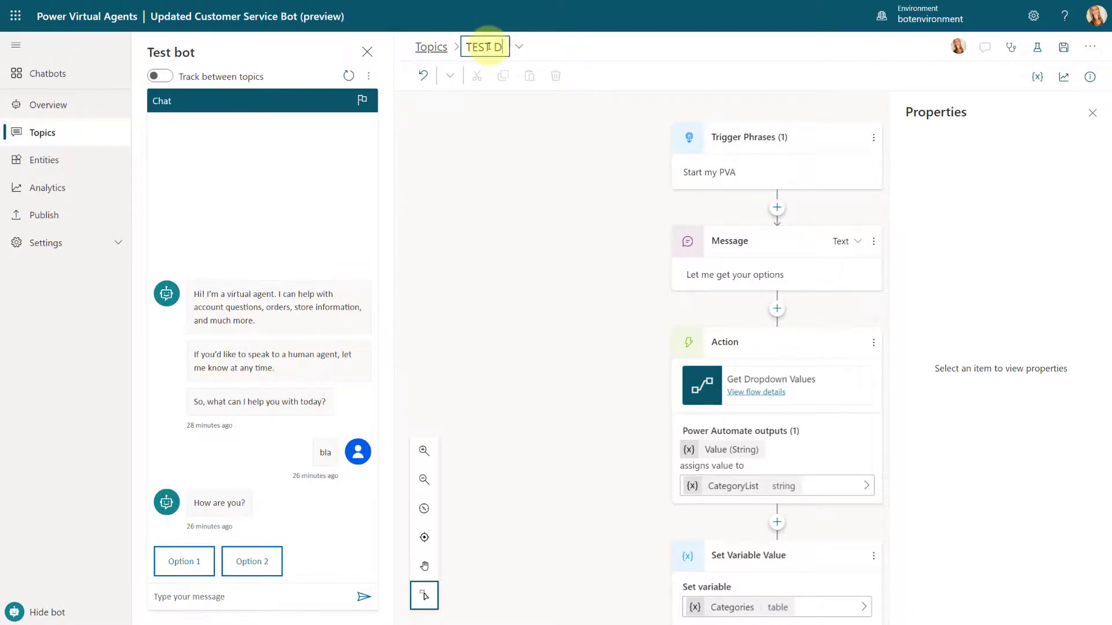
type("ROPDOWN")
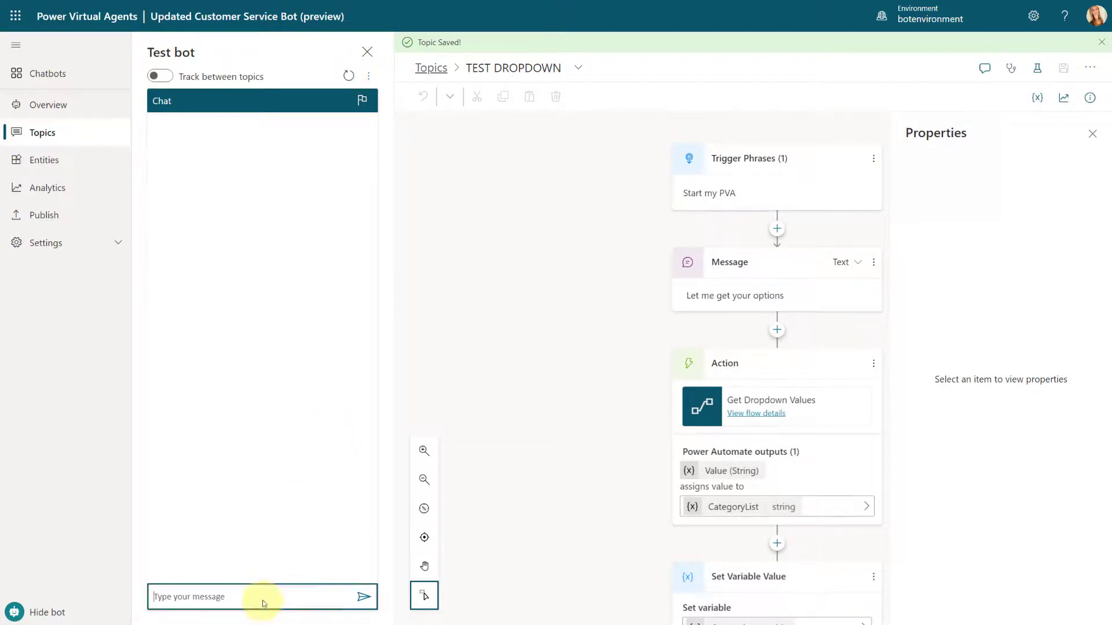
Send 'start my pva' in the test chat and browse the category option buttons.
type("start my pv")
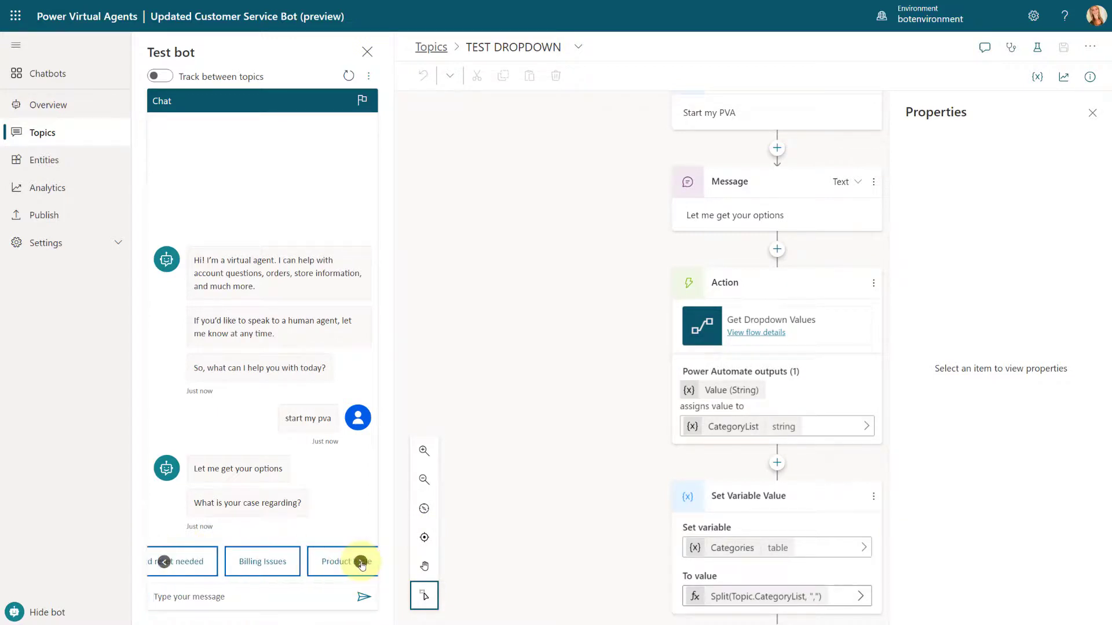
left_click(360, 561)
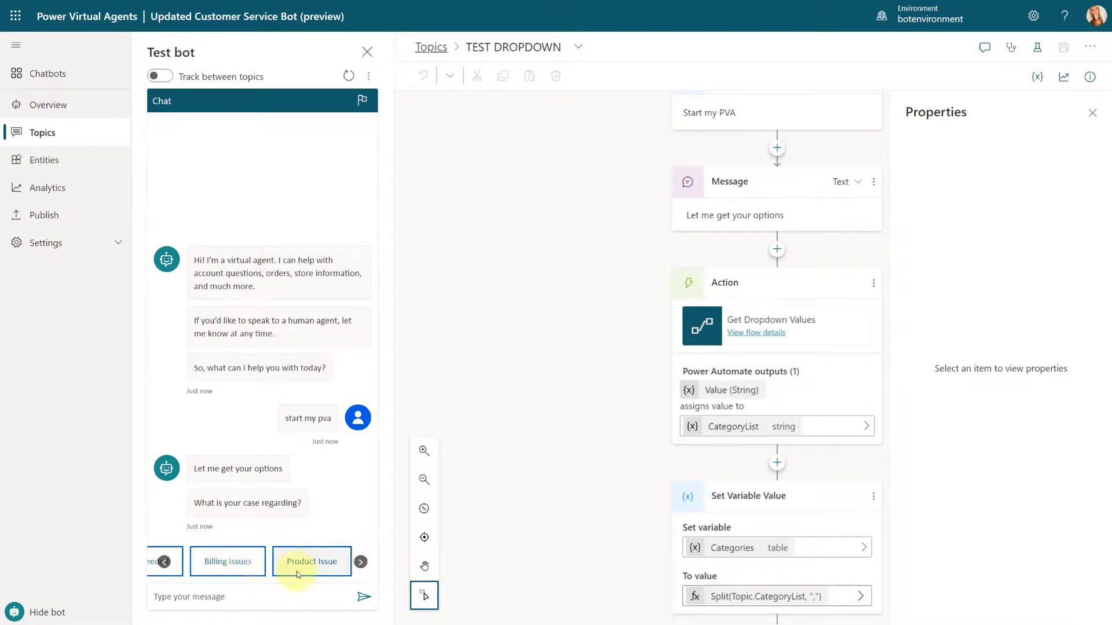
mouse_move(306, 536)
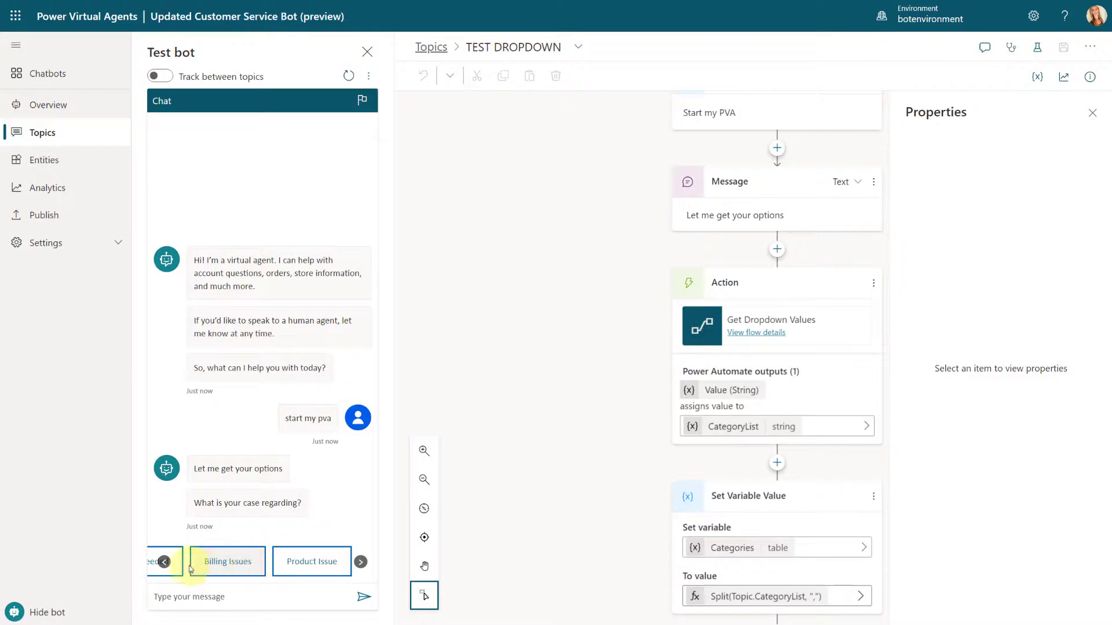
left_click(163, 561)
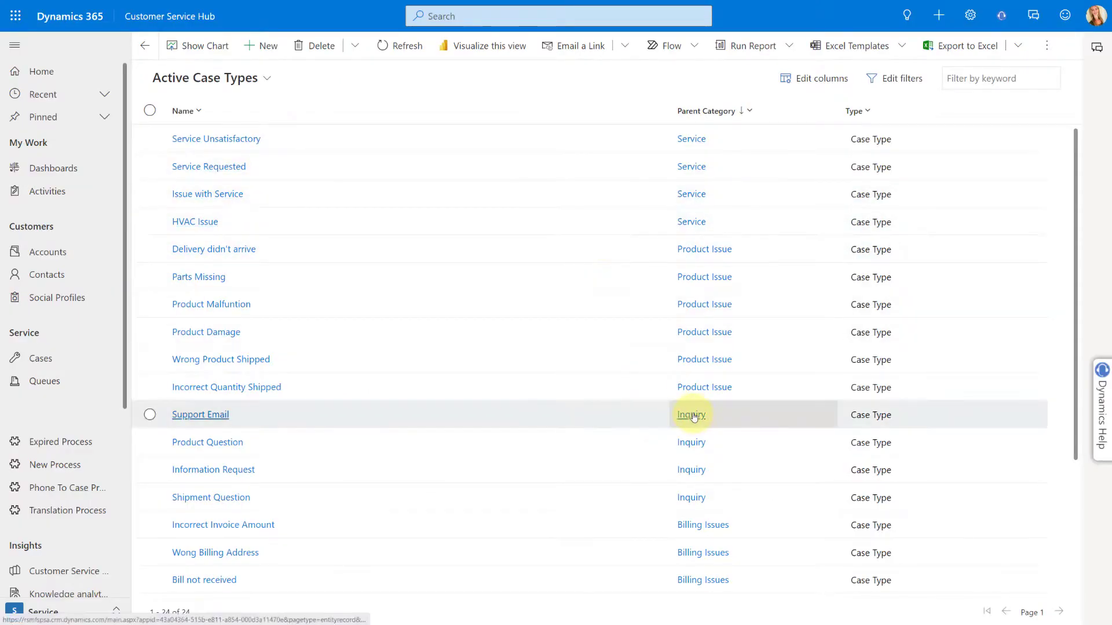
Deactivate the Inquiry case category record and confirm.
left_click(690, 415)
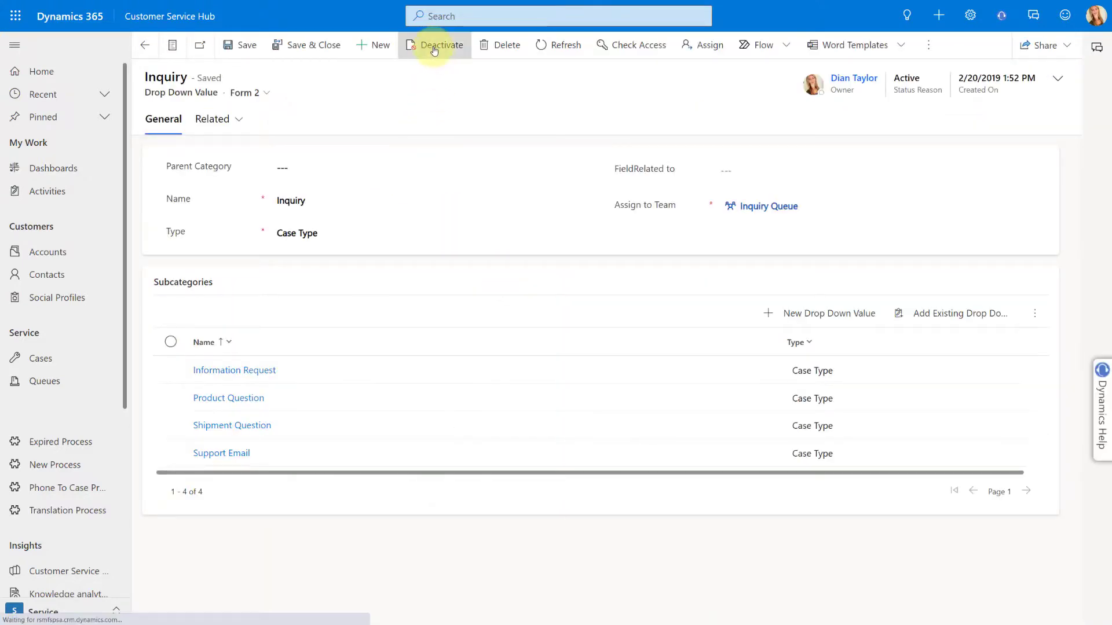
left_click(440, 45)
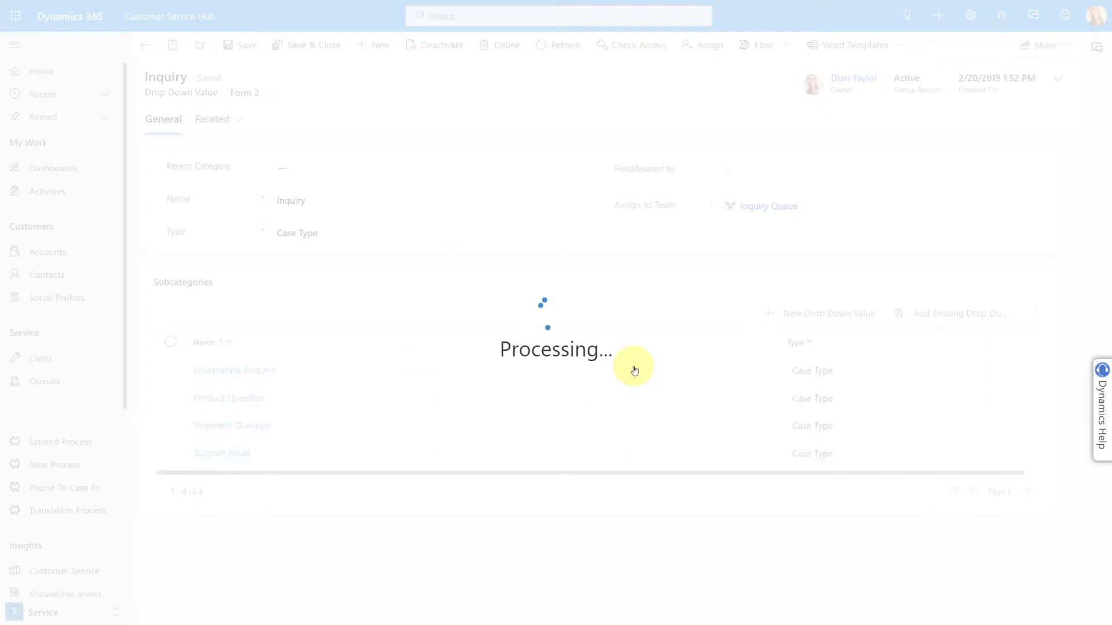
left_click(433, 45)
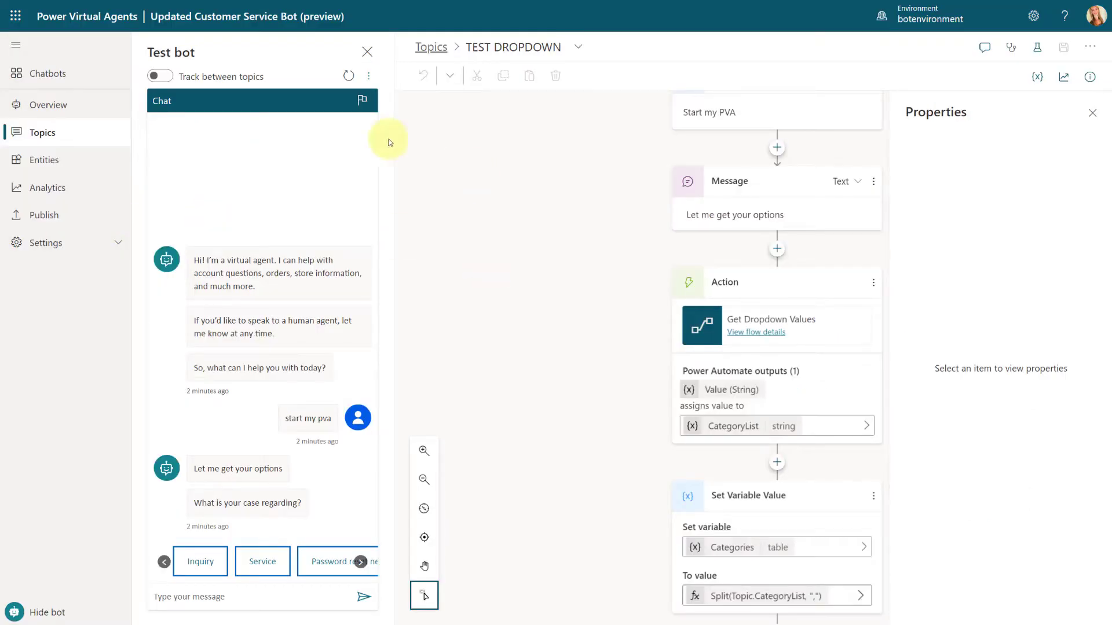
Restart the test chat, send 'start my pva' and browse the updated category choices.
left_click(349, 76)
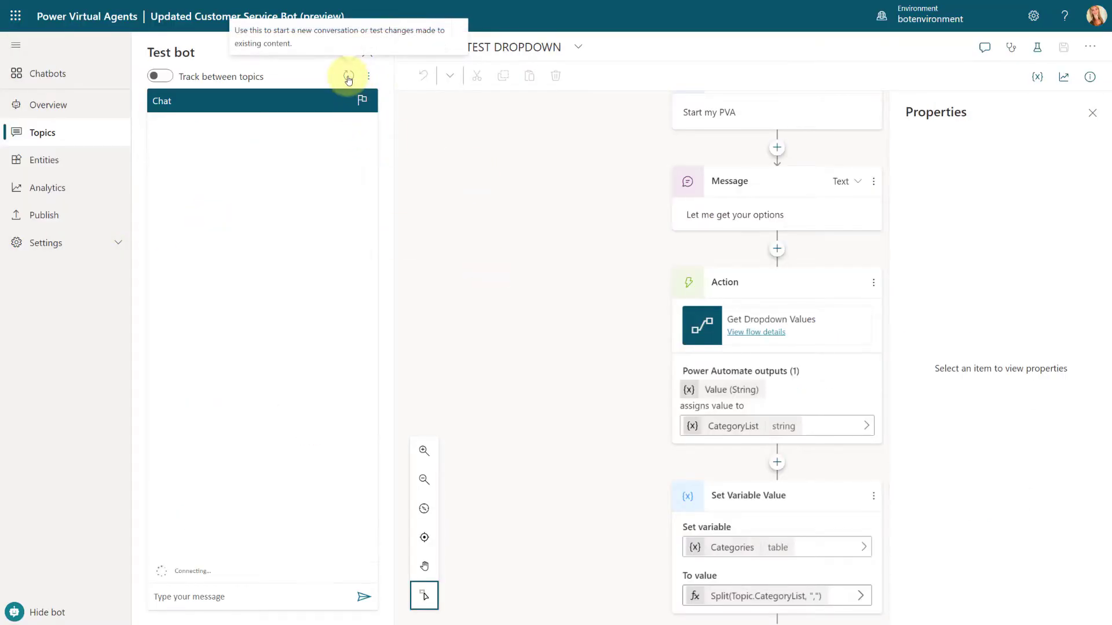
left_click(348, 77)
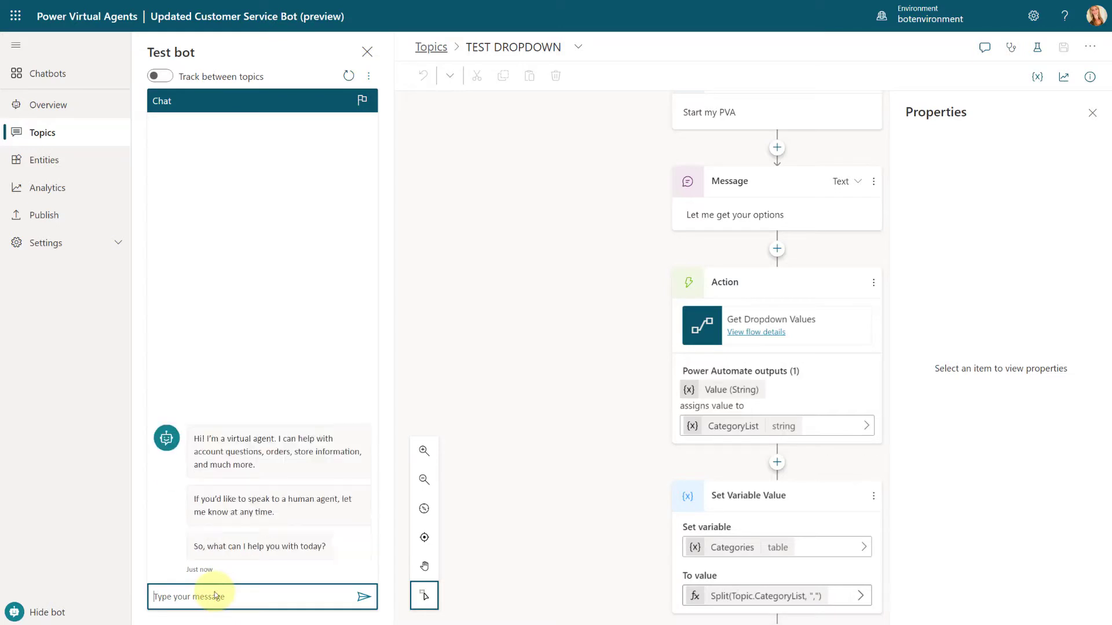
type("start my pva")
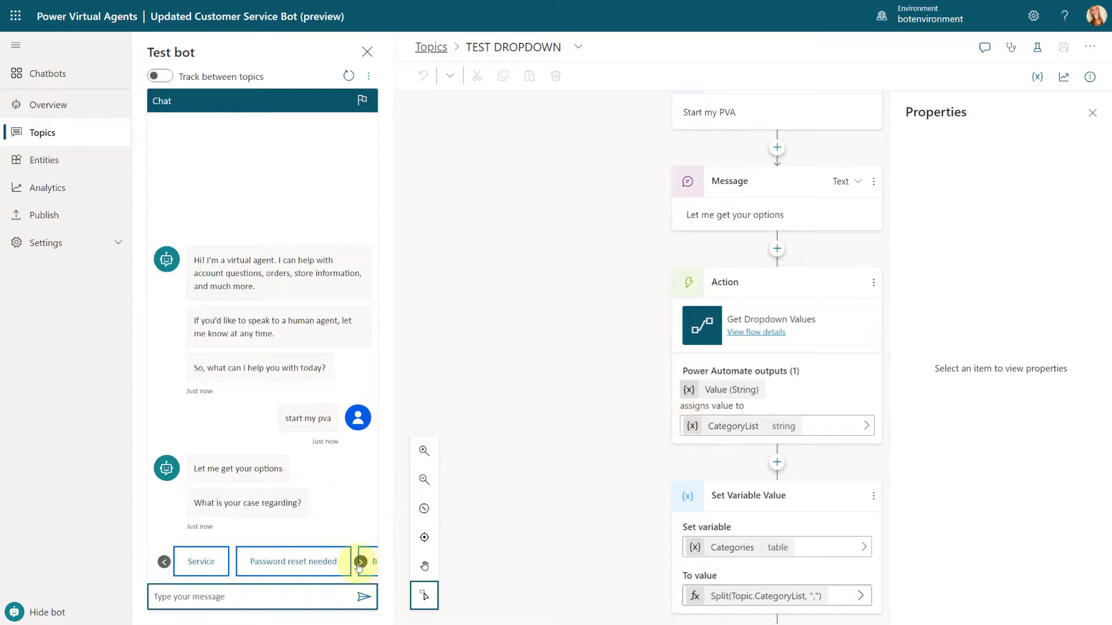
left_click(361, 562)
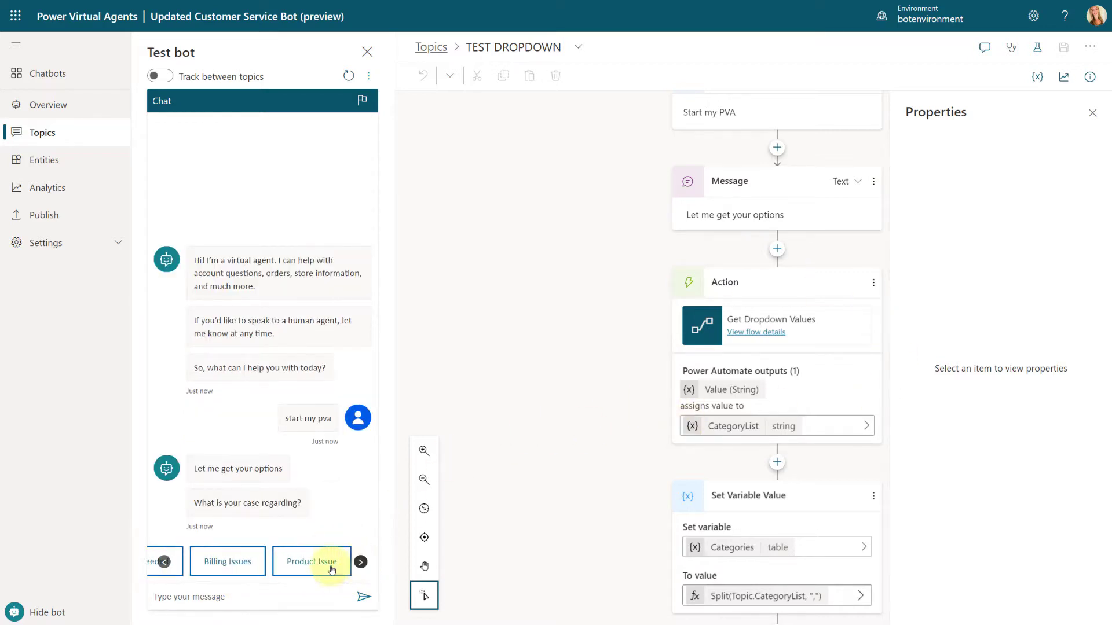